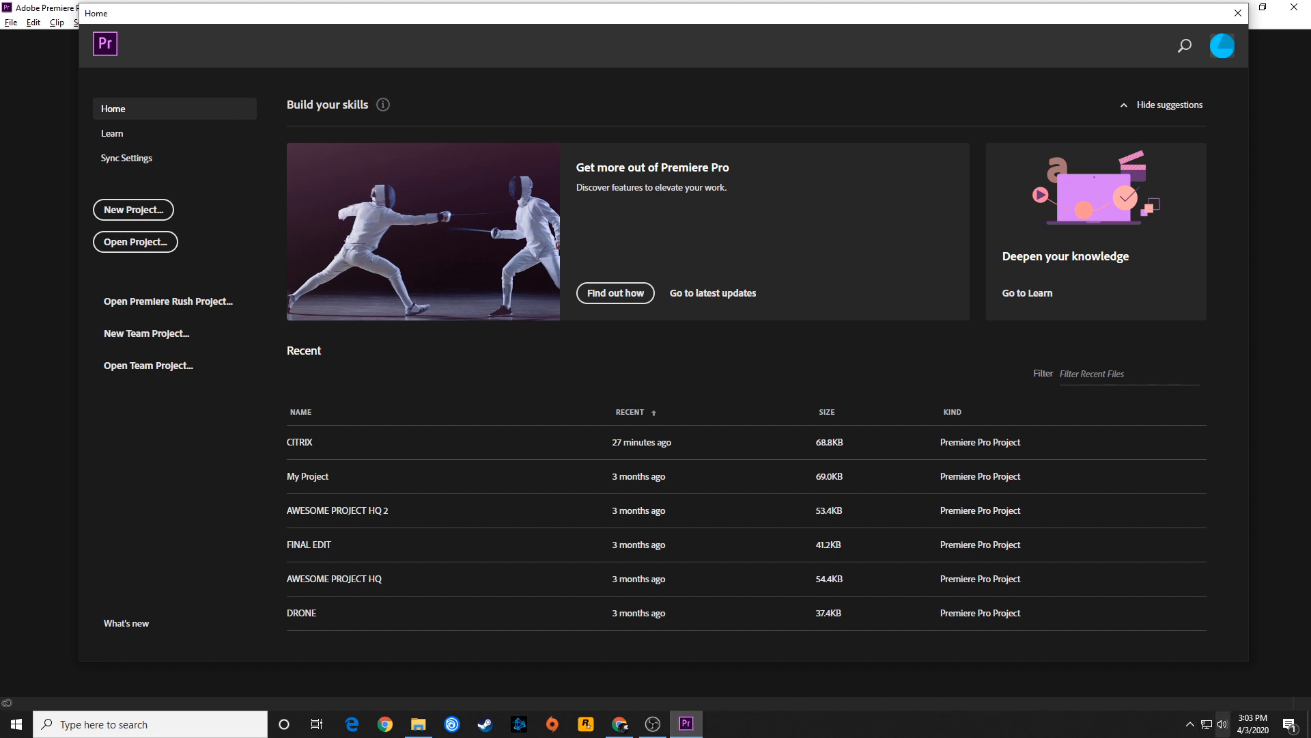
mouse_move(713, 724)
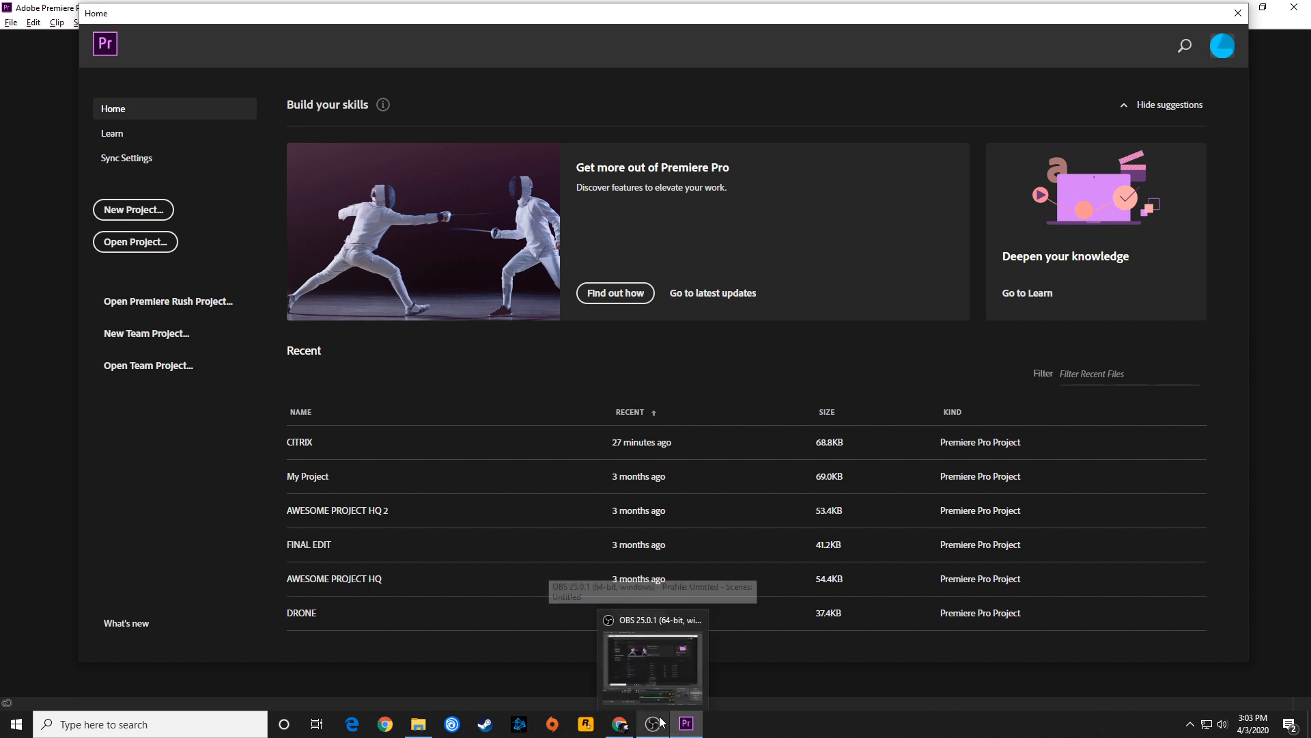
mouse_move(736, 727)
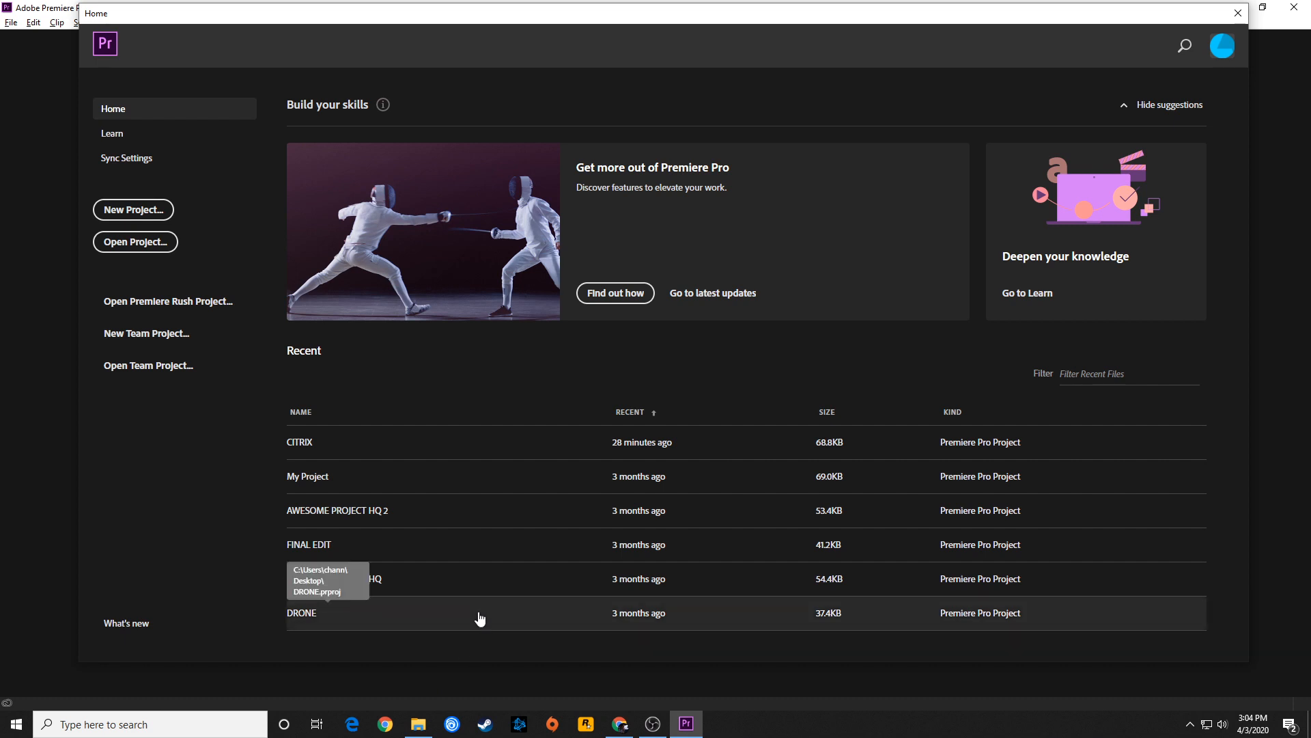
mouse_move(420, 520)
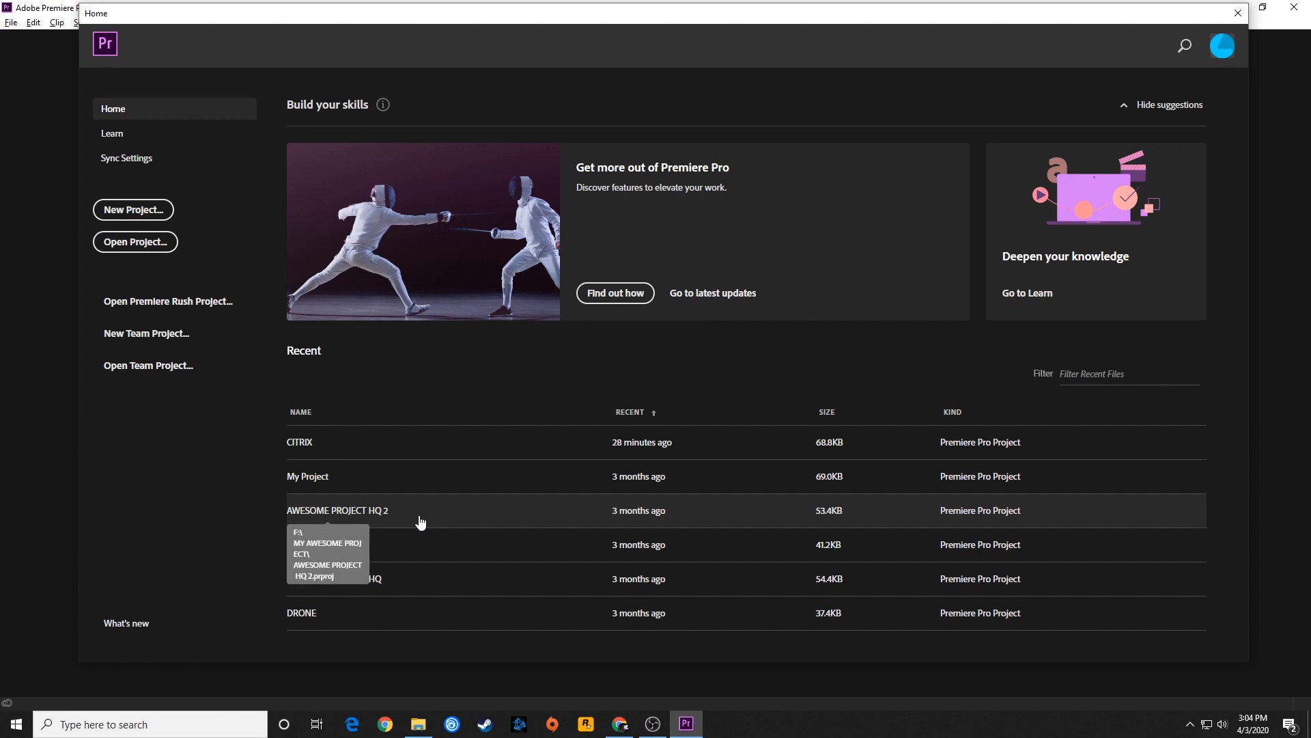
mouse_move(222, 441)
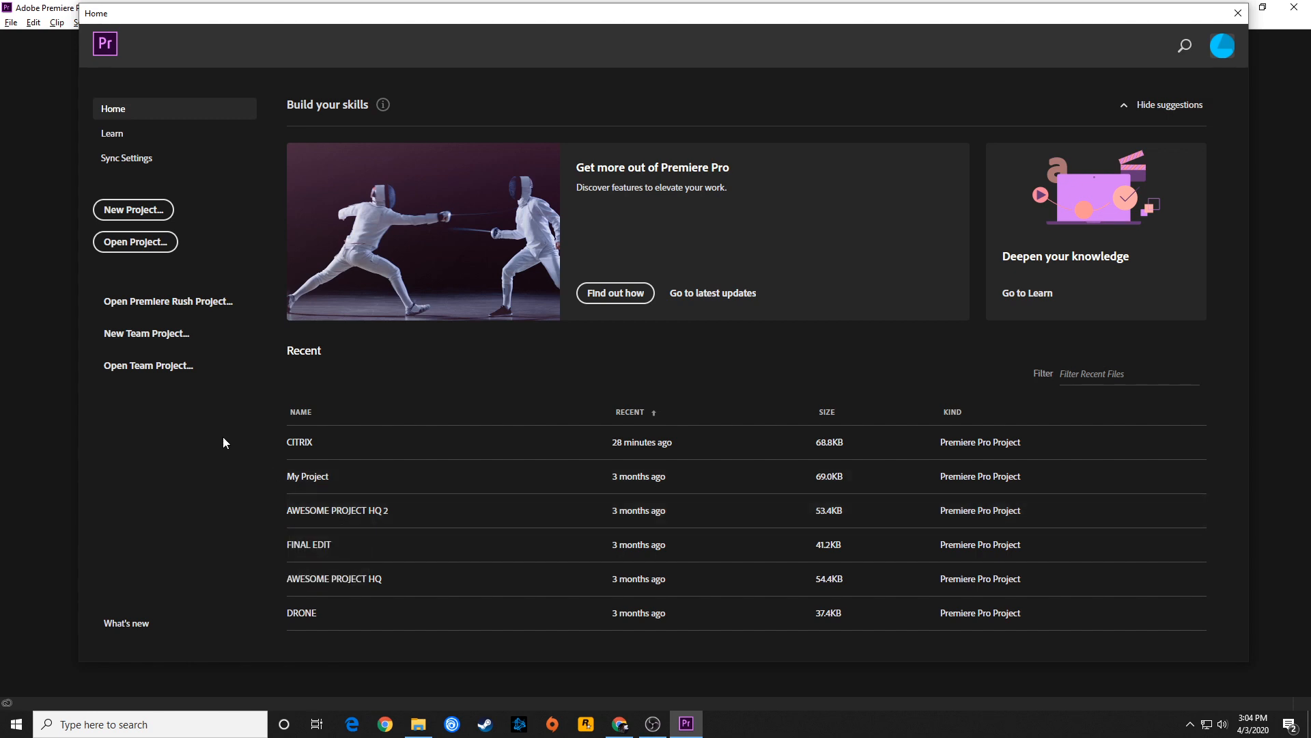
mouse_move(216, 454)
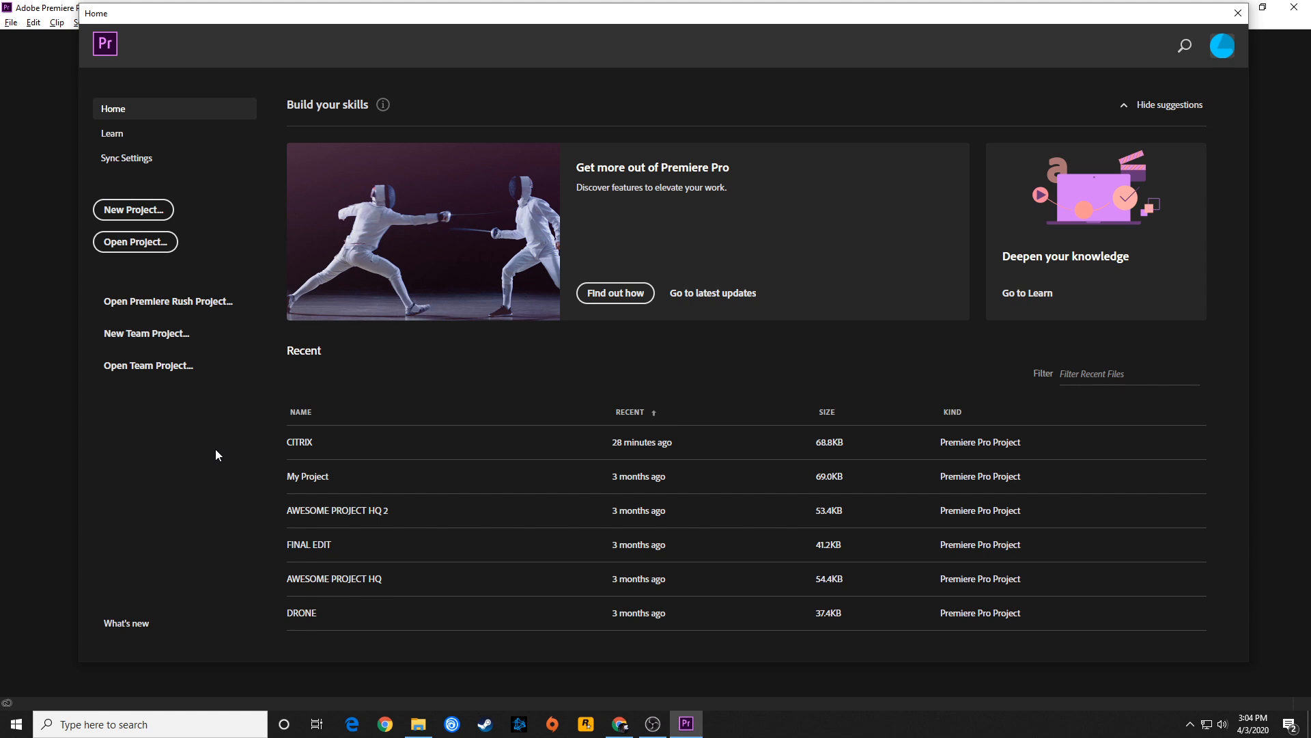
mouse_move(217, 453)
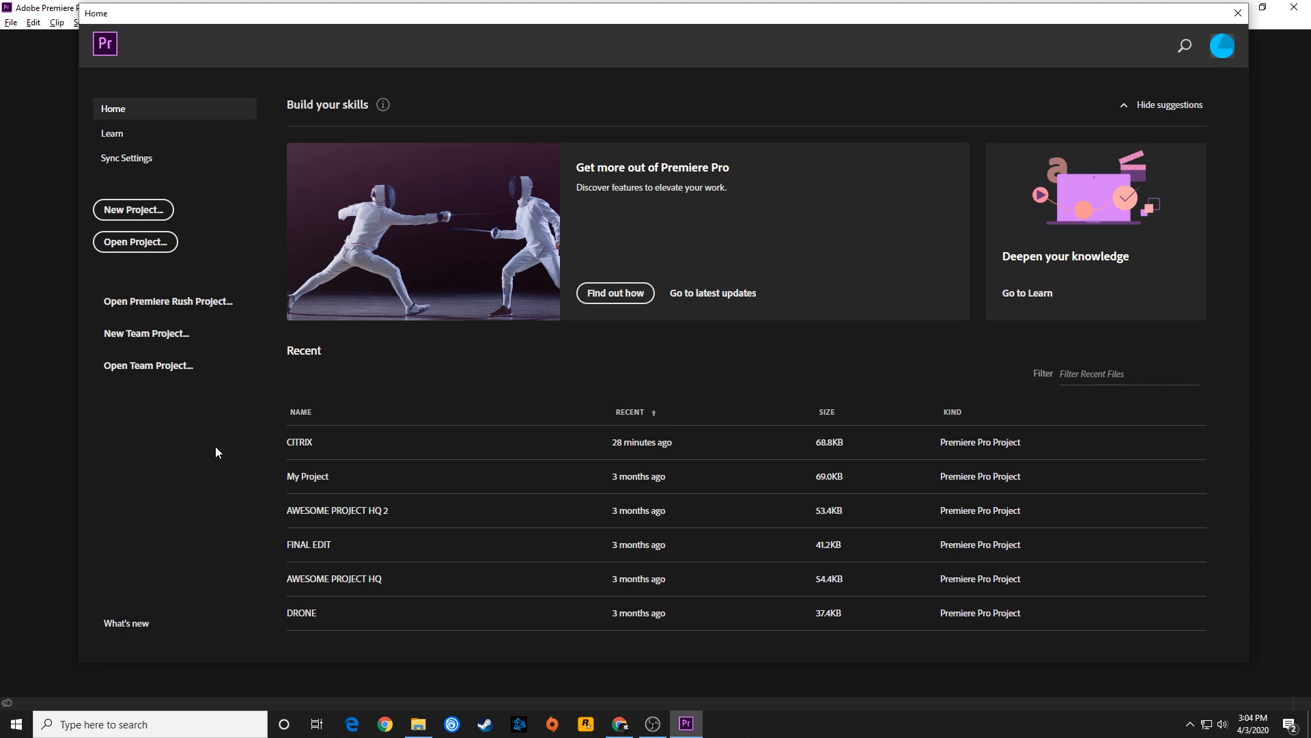
mouse_move(209, 457)
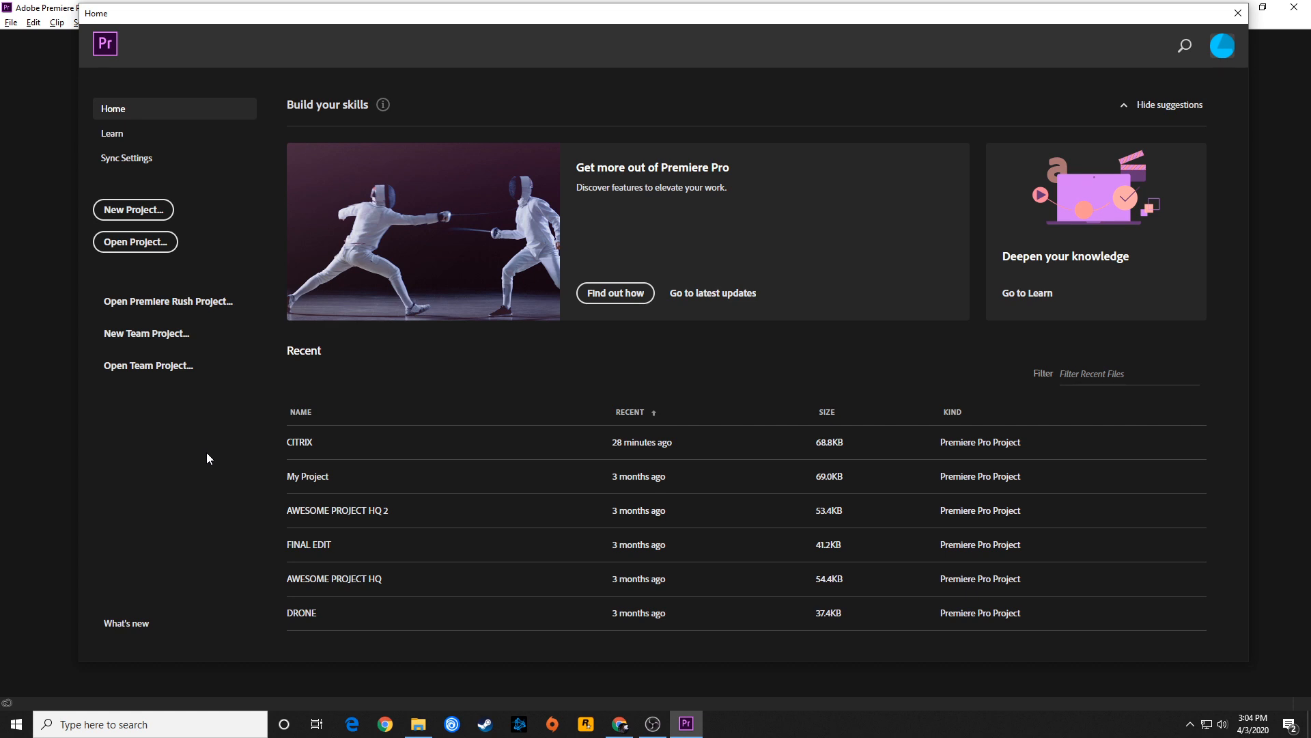
mouse_move(105, 244)
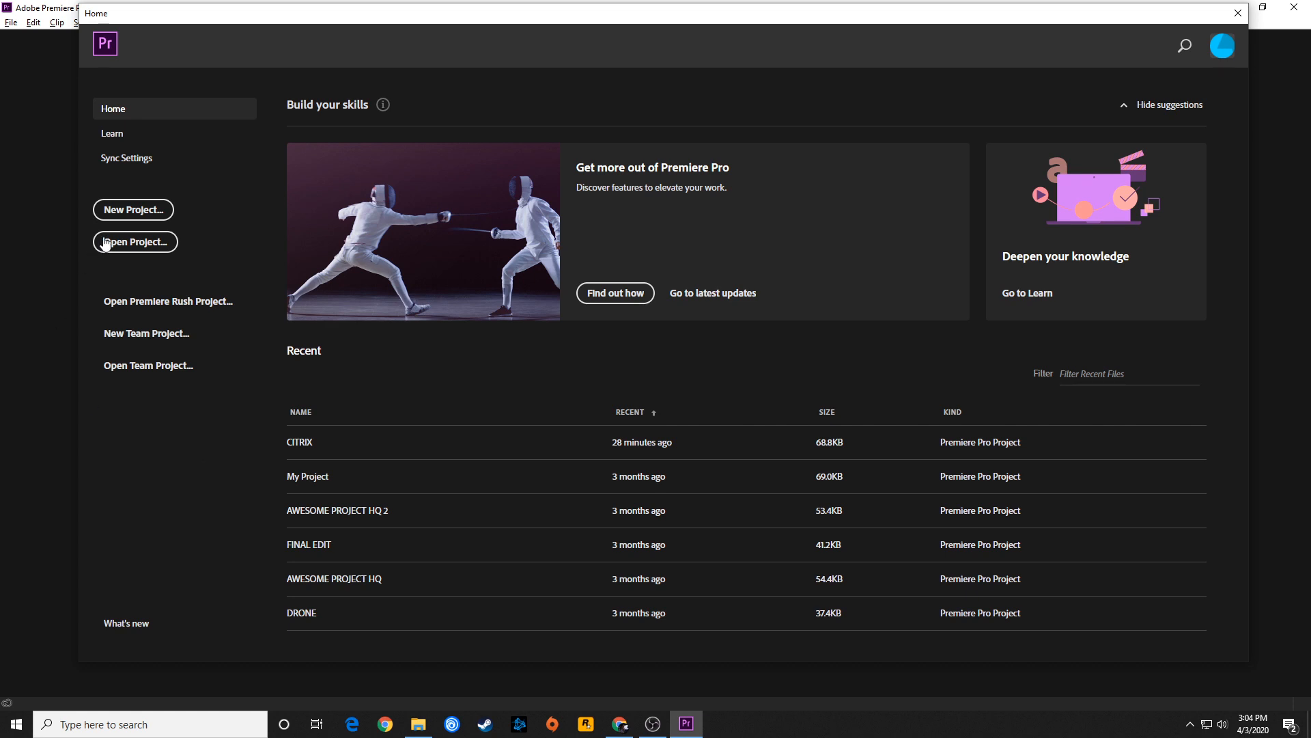
mouse_move(146, 224)
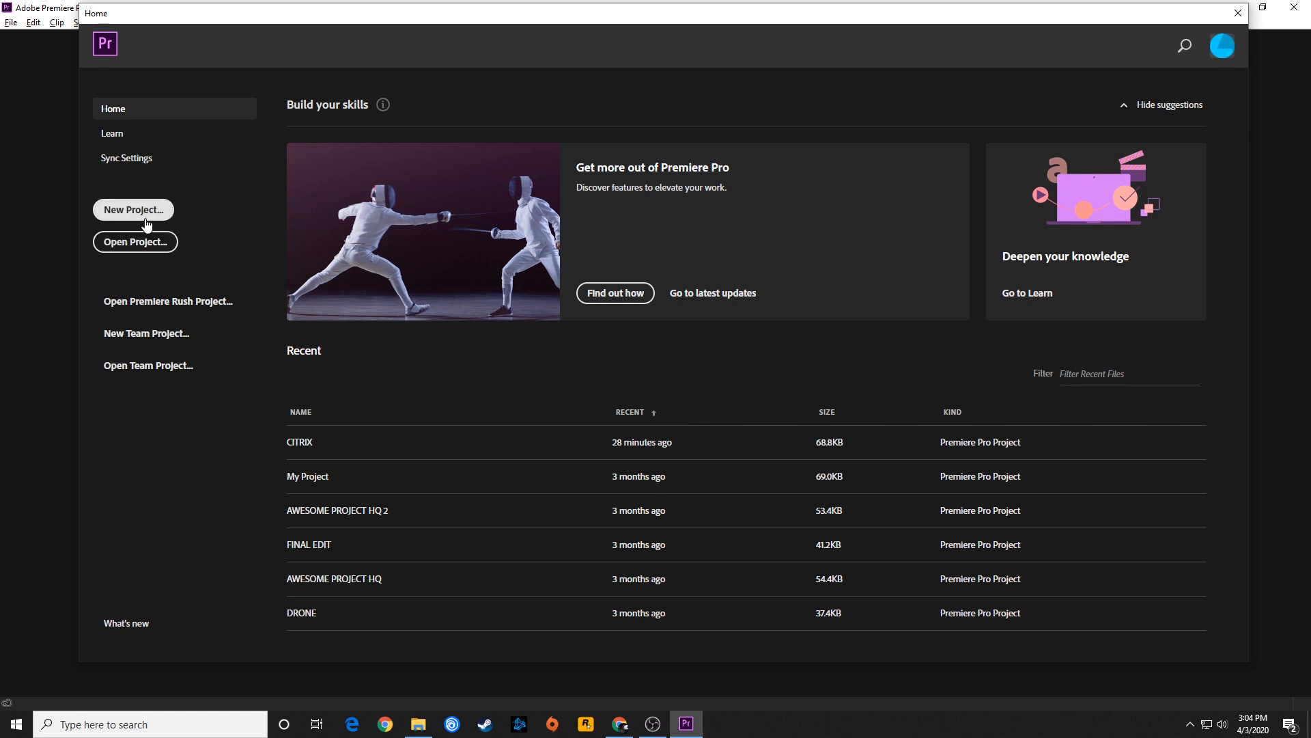
Create a new project named The Mirror saved in the H:\The Mirror folder.
click(133, 211)
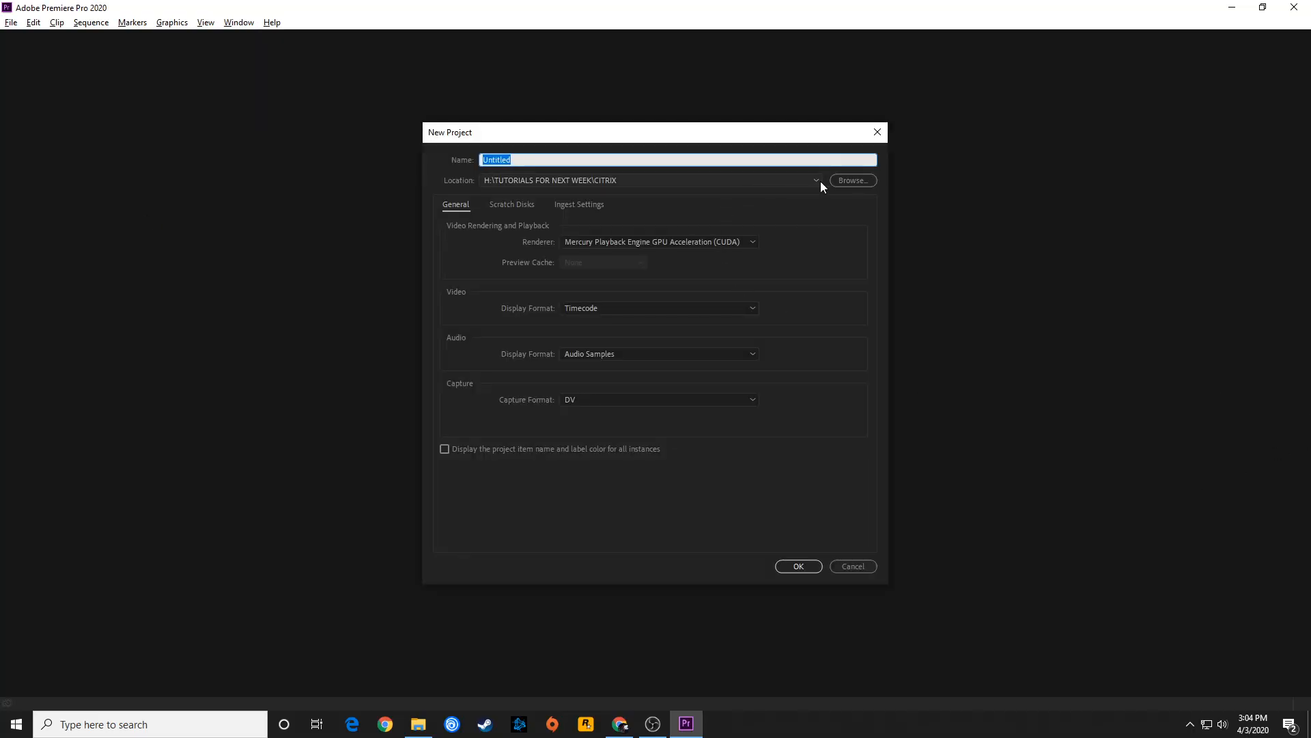
click(851, 180)
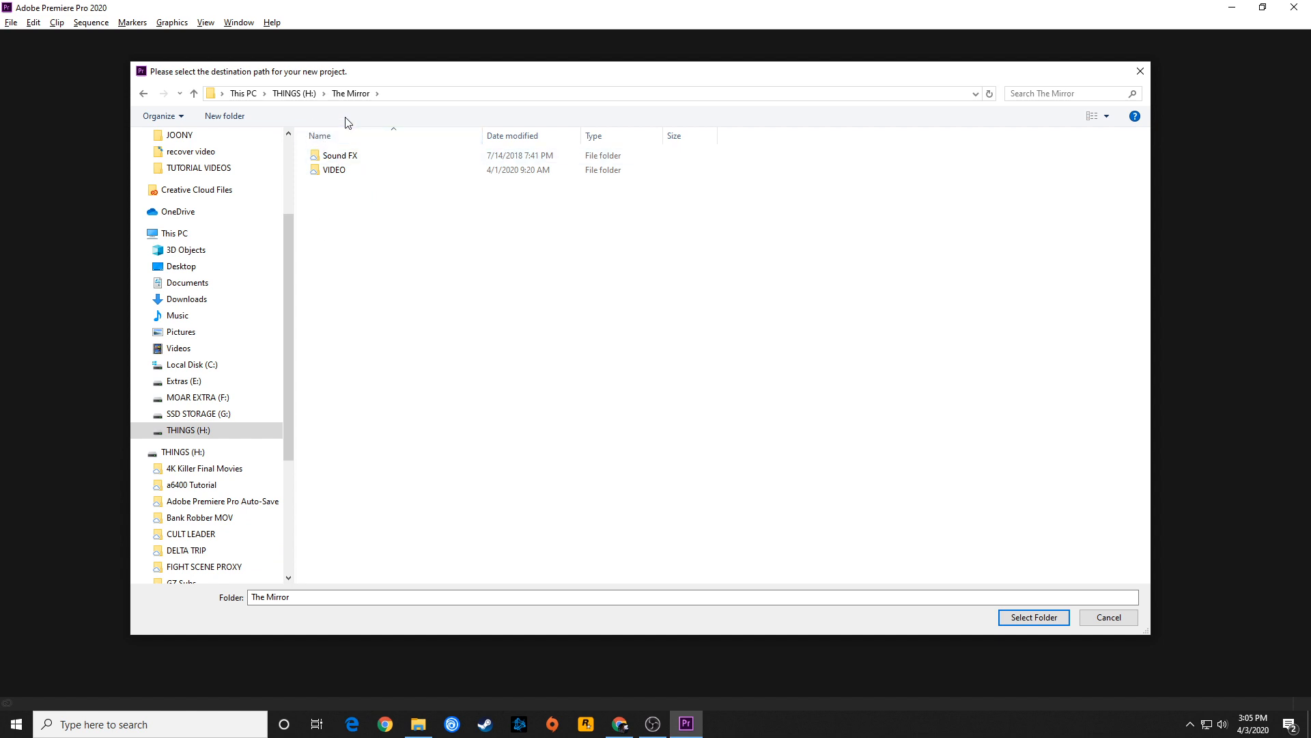
mouse_move(356, 312)
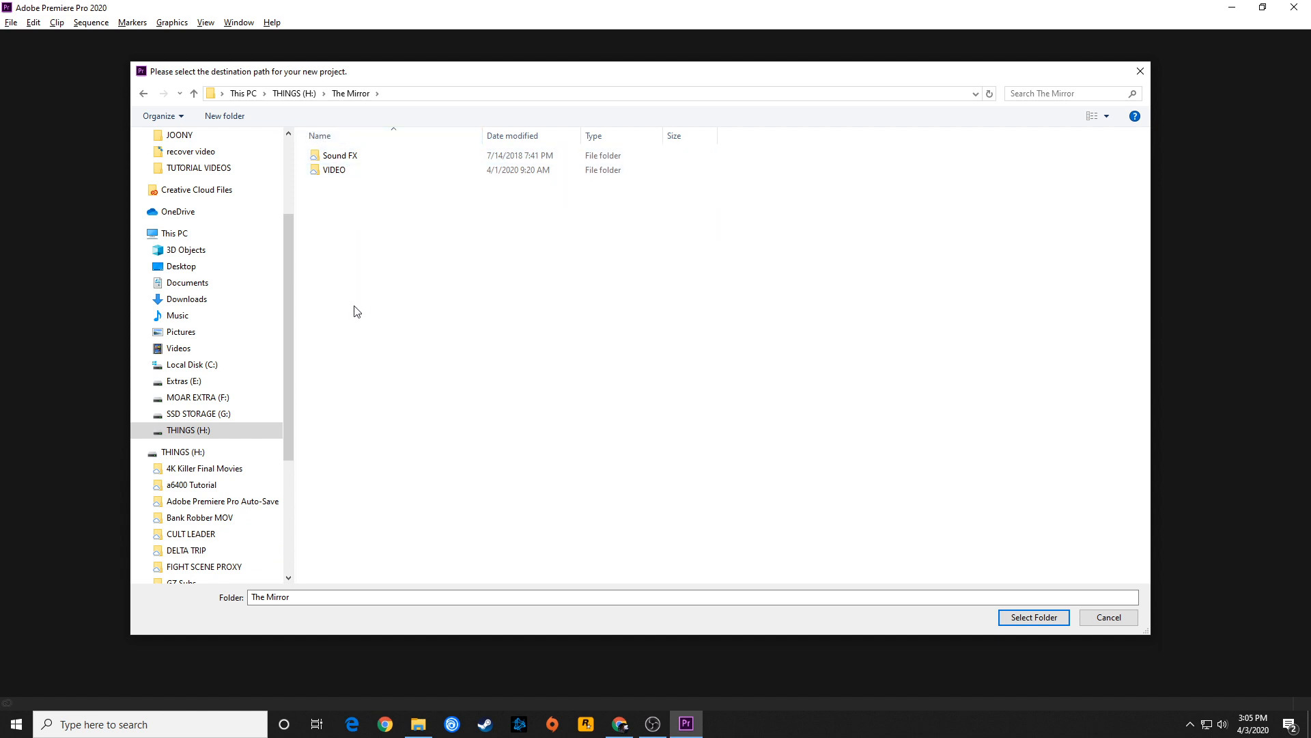
mouse_move(348, 368)
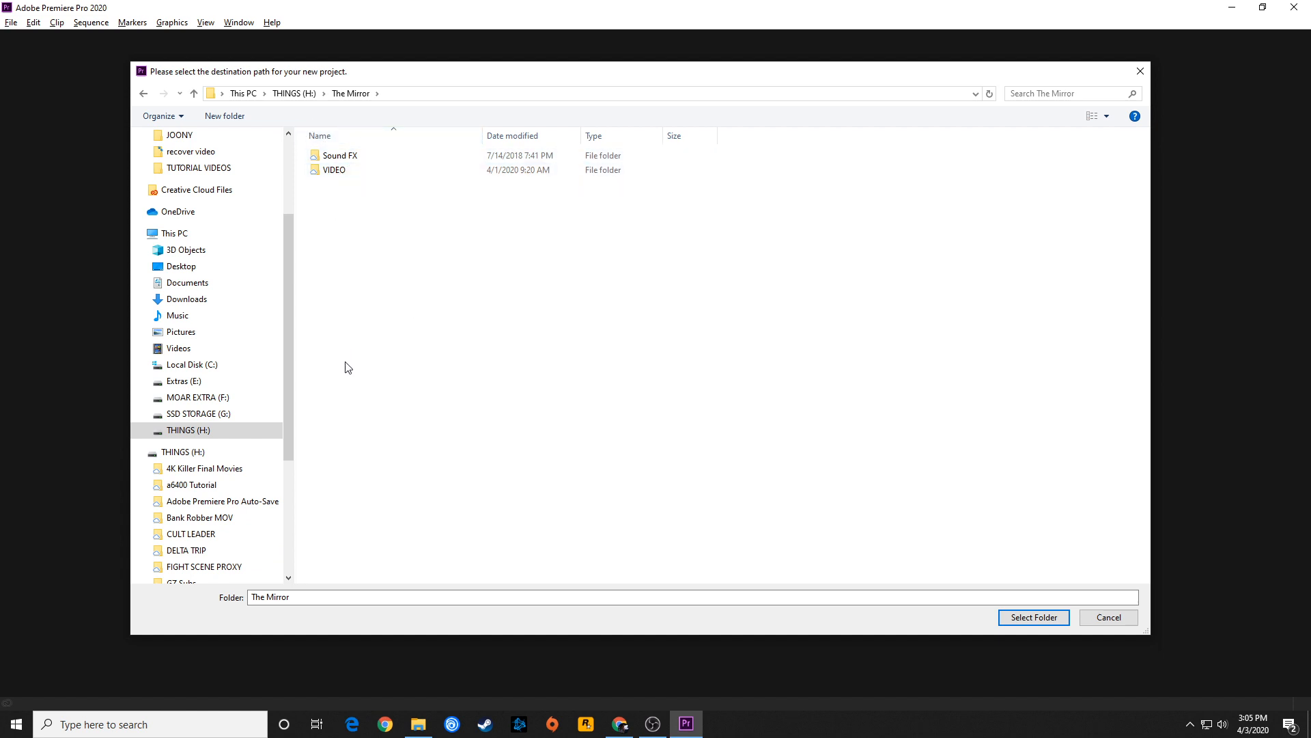
click(1033, 617)
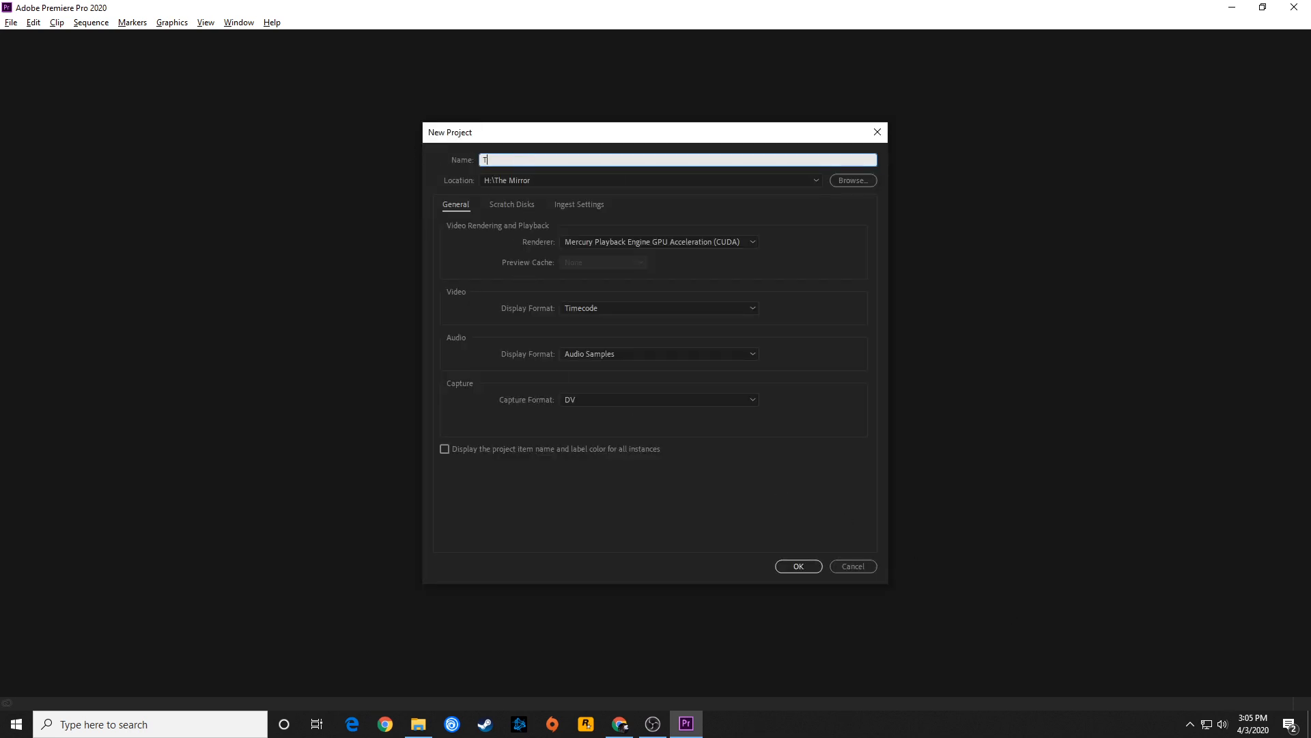
text(he Mirror)
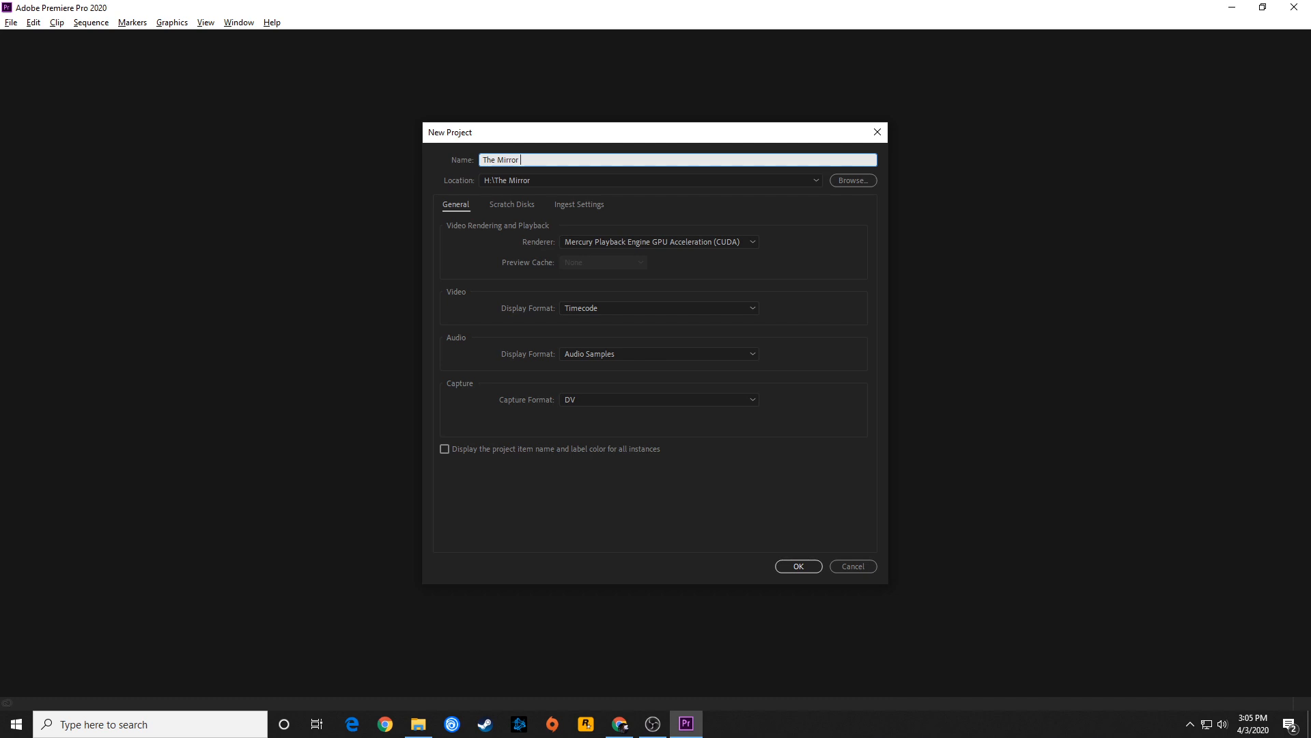
click(796, 565)
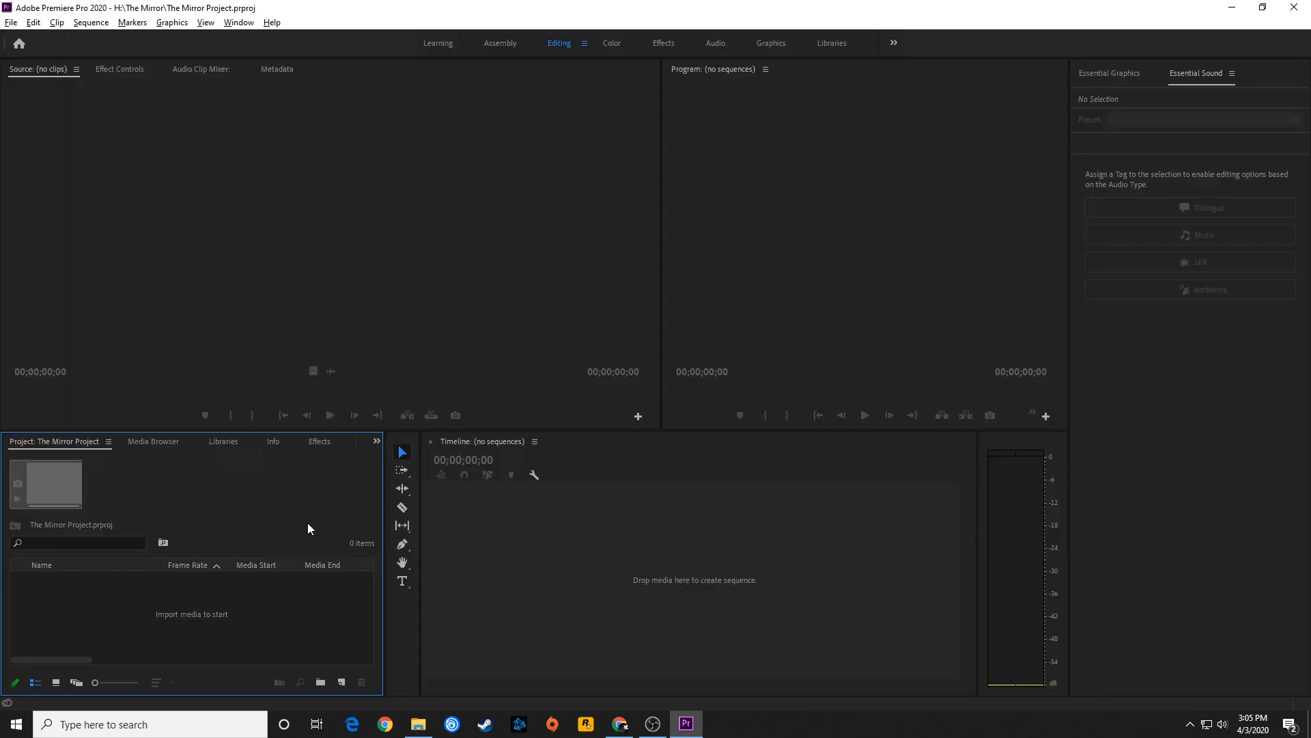
mouse_move(323, 620)
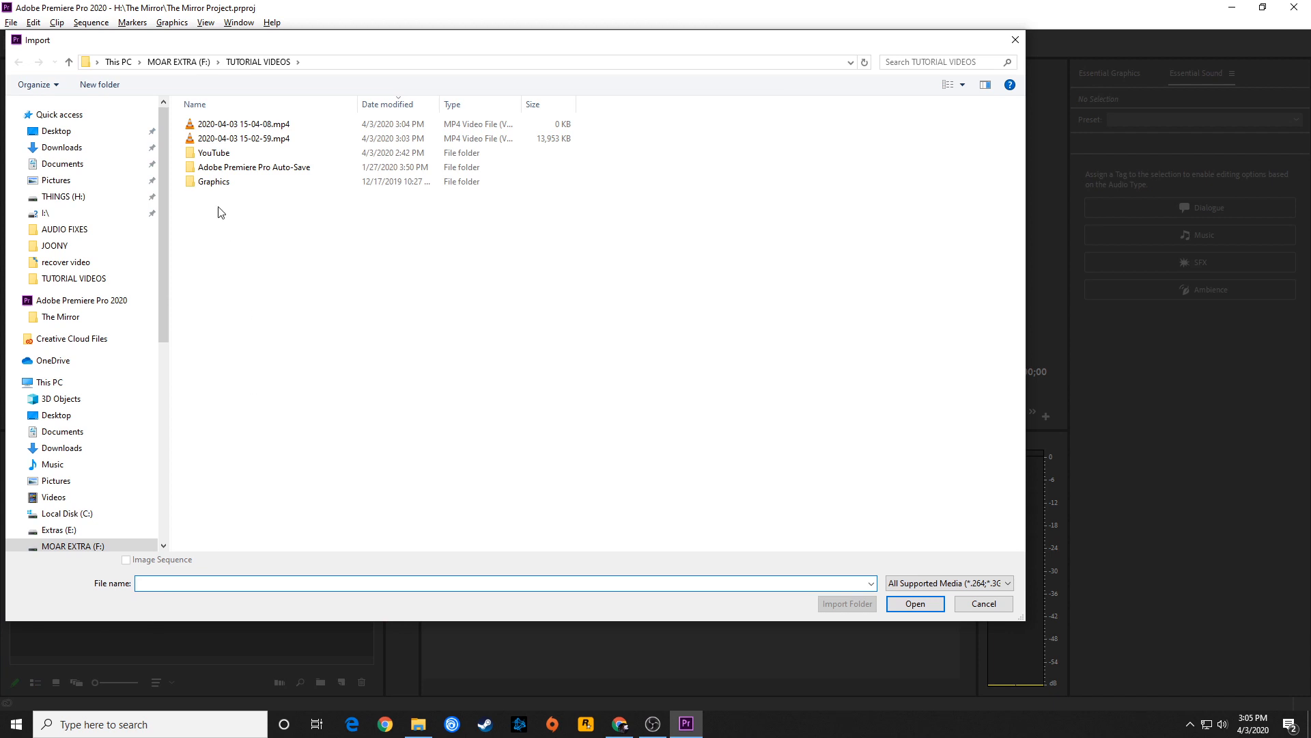
Import the VIDEO footage folder from H:\The Mirror into the project.
click(68, 61)
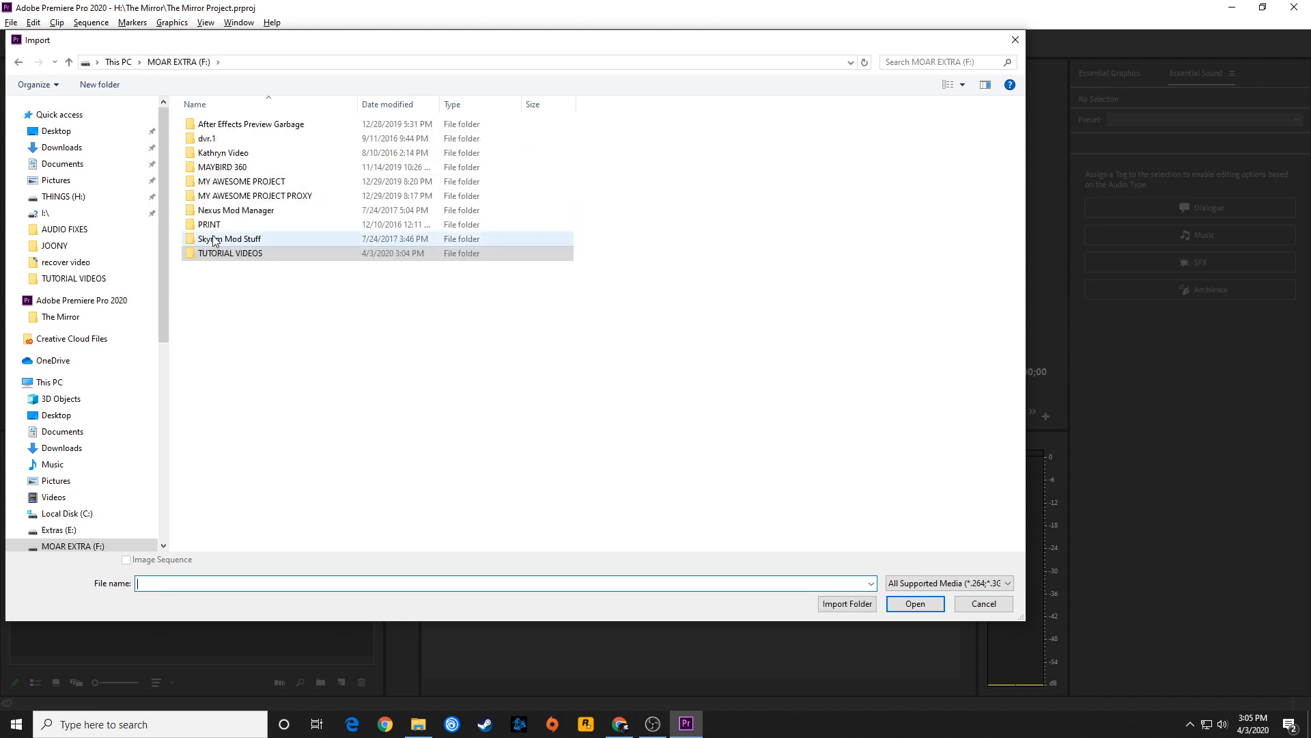
click(60, 315)
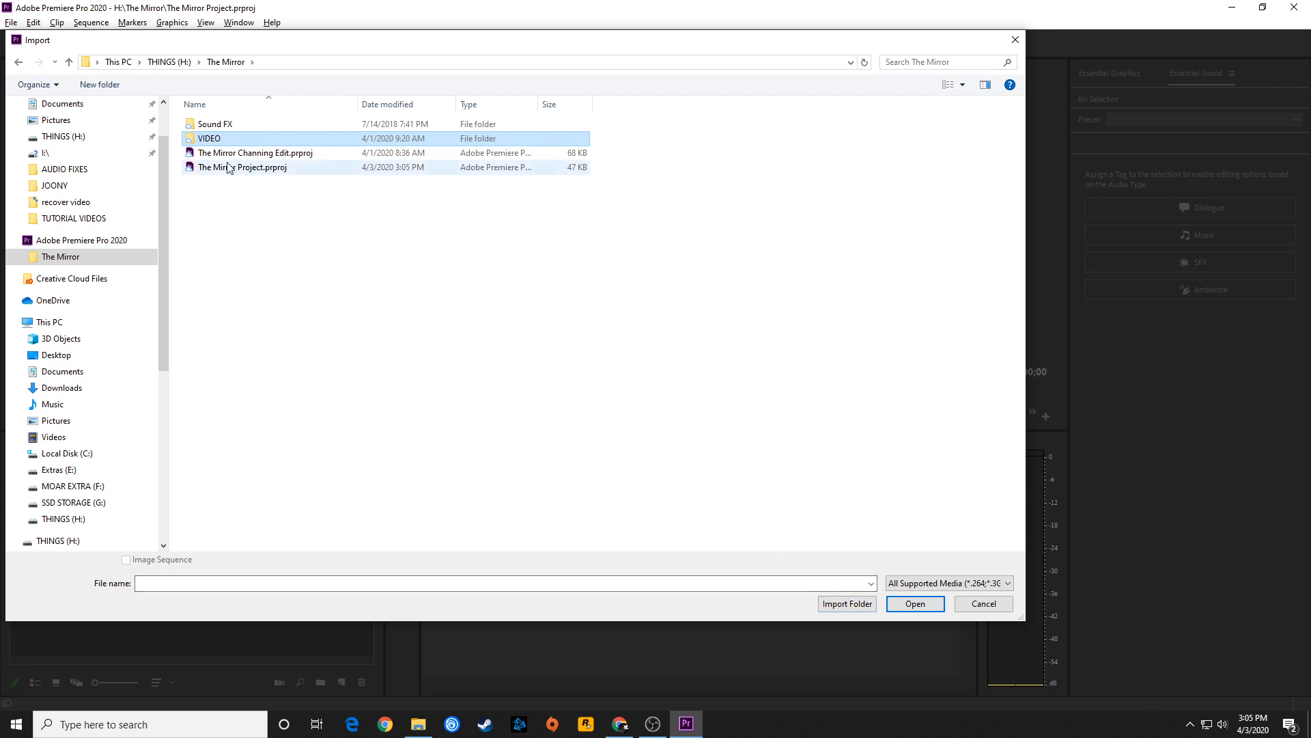
double_click(209, 138)
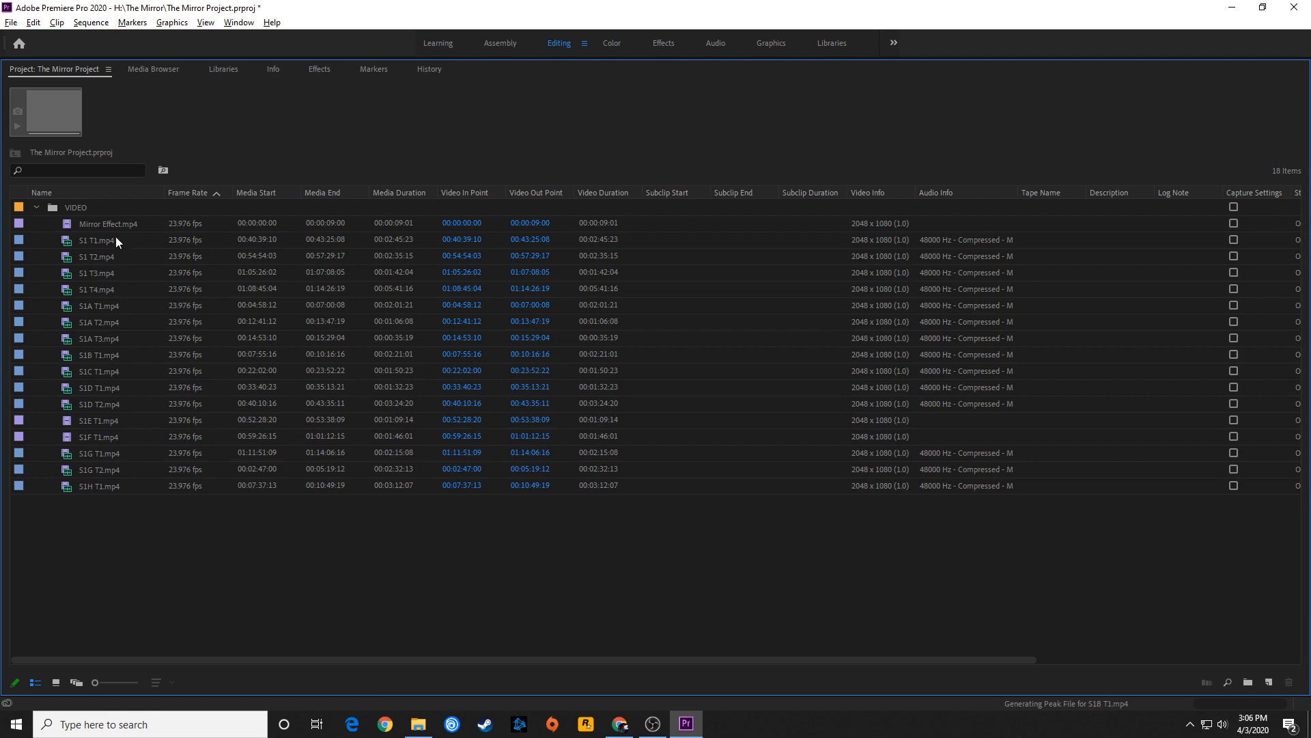
Inspect the S1 T1, S1F T1 and Mirror Effect clips, then load S1 T1.mp4 in the Source Monitor.
click(95, 240)
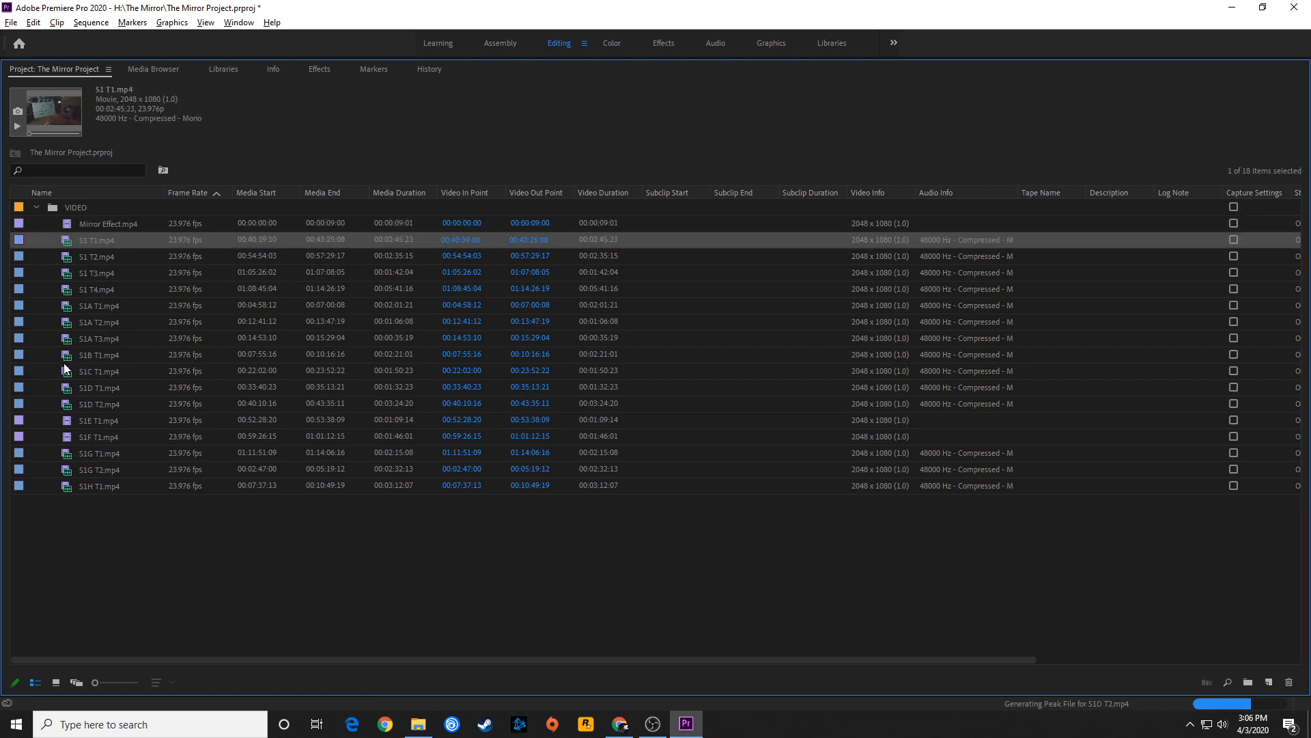
click(98, 435)
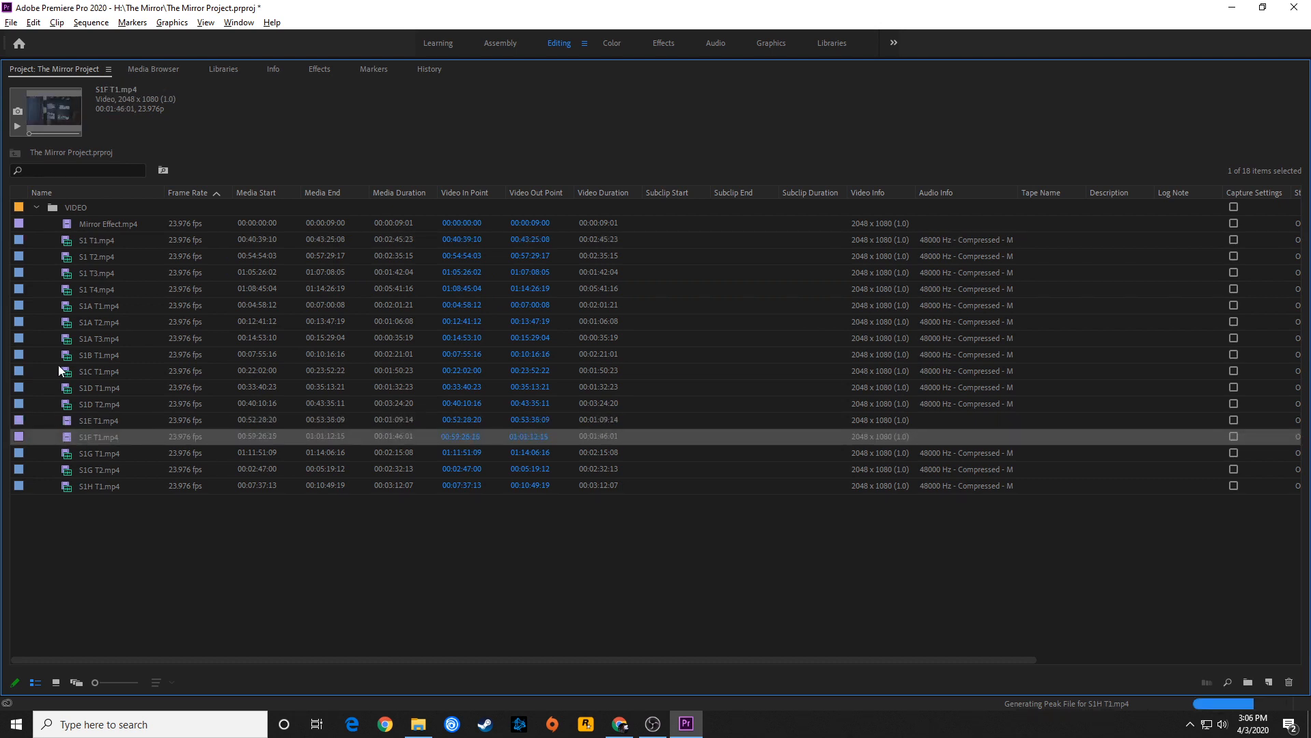
mouse_move(81, 310)
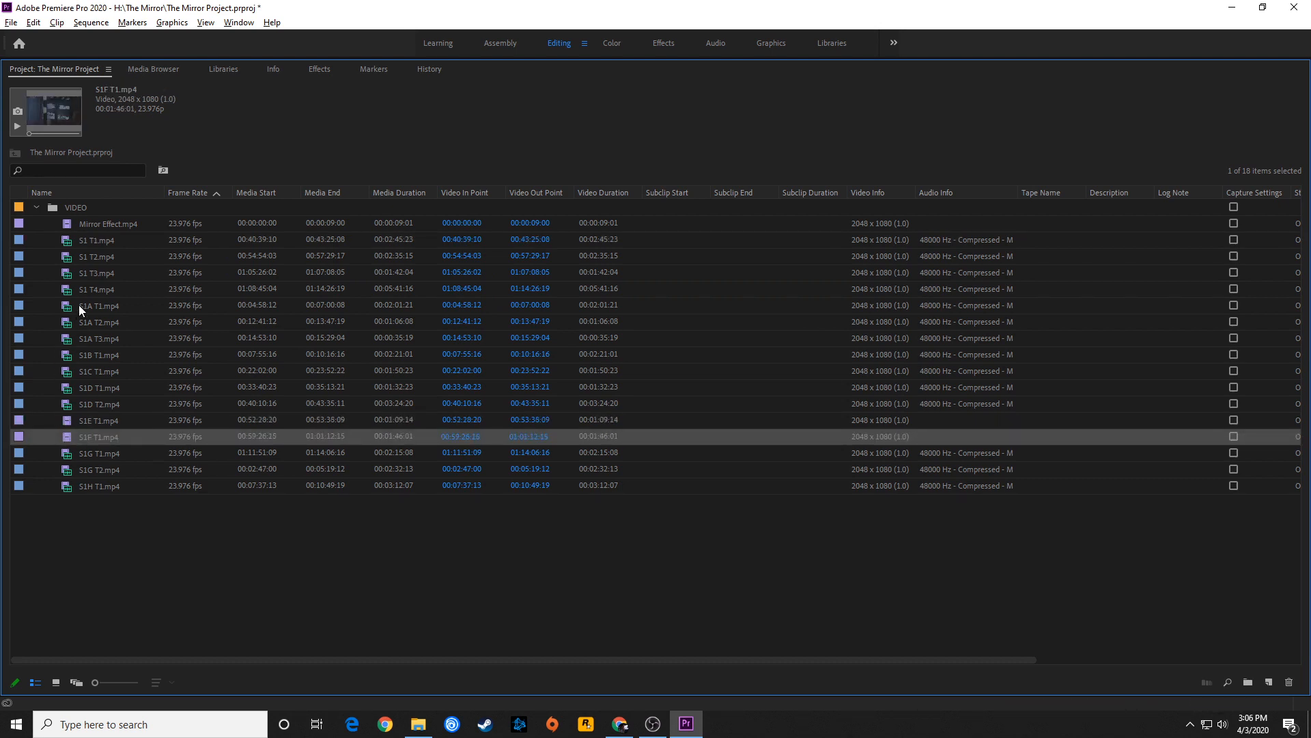
click(109, 222)
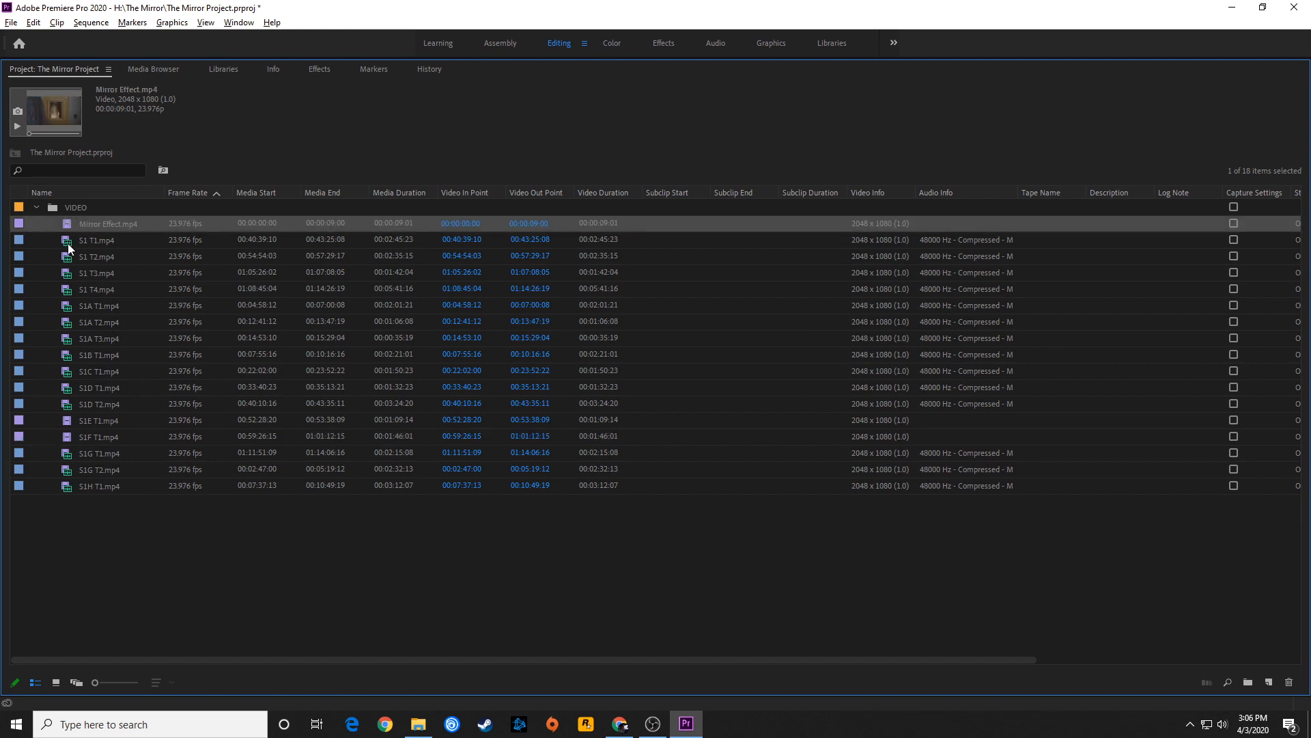
click(97, 240)
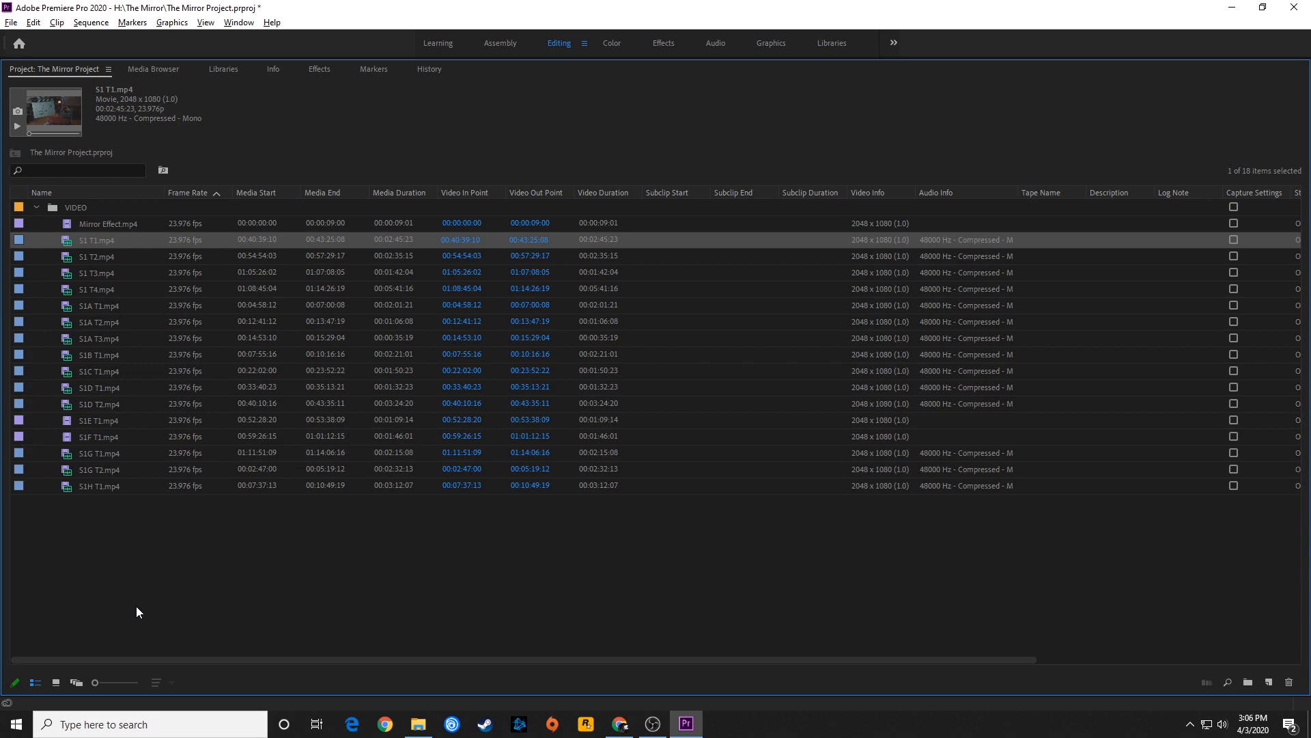
mouse_move(166, 294)
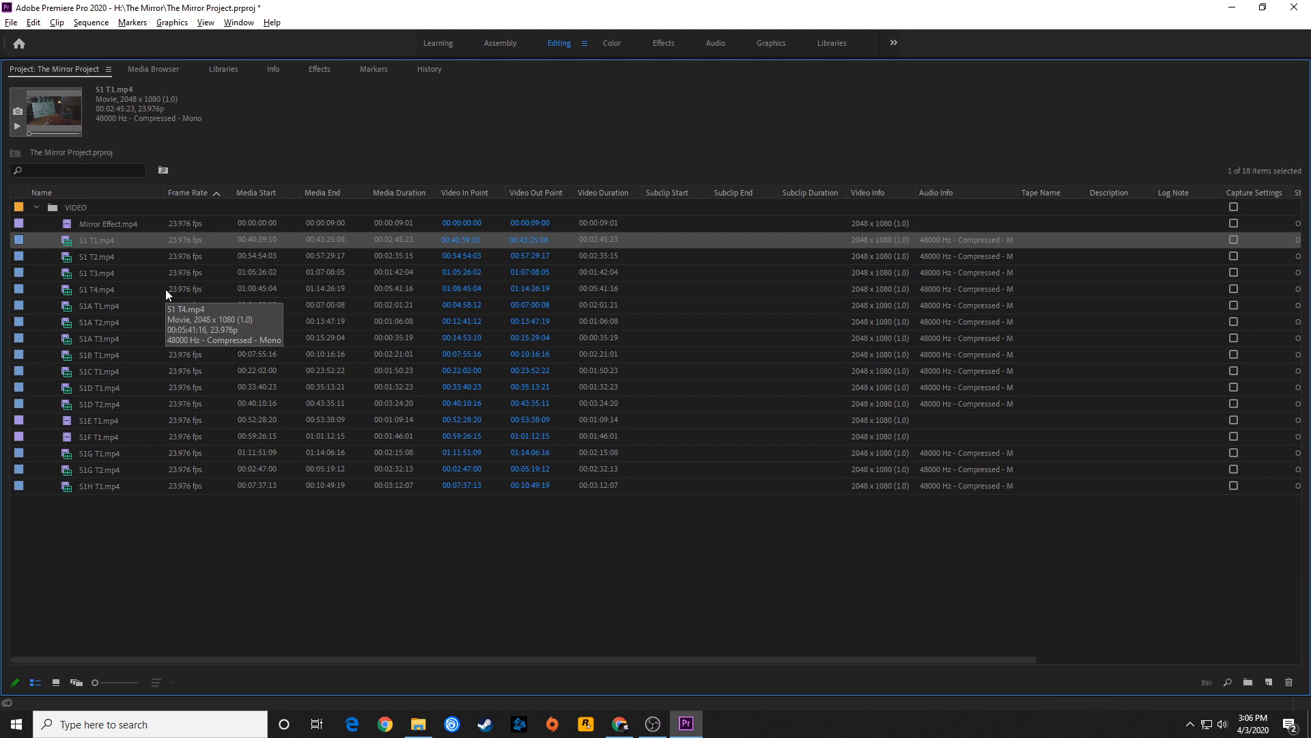
mouse_move(172, 286)
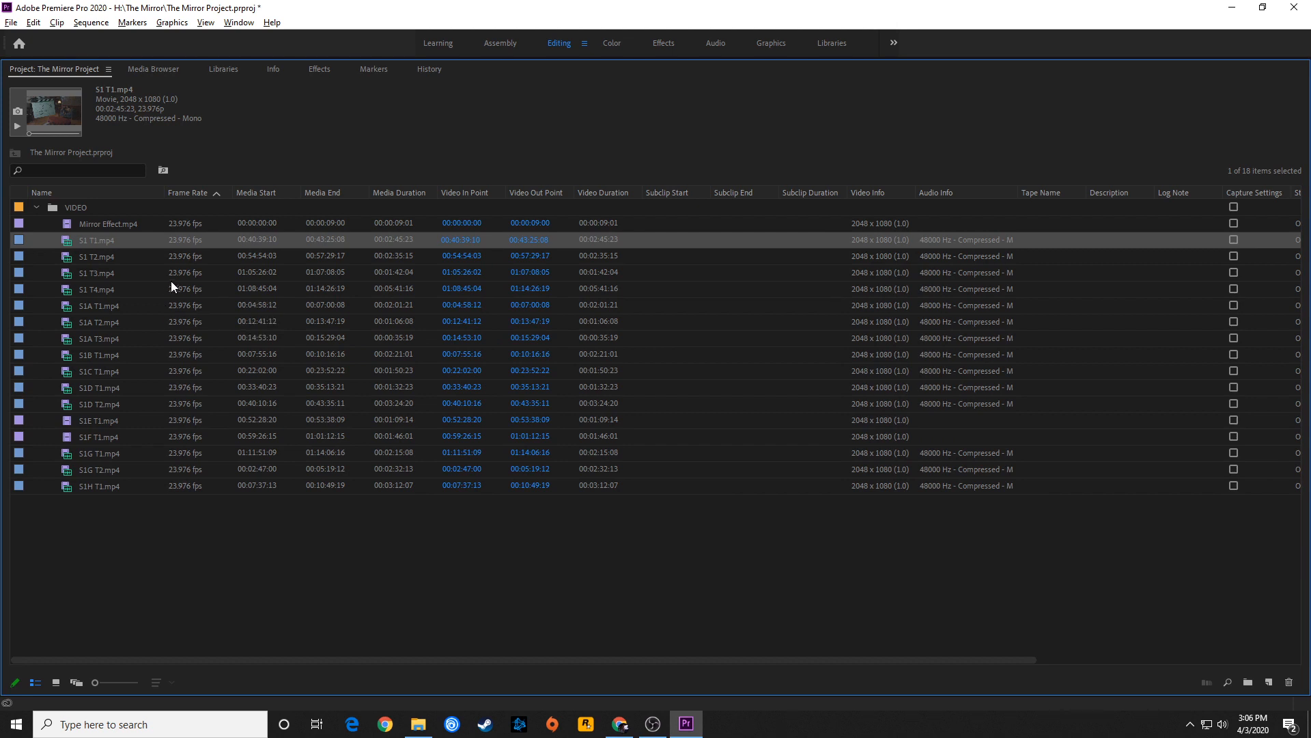
double_click(96, 241)
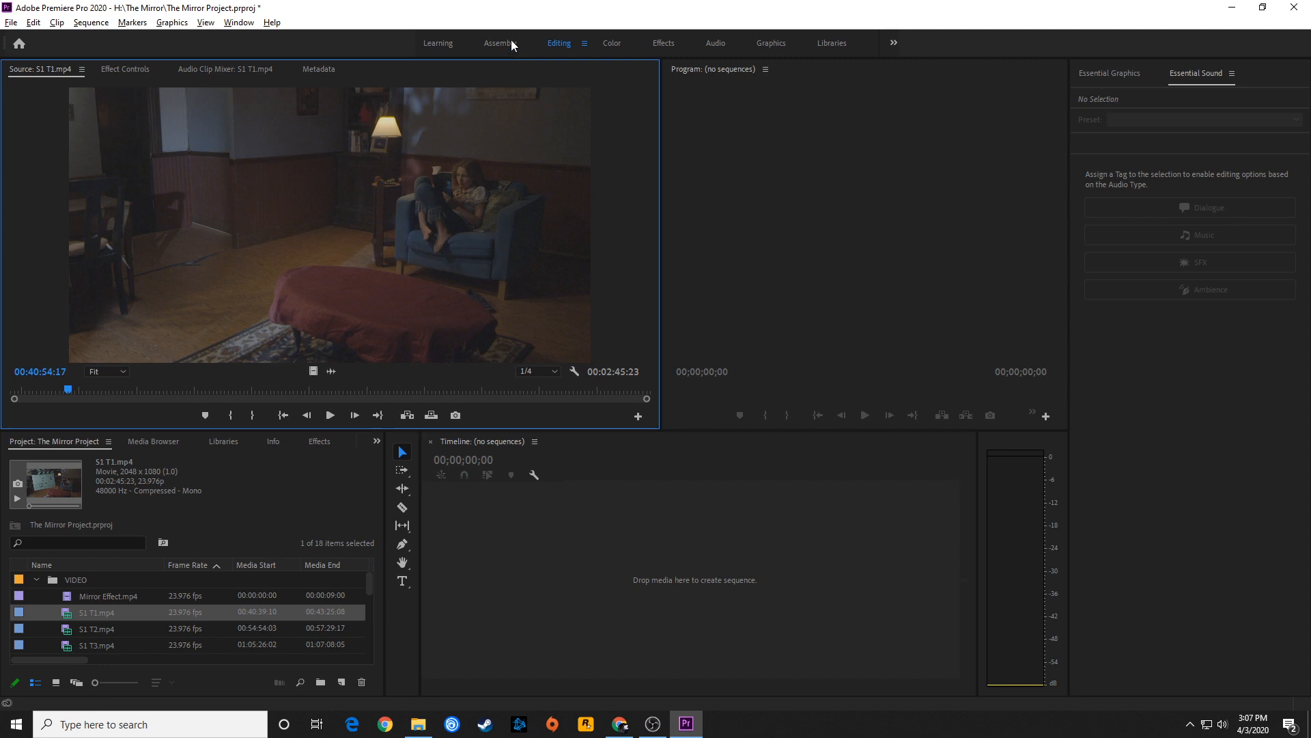
mouse_move(493, 55)
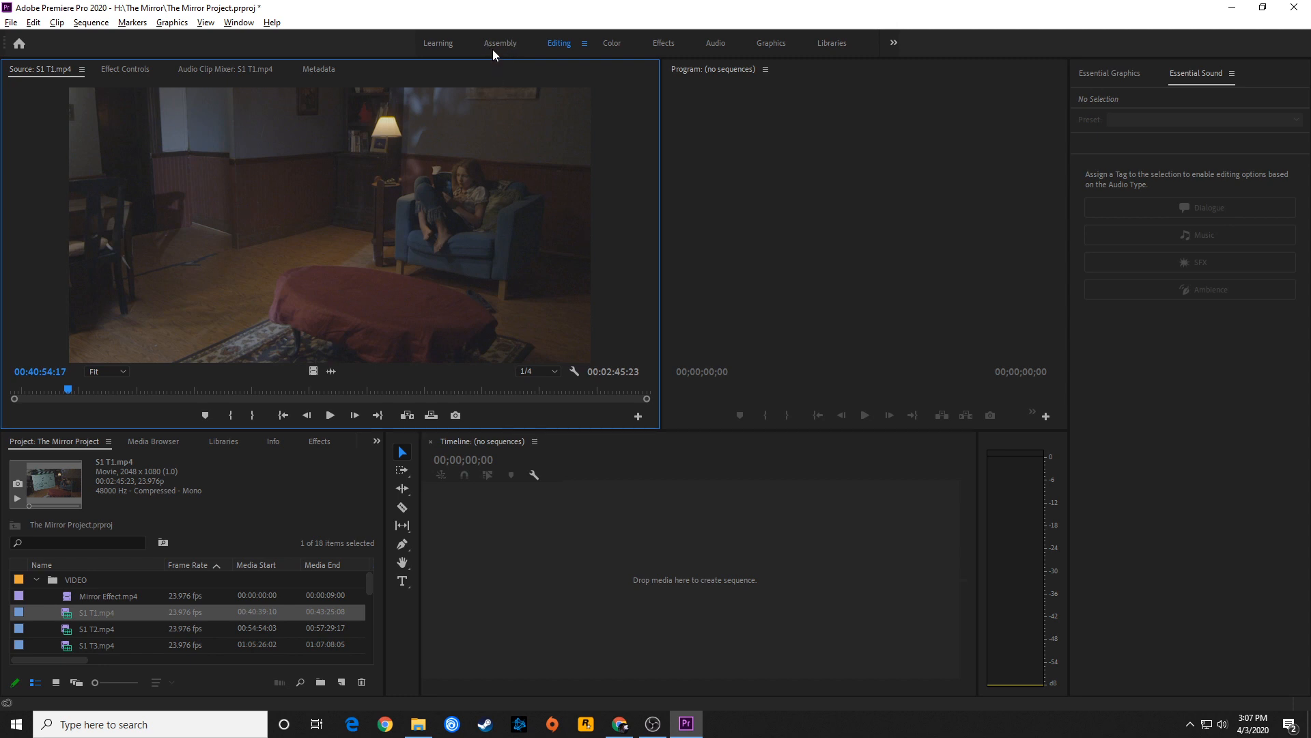
Switch to the Assembly workspace and show the VIDEO bin's takes as thumbnails.
click(500, 43)
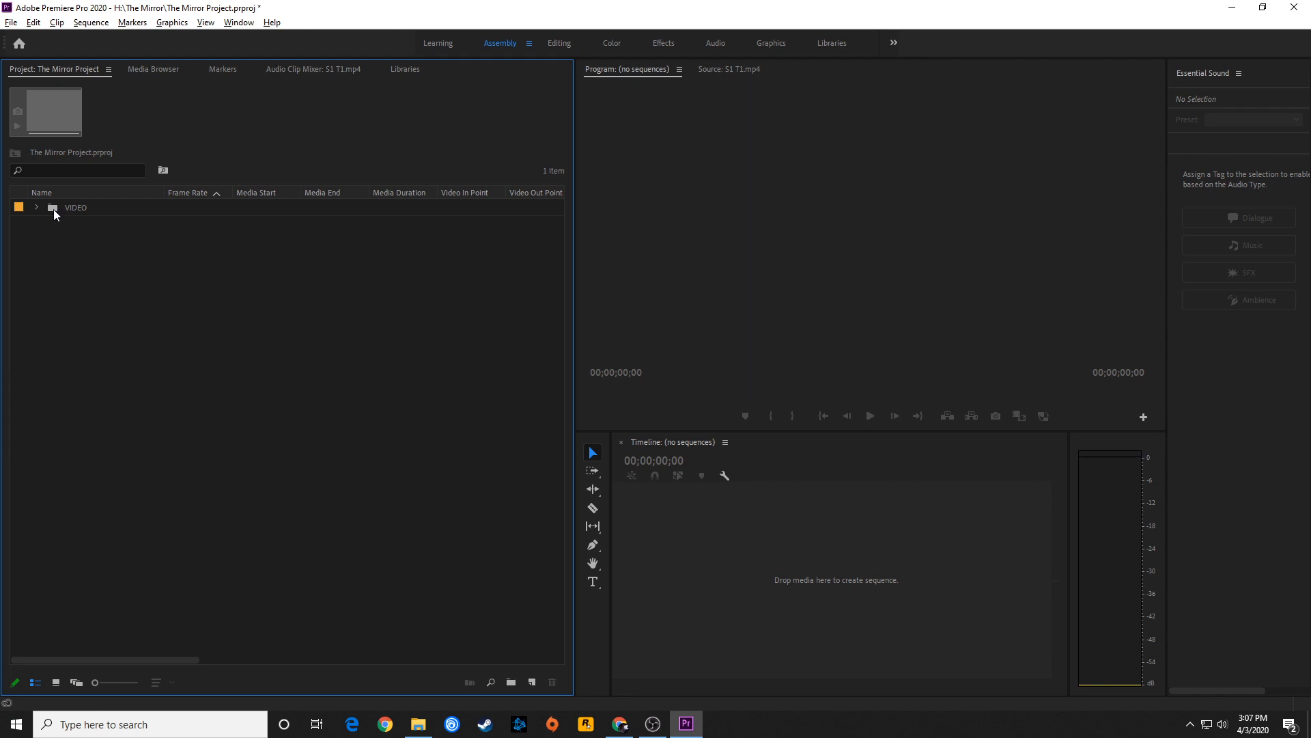
mouse_move(53, 206)
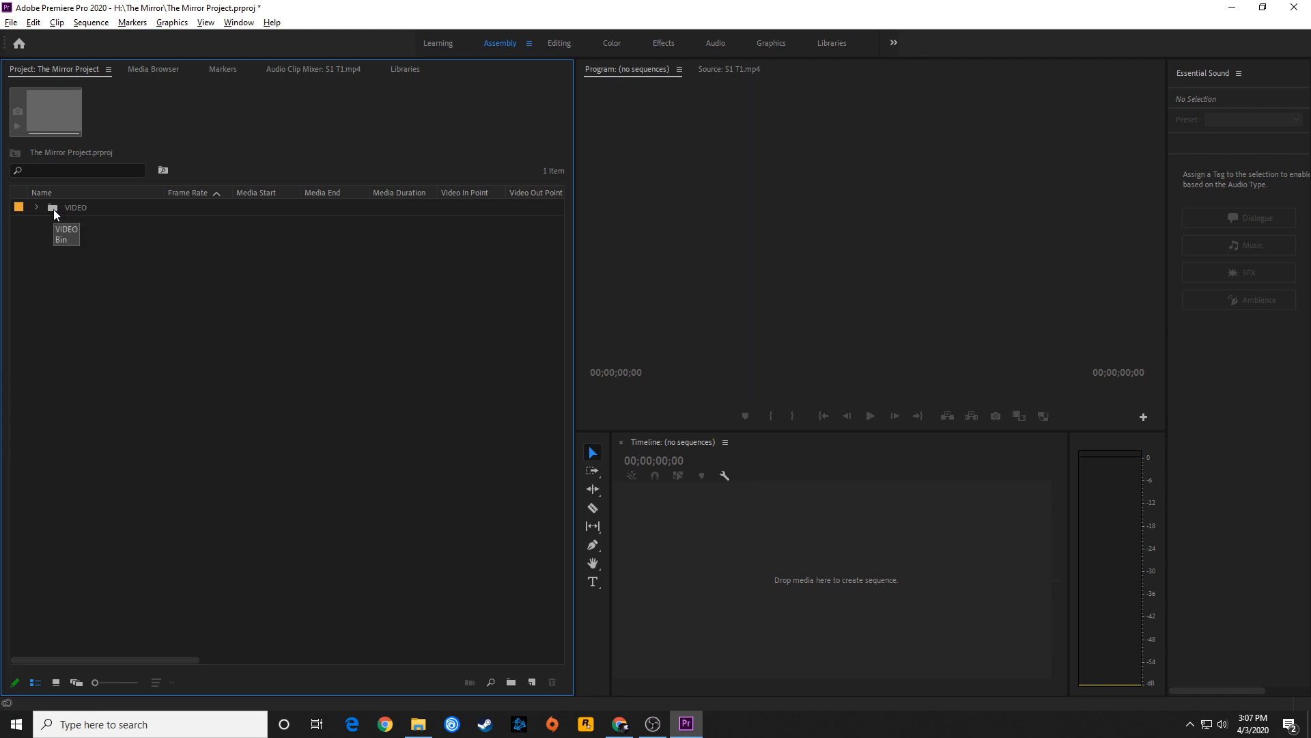
double_click(75, 207)
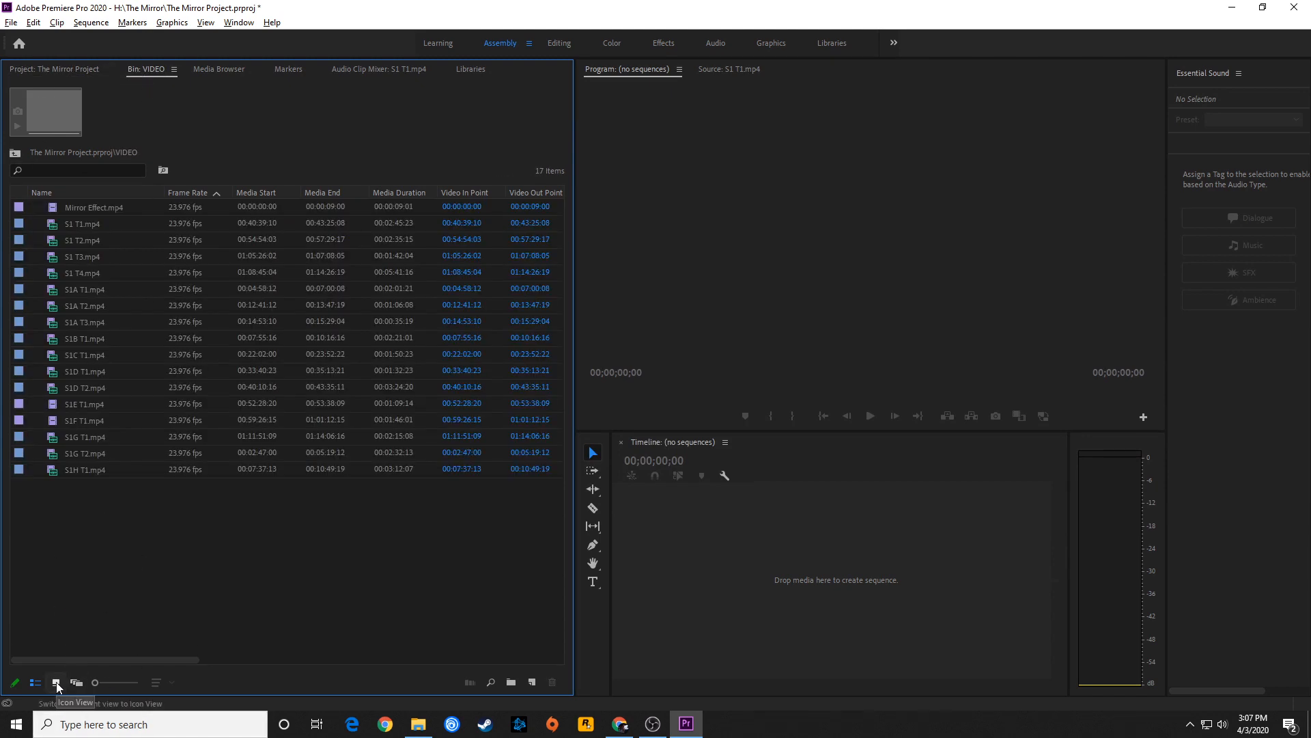
click(56, 69)
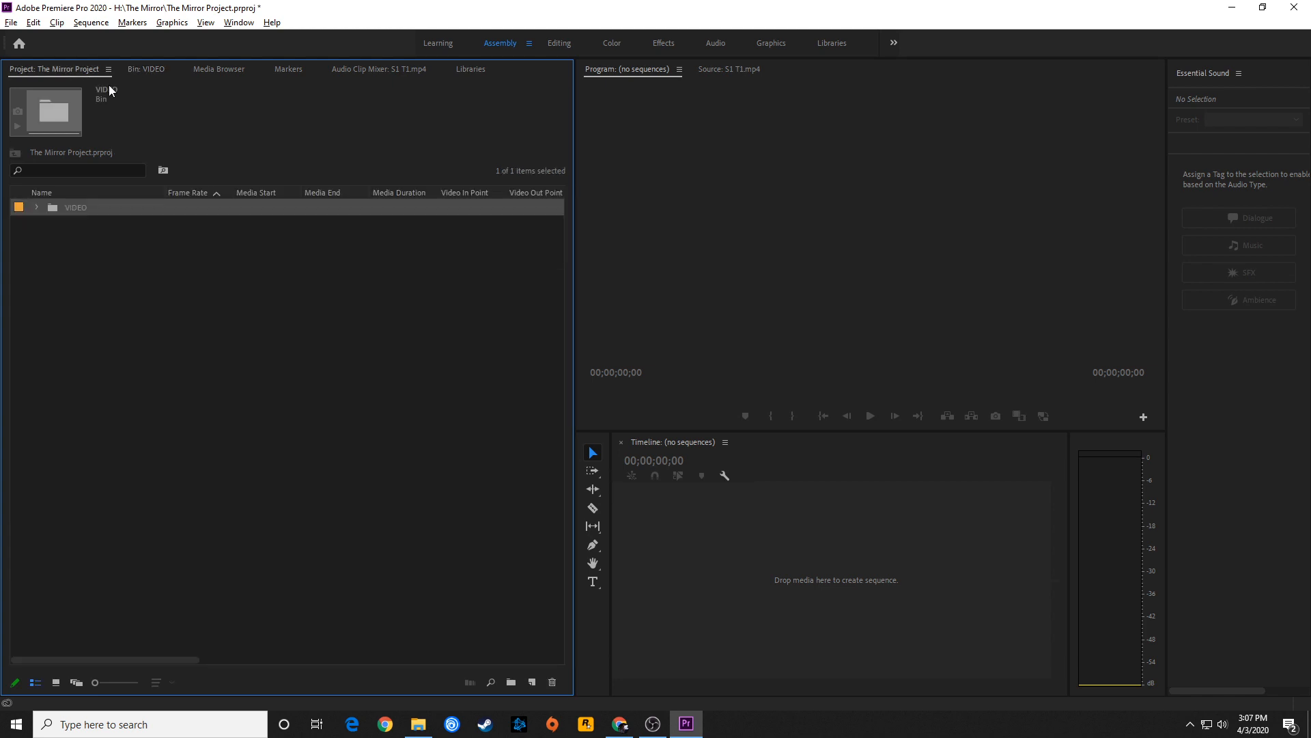
mouse_move(67, 278)
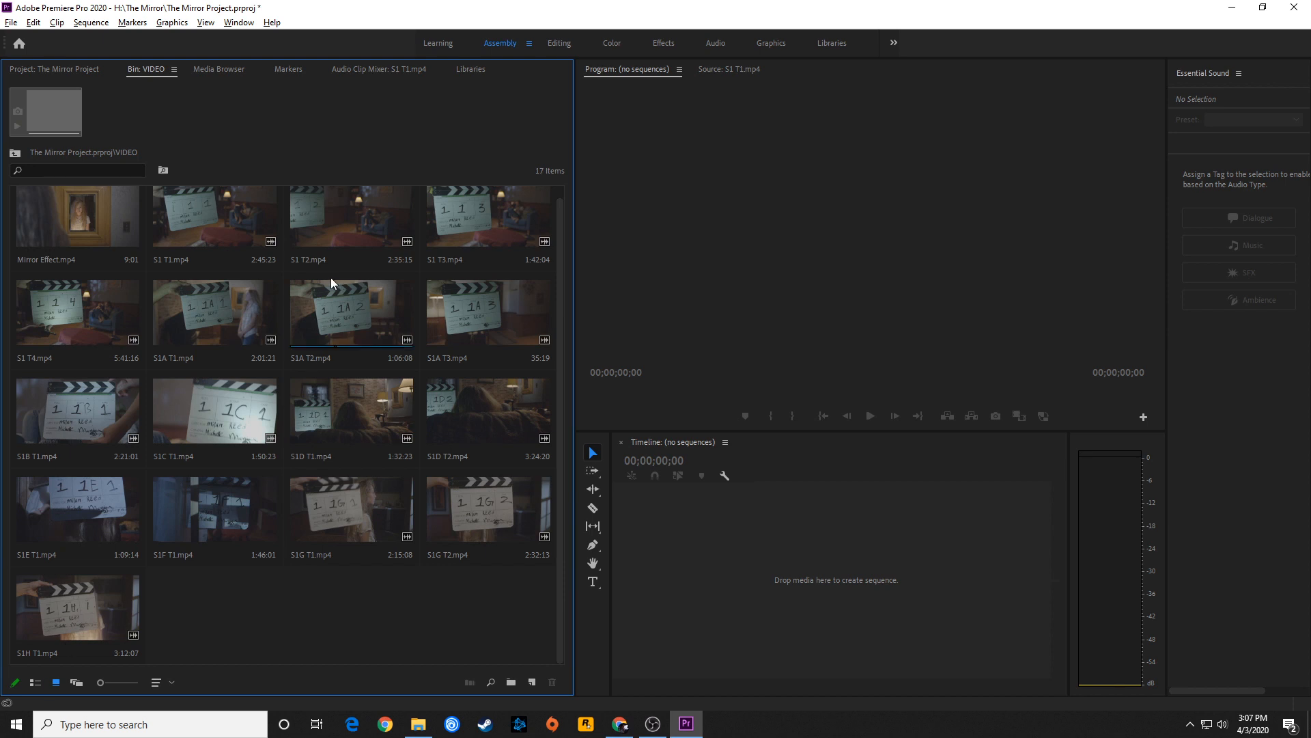
Create a sequence matching take S1 T1 and move it to the project root.
click(213, 216)
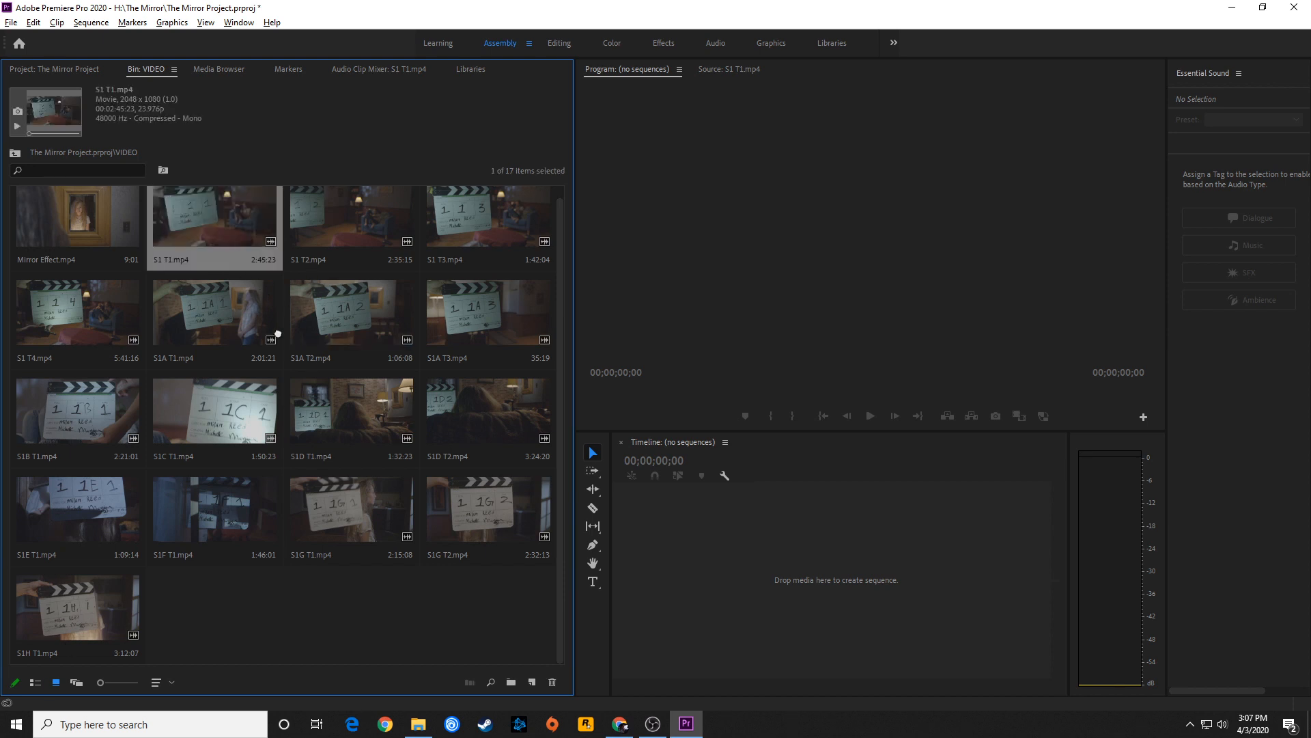
drag(215, 216, 836, 579)
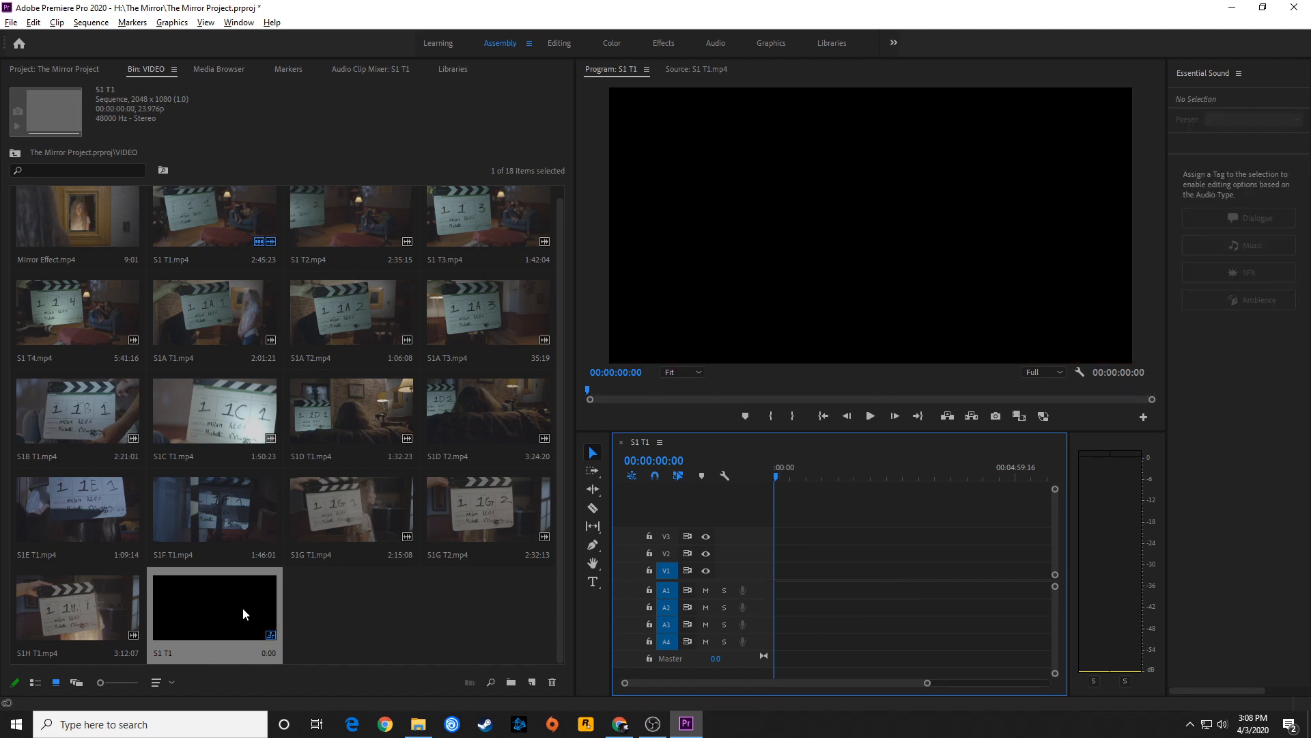
mouse_move(185, 188)
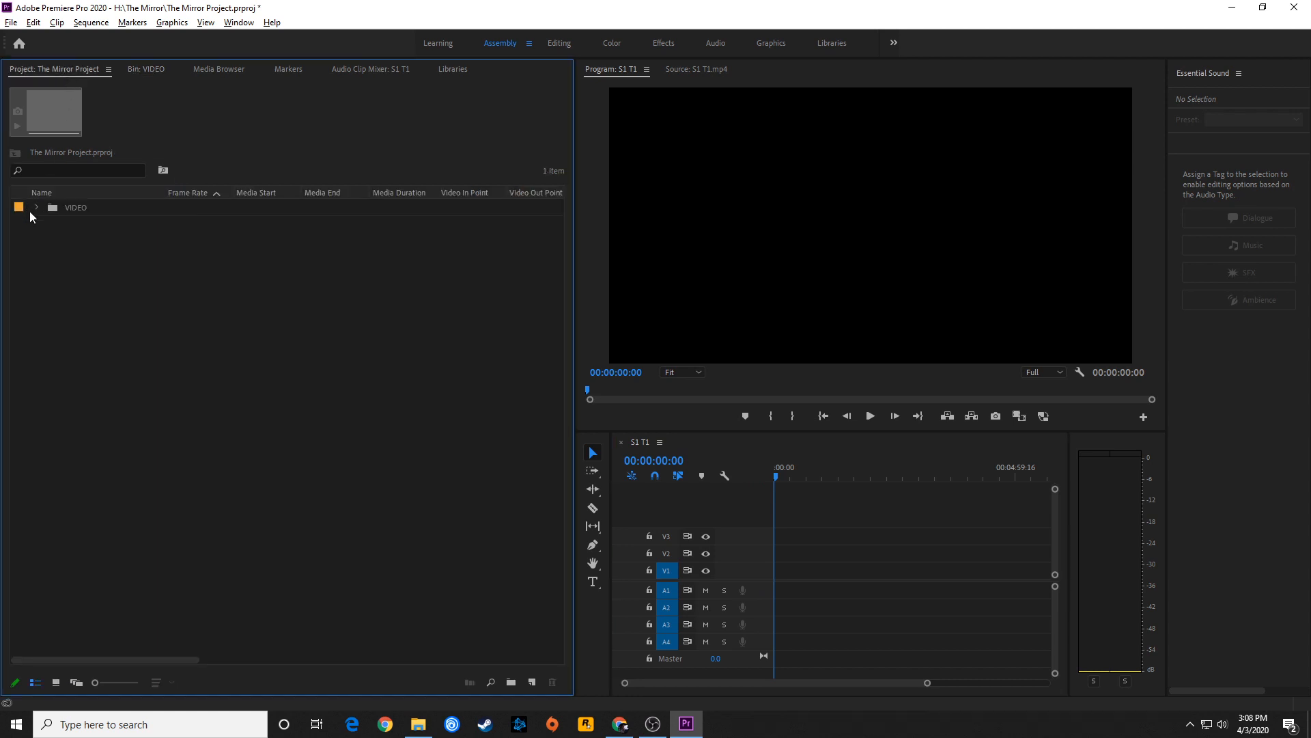
click(36, 208)
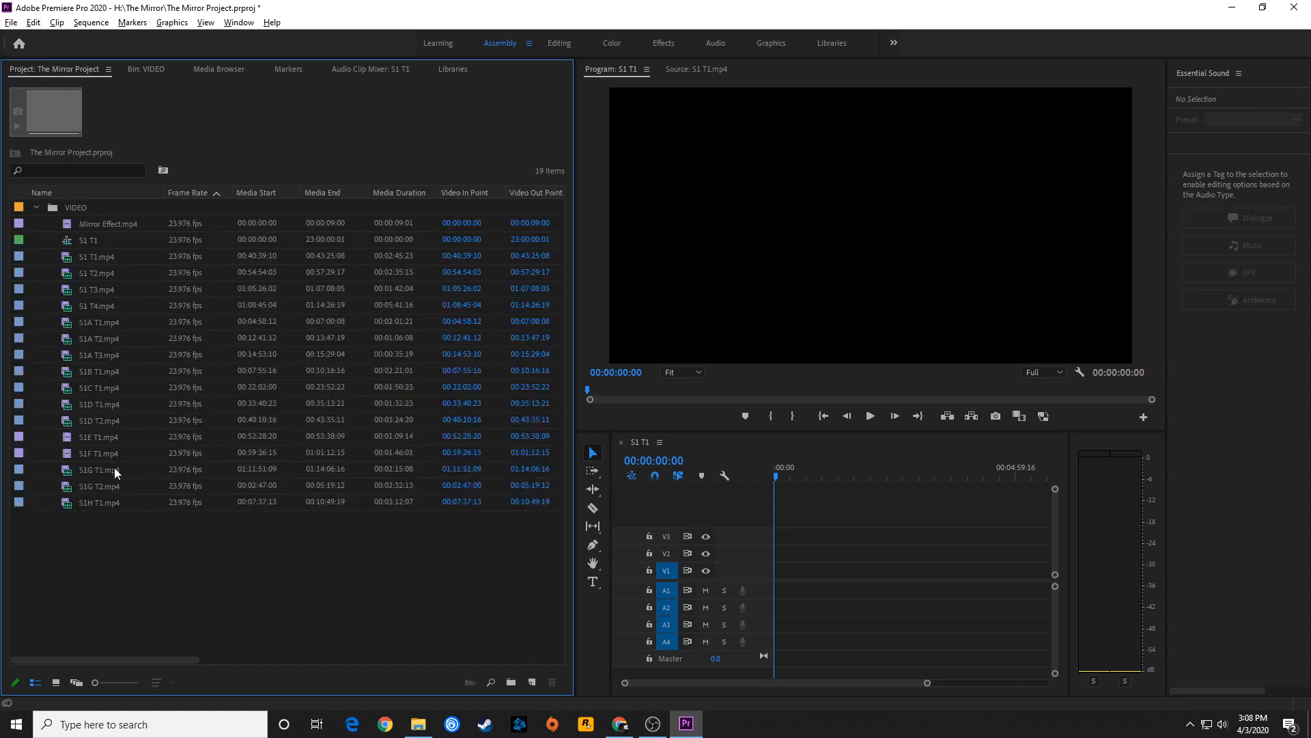
click(87, 241)
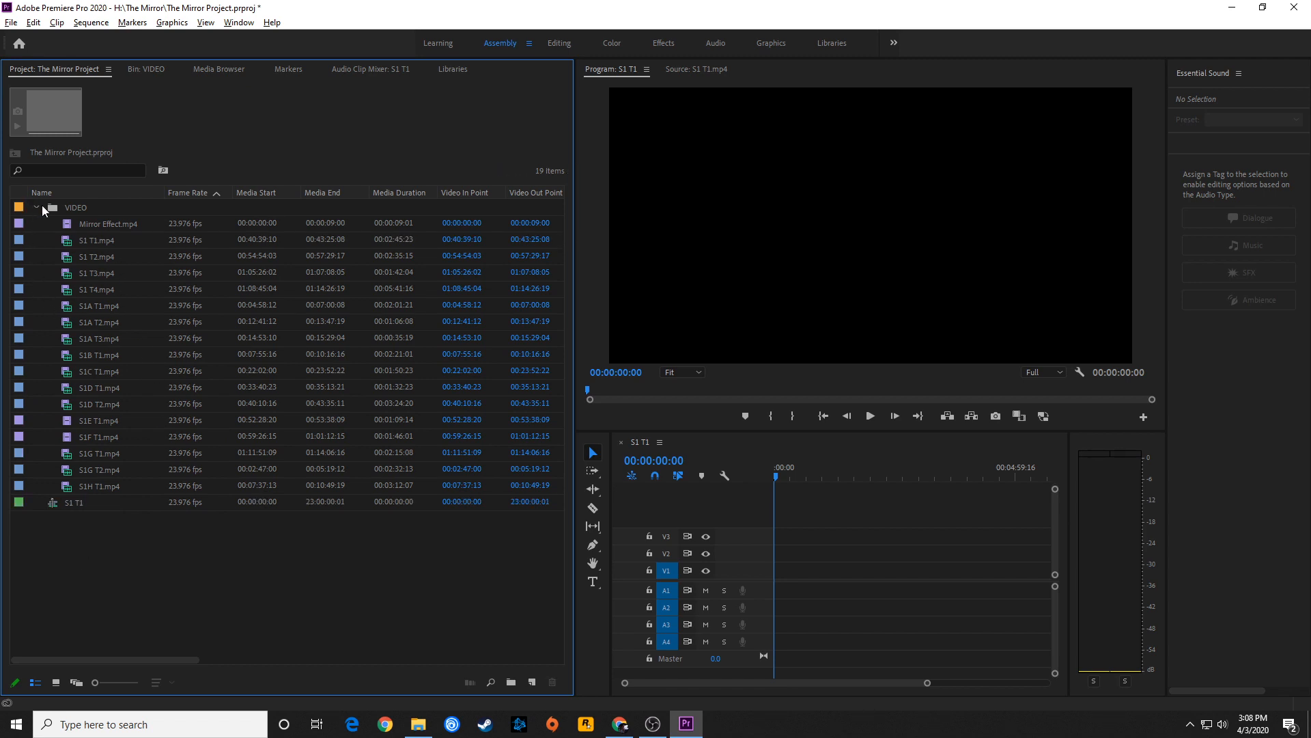
click(37, 206)
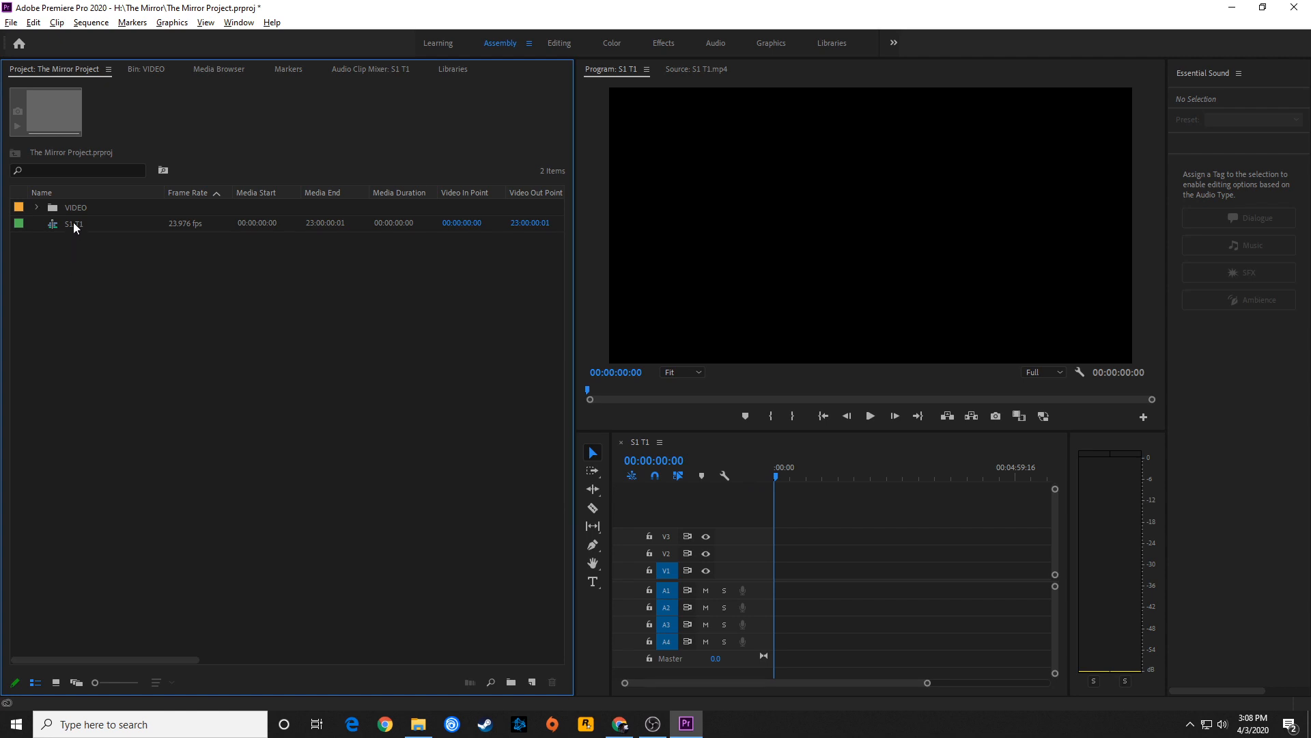
Rename the new sequence to FINAL EDIT.
double_click(74, 223)
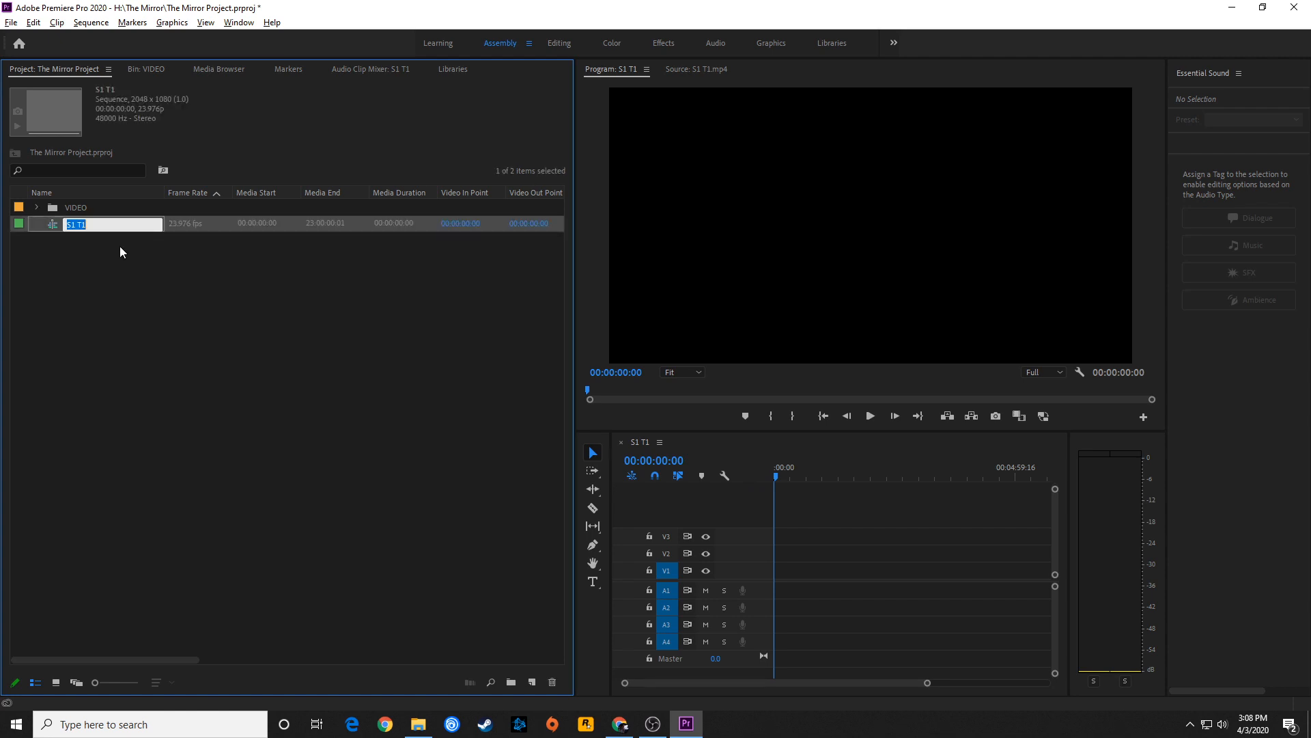
text(FINAL EDIT)
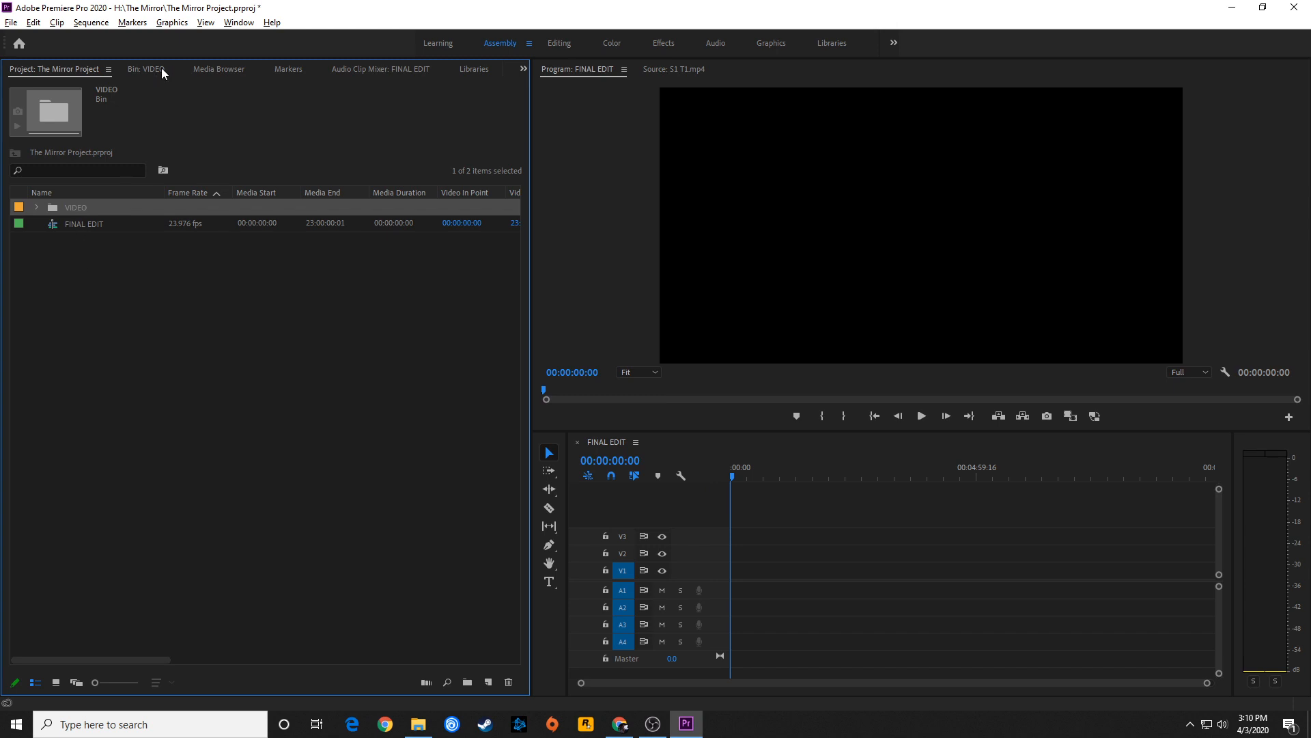
Show the VIDEO bin thumbnails and select take S1 T4.mp4.
click(54, 681)
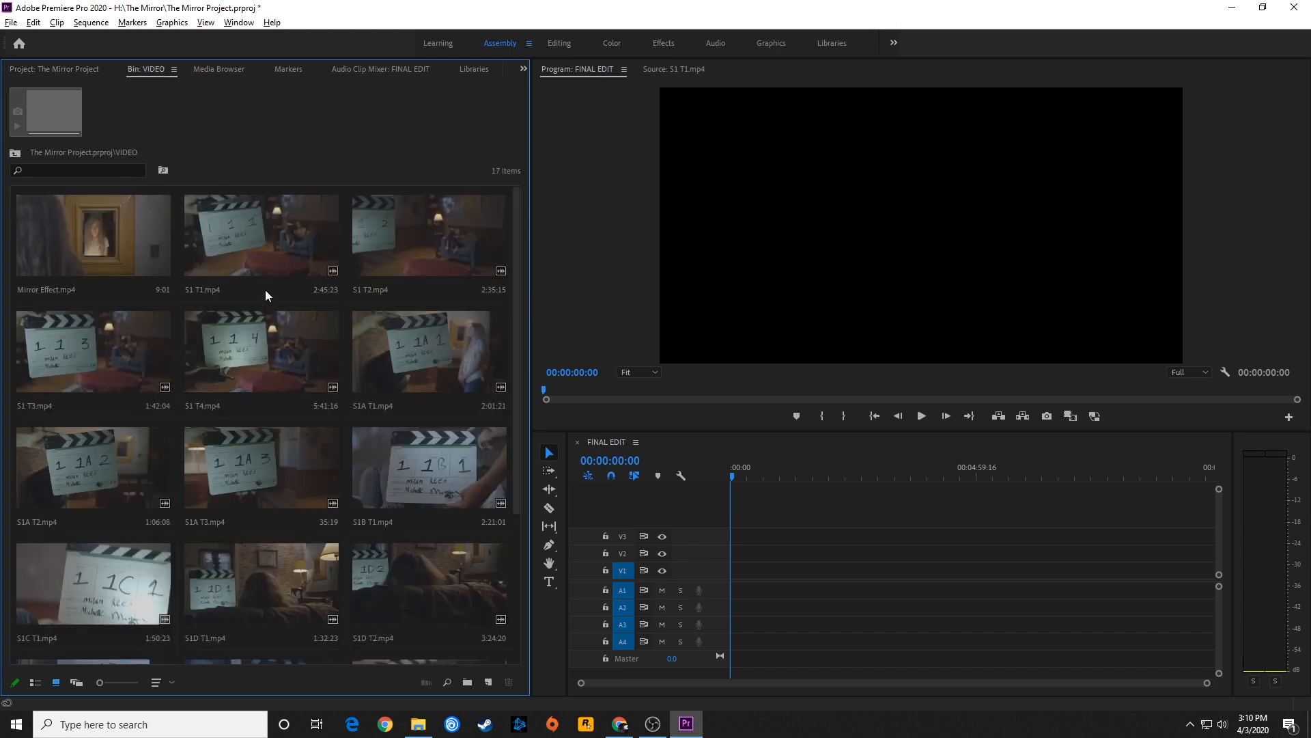
mouse_move(261, 351)
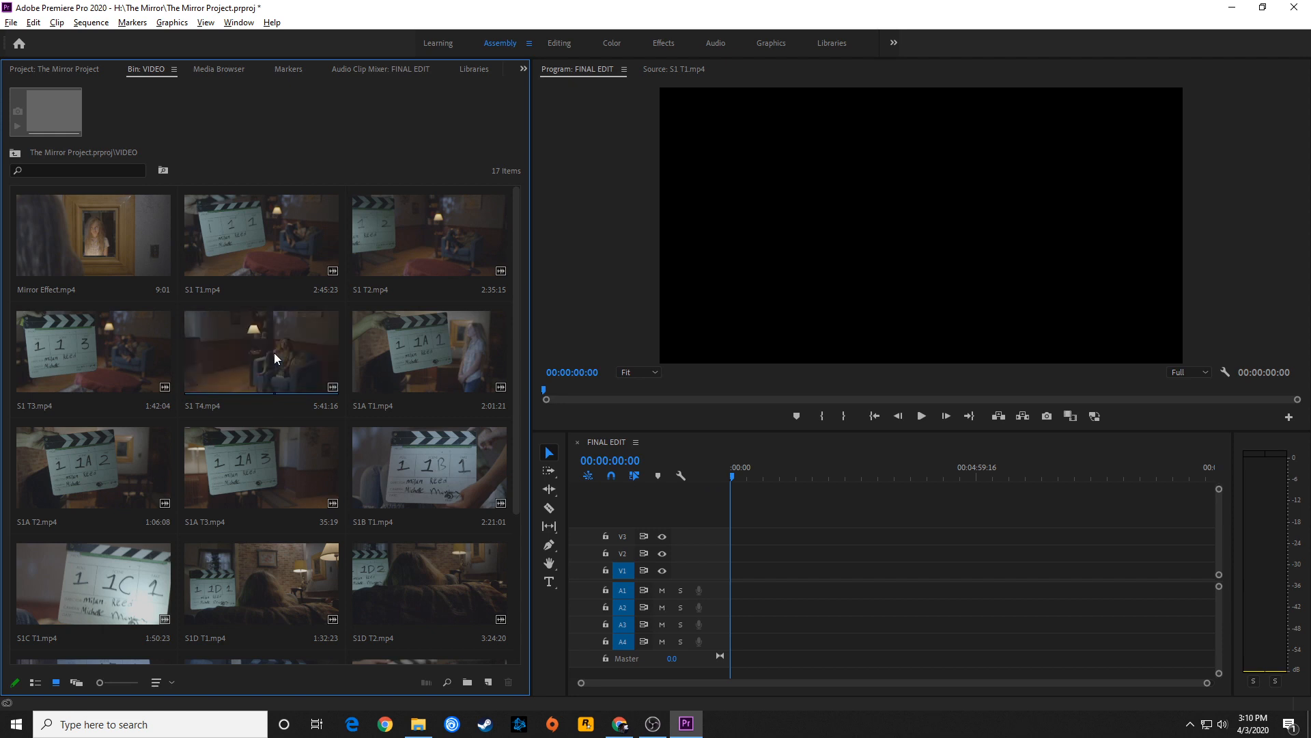
click(259, 350)
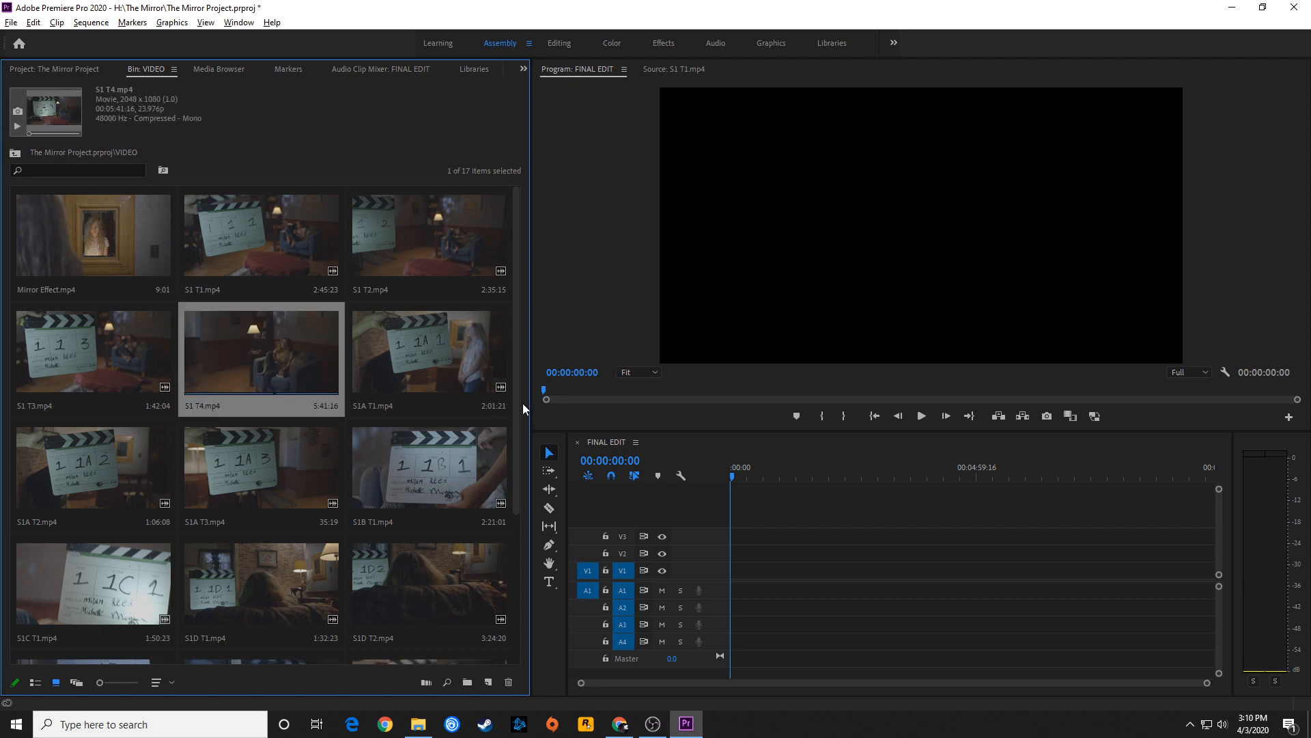
Load take S1 T4, skip past the slate, and insert the marked portion at the start of FINAL EDIT.
double_click(259, 350)
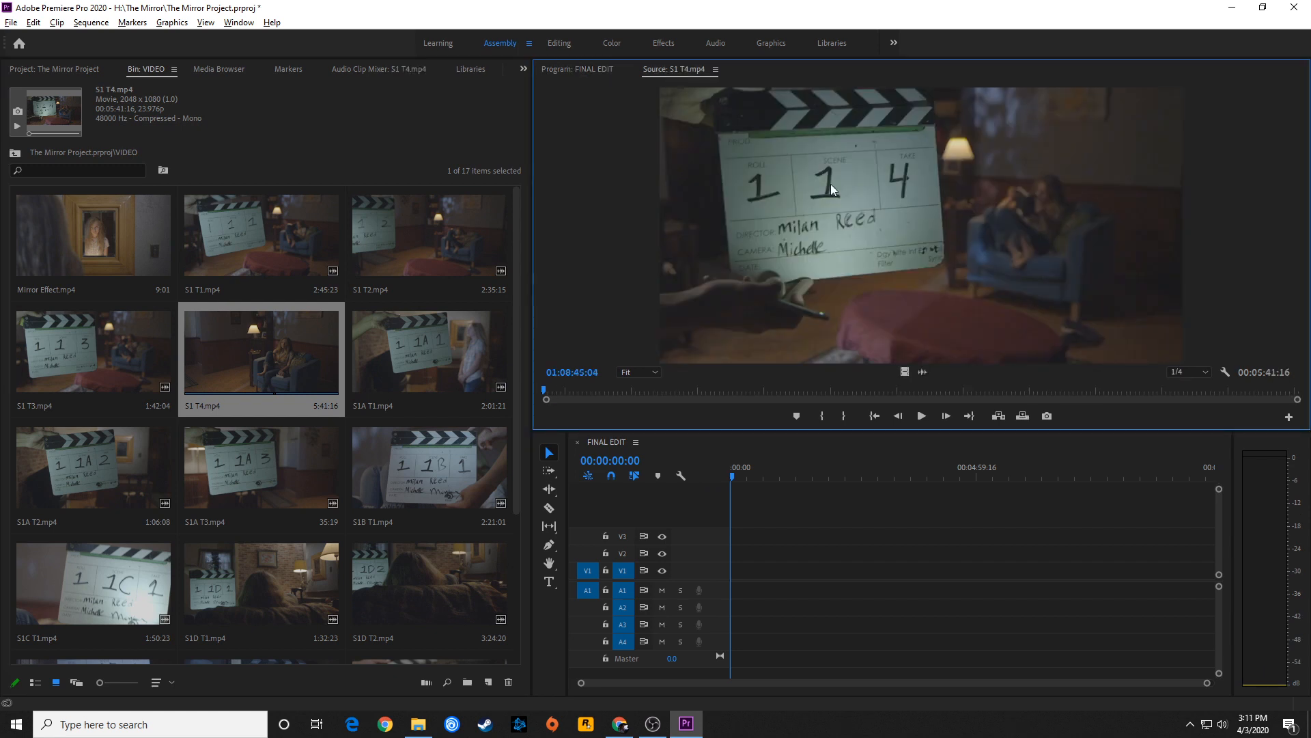
mouse_move(997, 296)
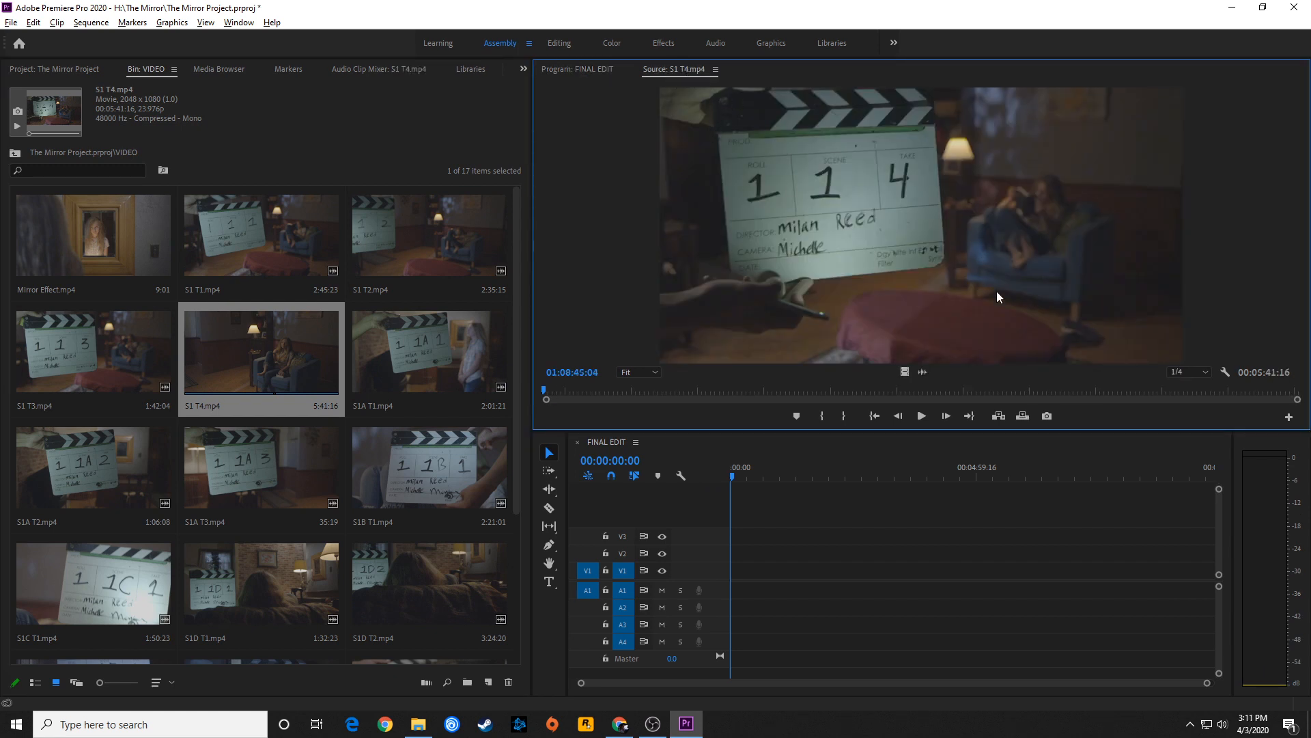
click(919, 415)
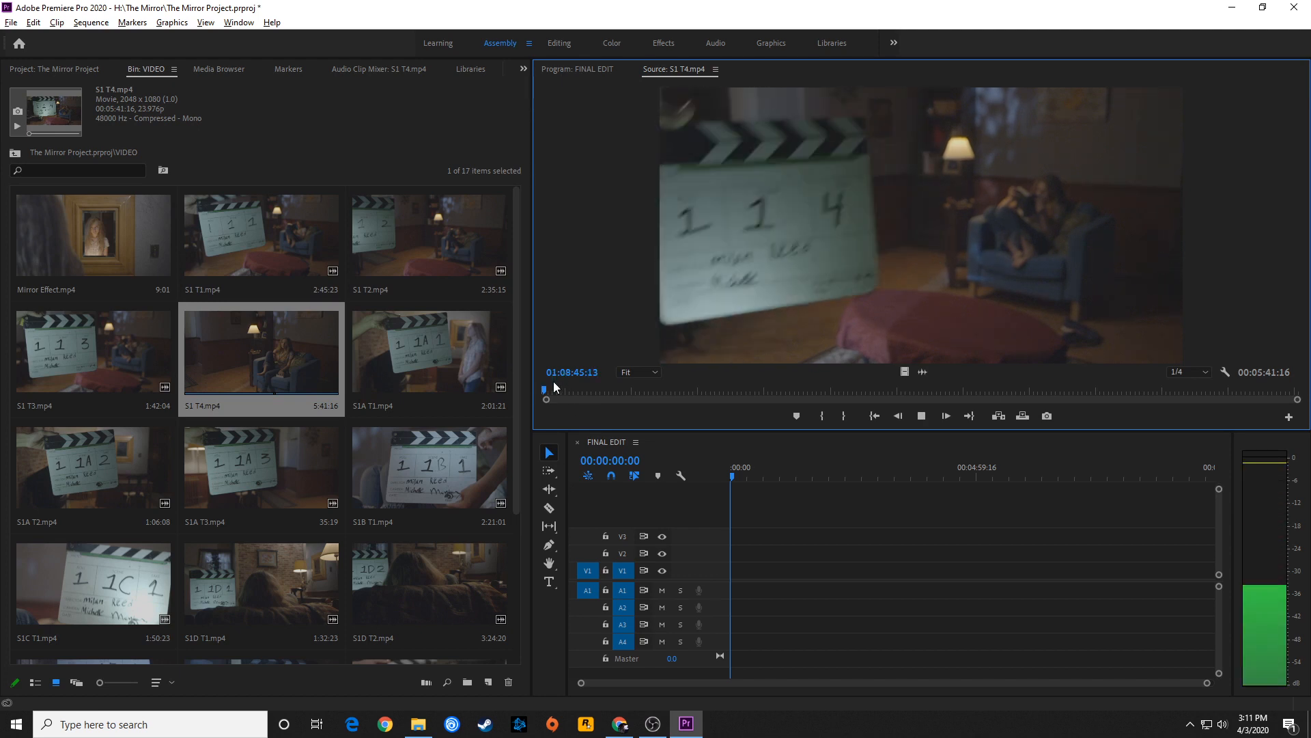
drag(545, 389, 550, 389)
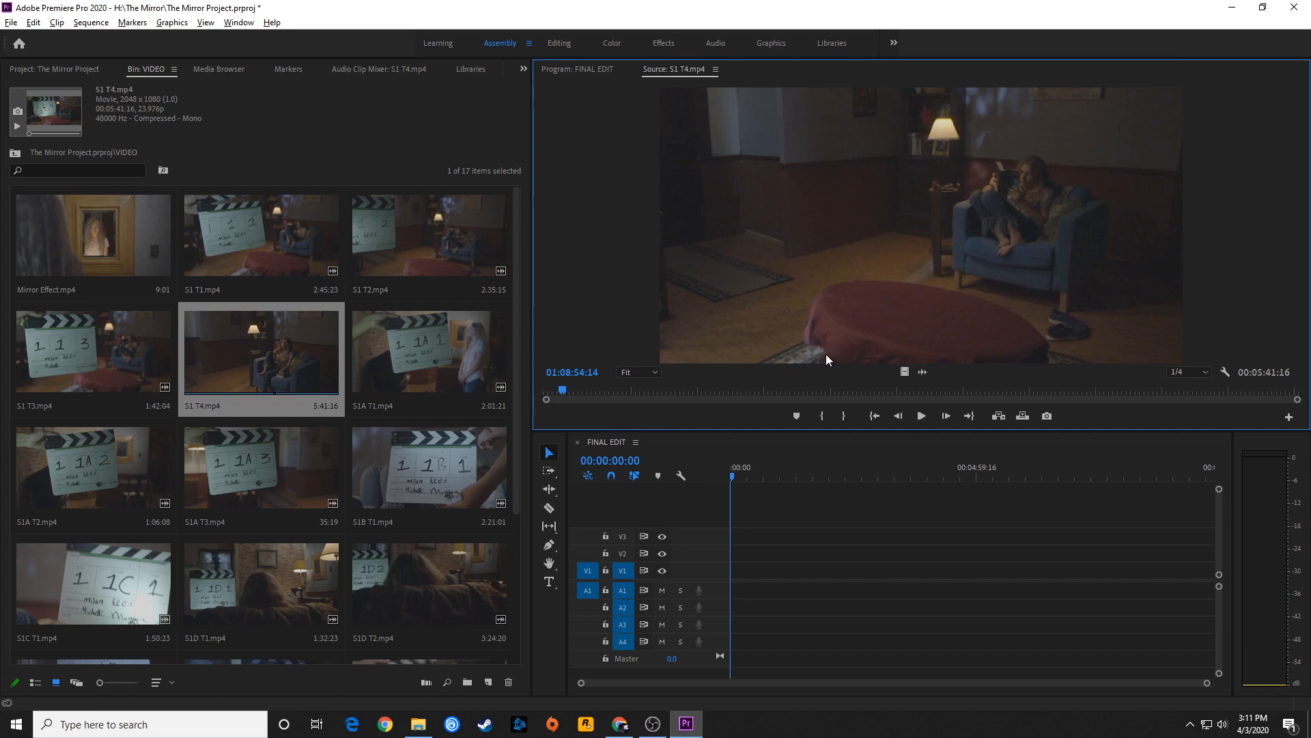
mouse_move(926, 316)
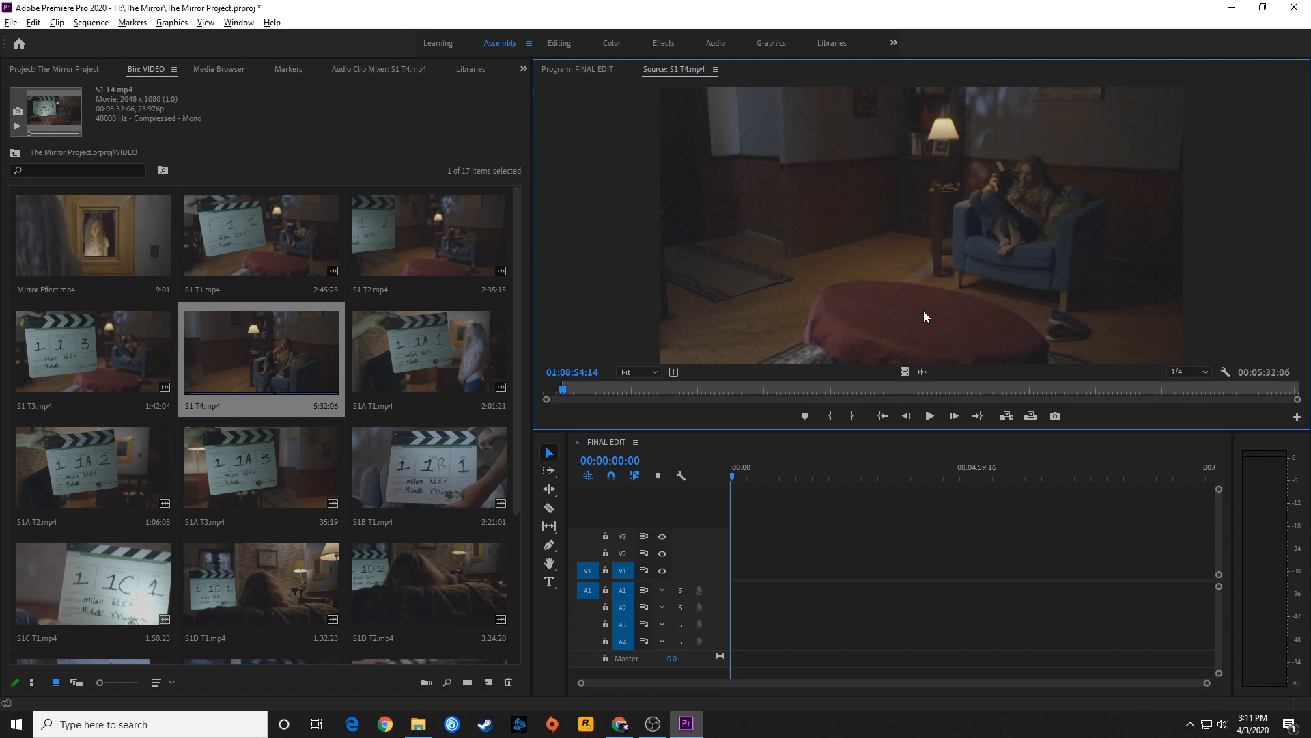
click(928, 415)
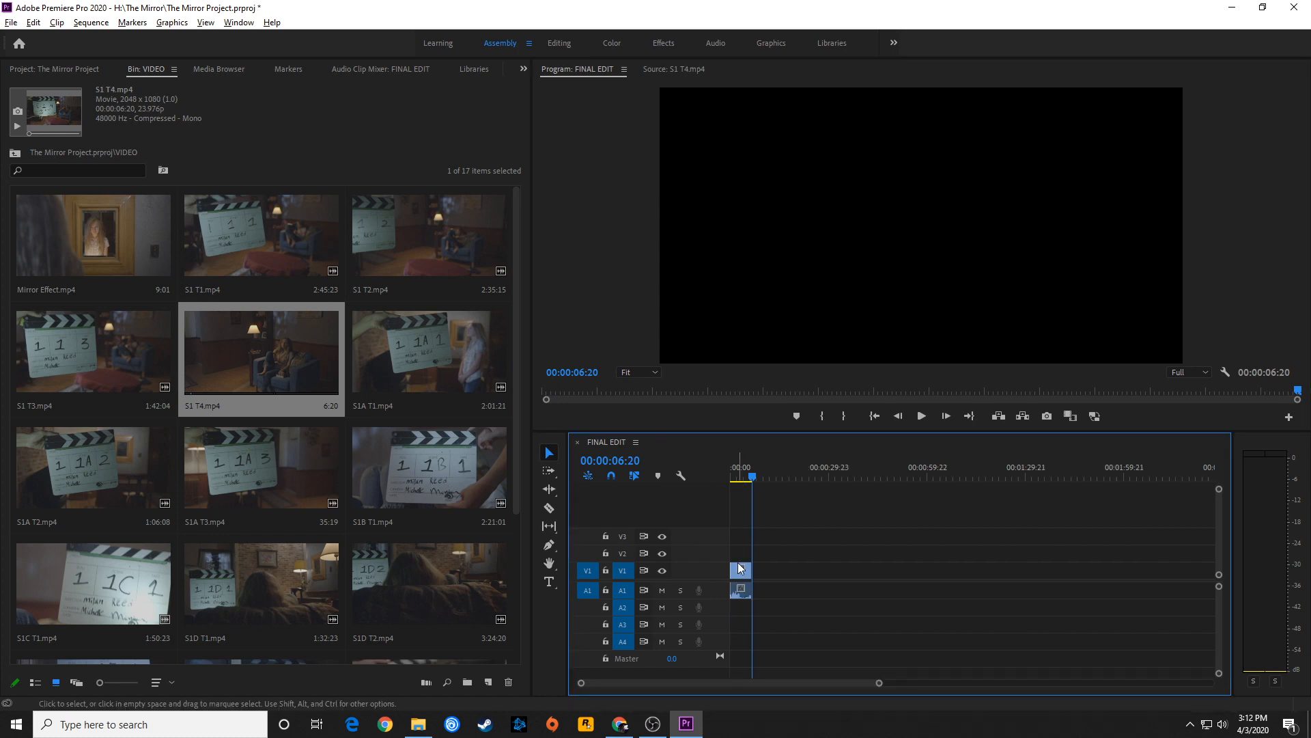
mouse_move(739, 568)
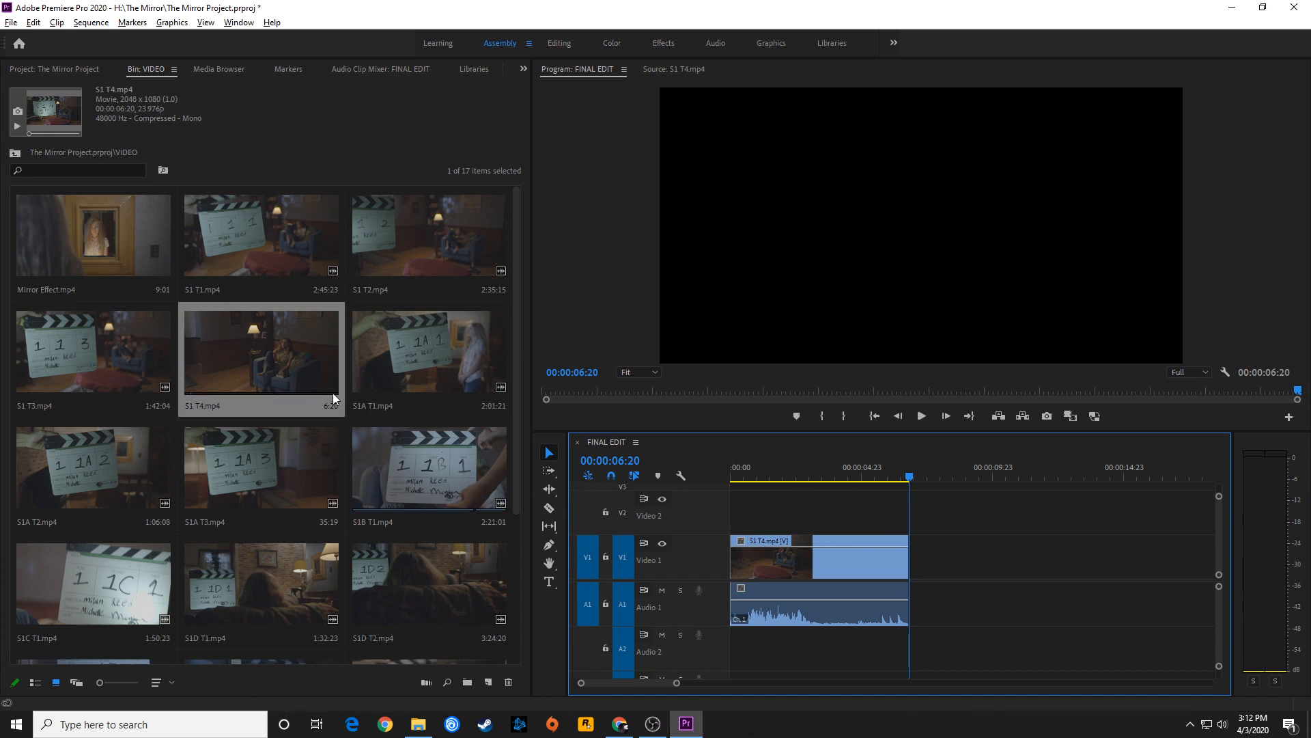
mouse_move(295, 596)
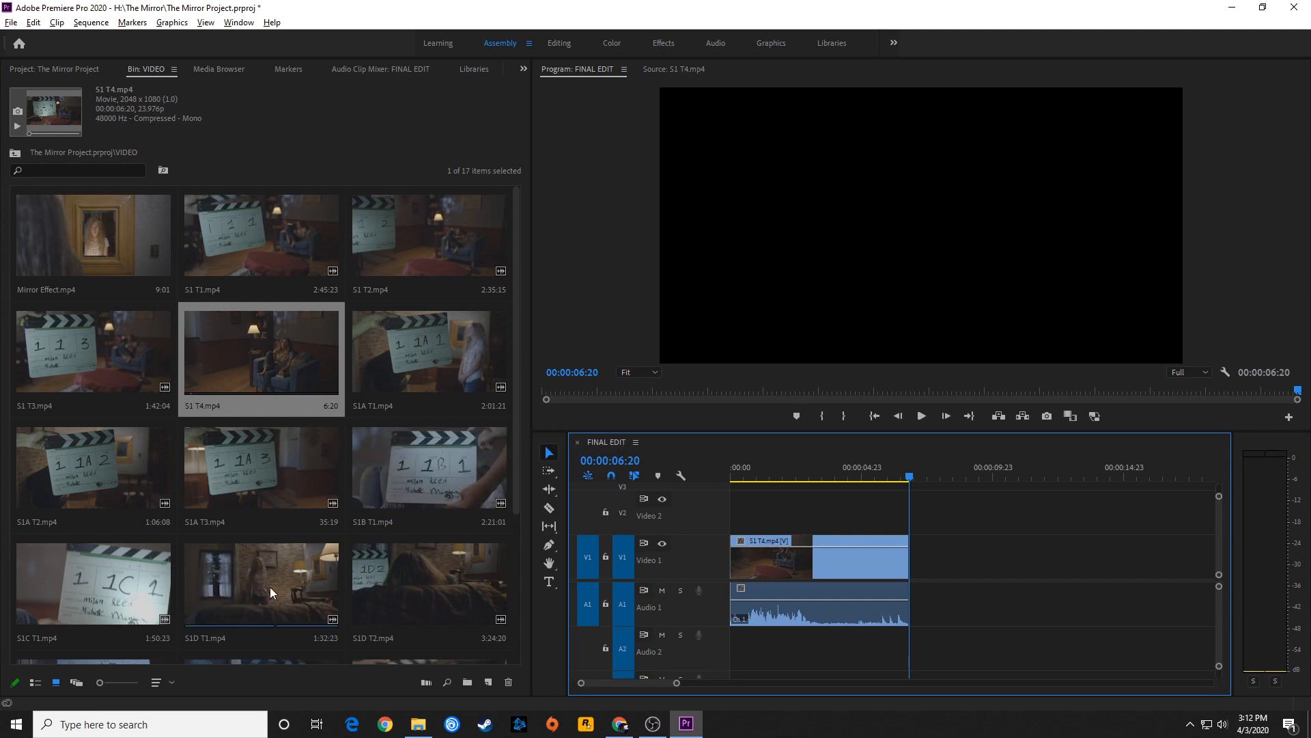
Load take S1D T1.mp4 in the Source Monitor, showing its 1D slate.
double_click(260, 583)
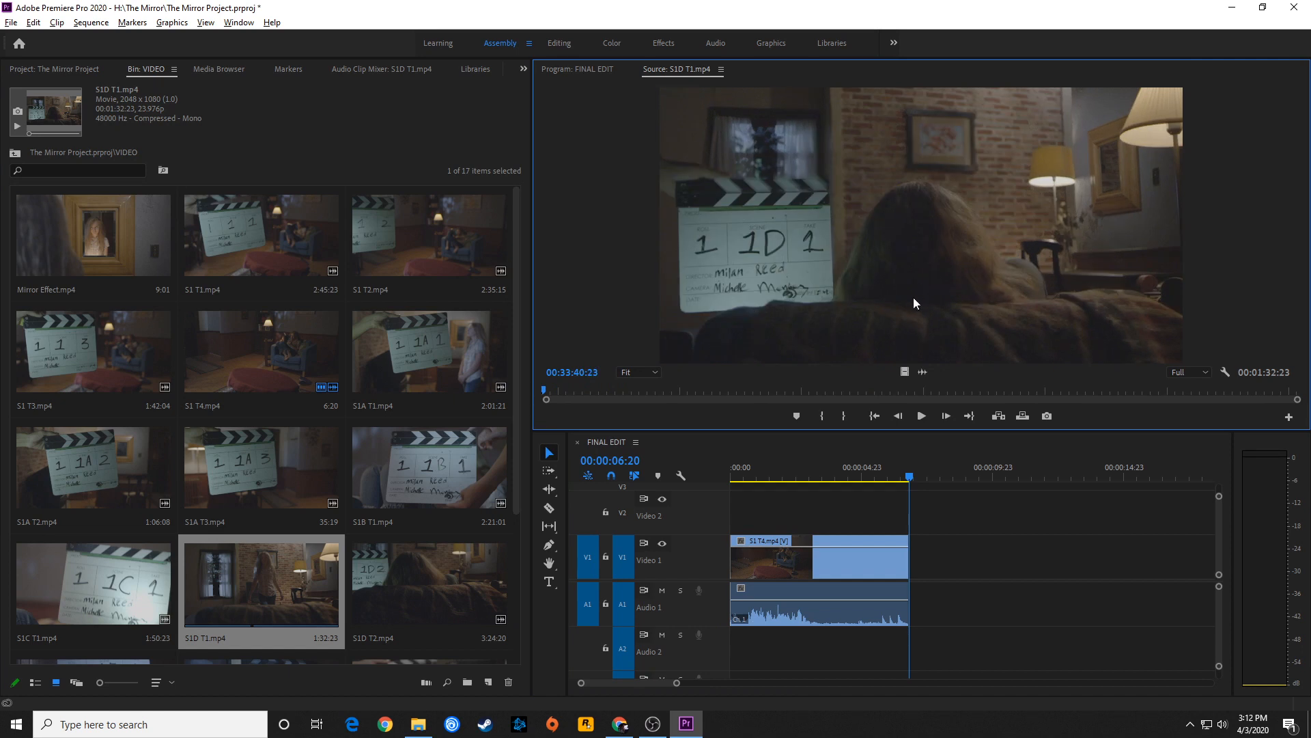
mouse_move(1131, 196)
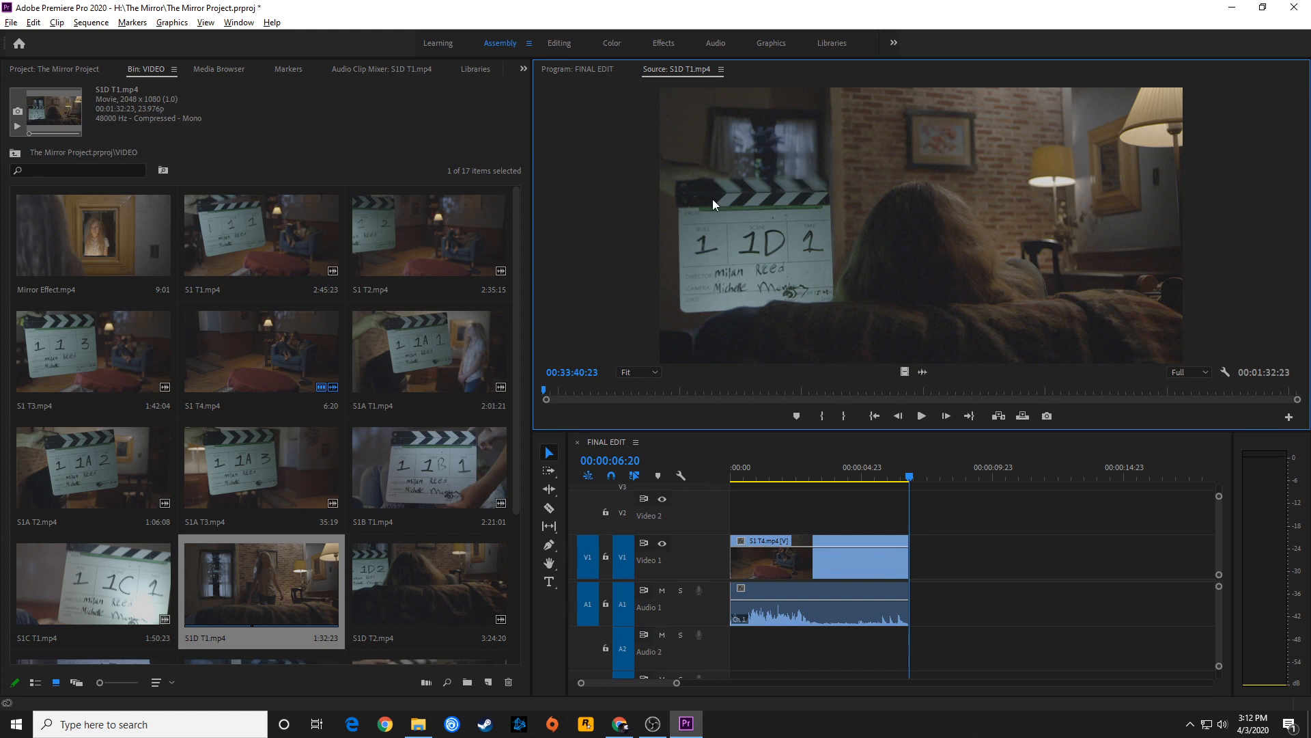
mouse_move(701, 193)
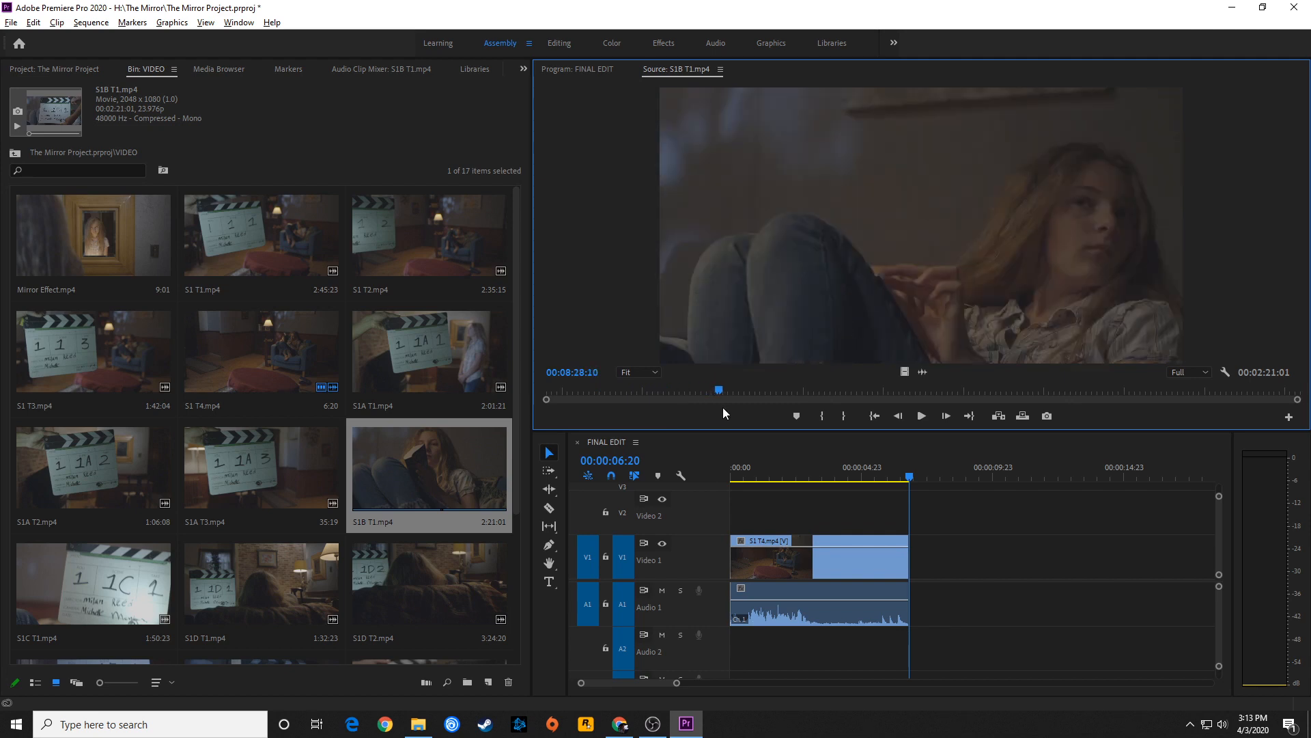
Play take S1B T1 from the slate, stop where she looks up, step back a frame and mark In.
drag(717, 390, 736, 389)
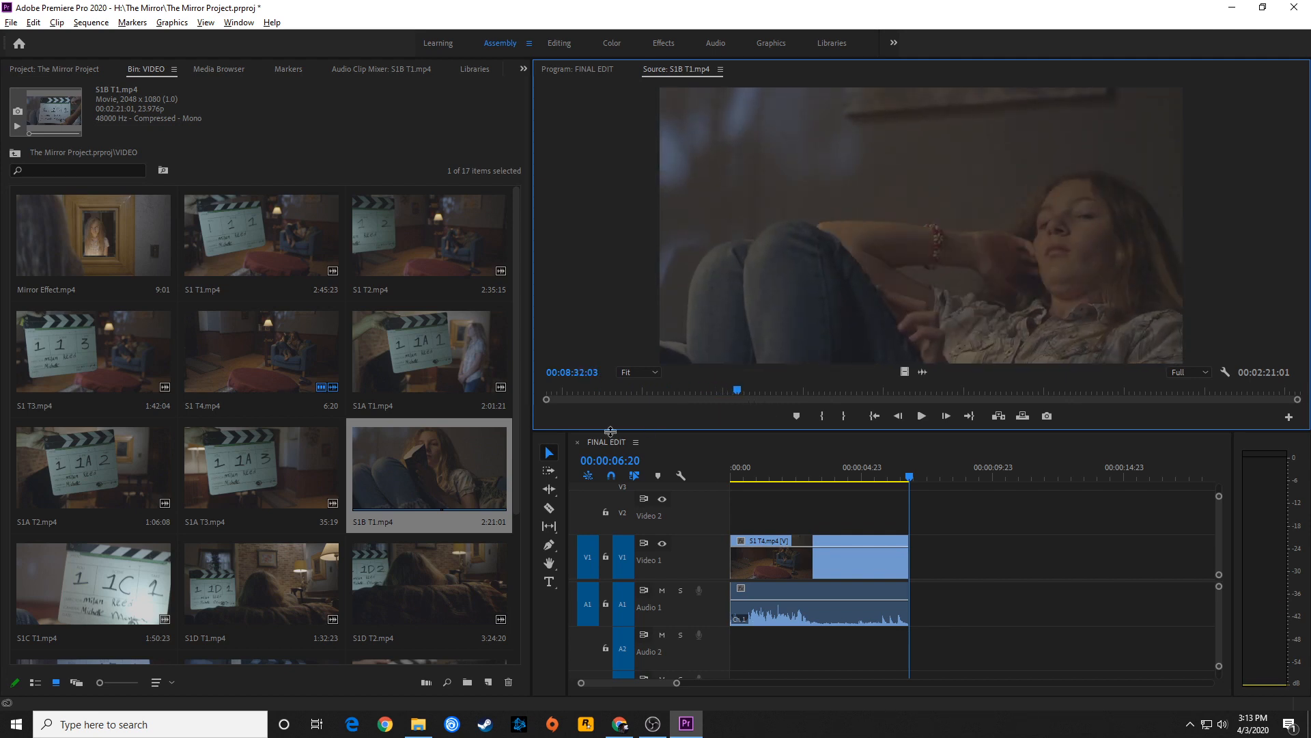
mouse_move(327, 598)
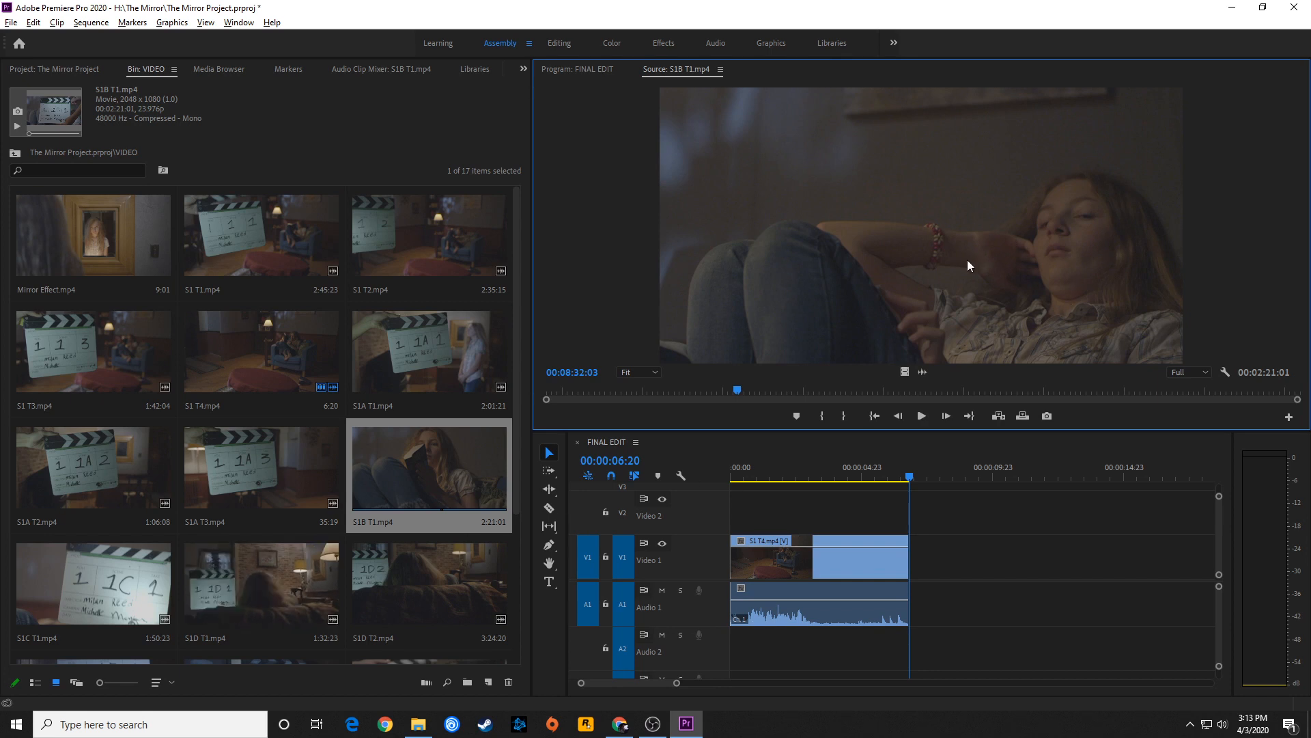
mouse_move(791, 387)
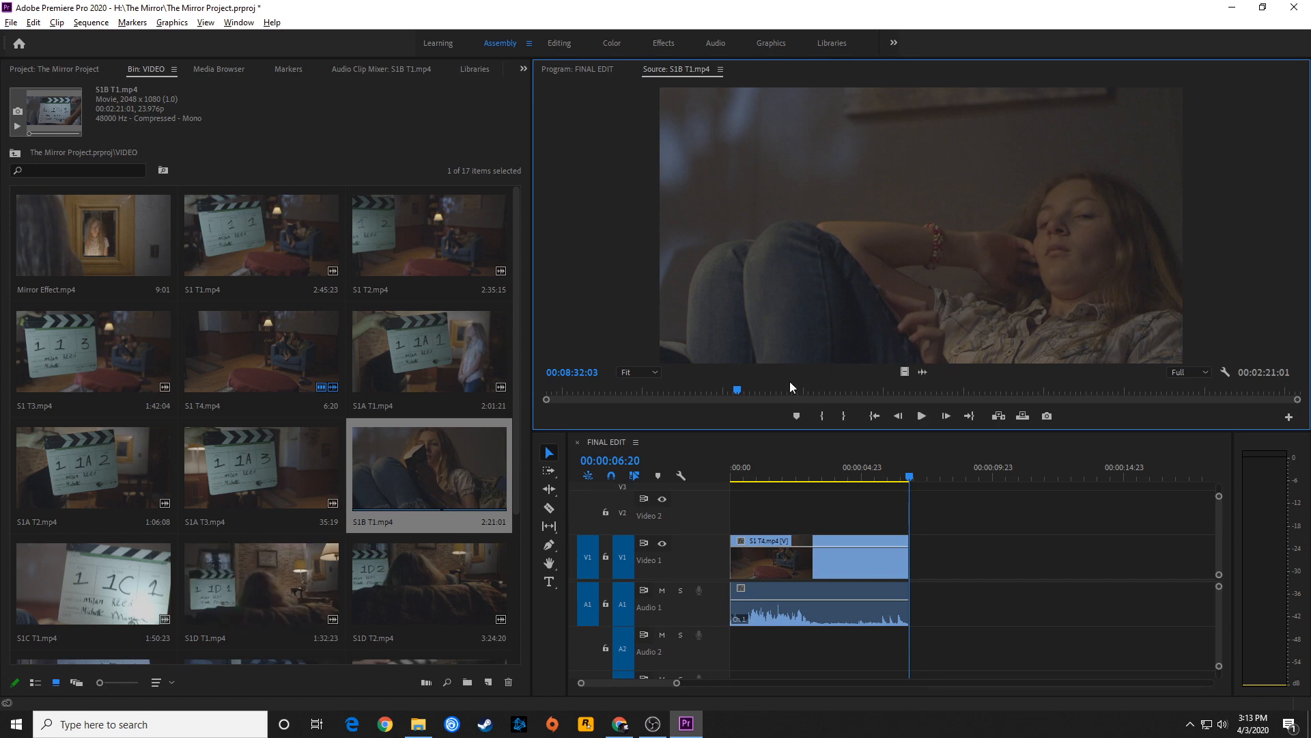
drag(737, 389, 543, 399)
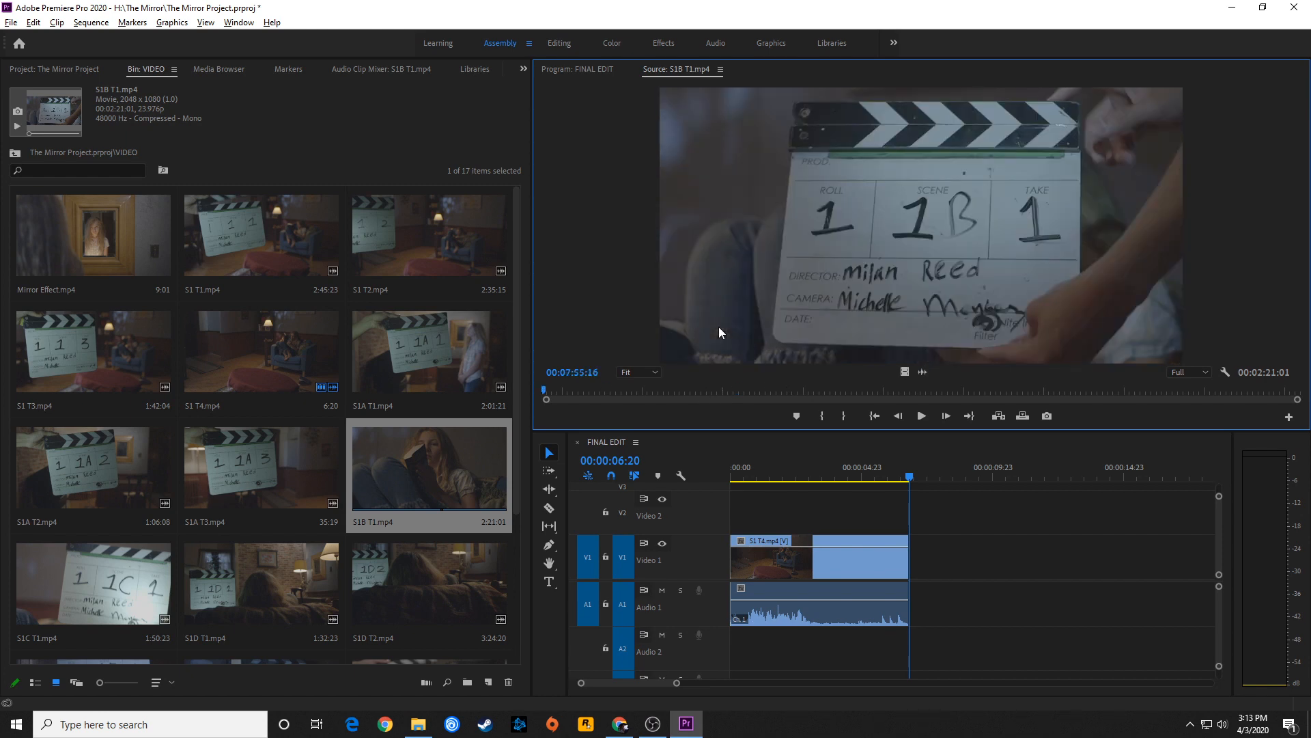
click(919, 415)
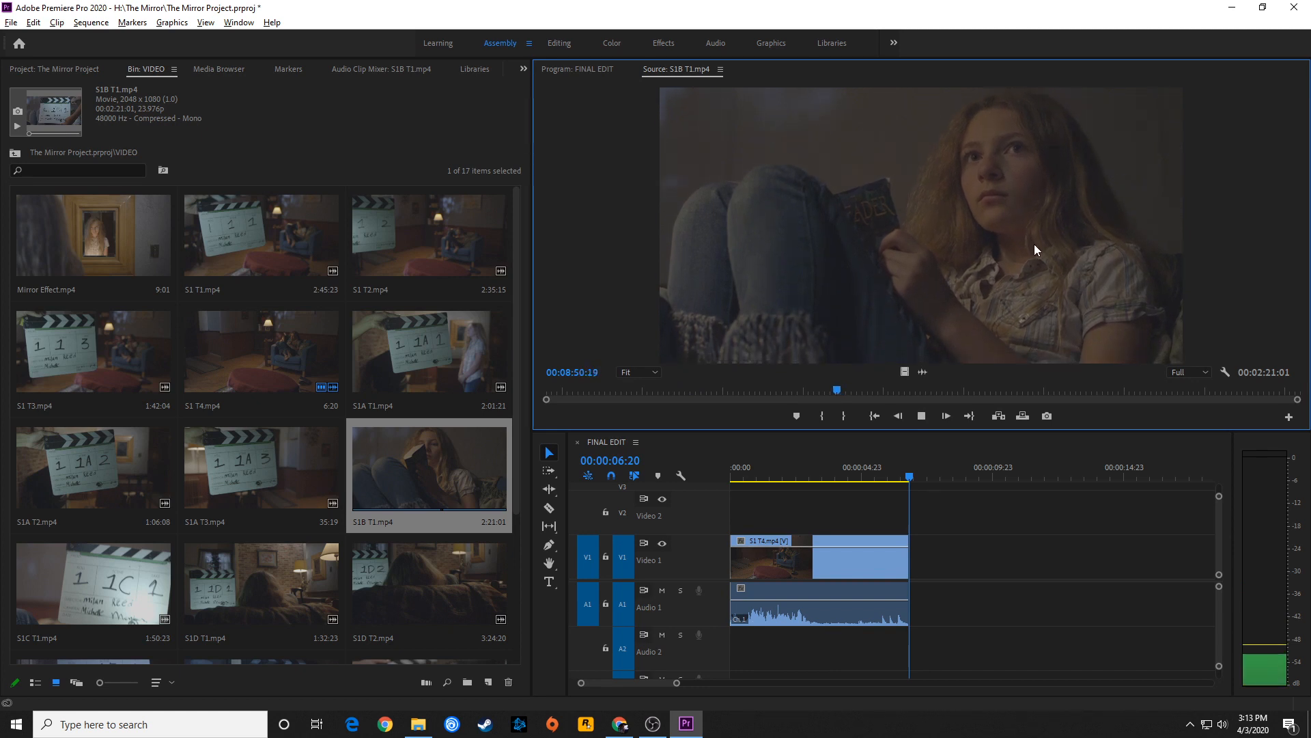
click(895, 416)
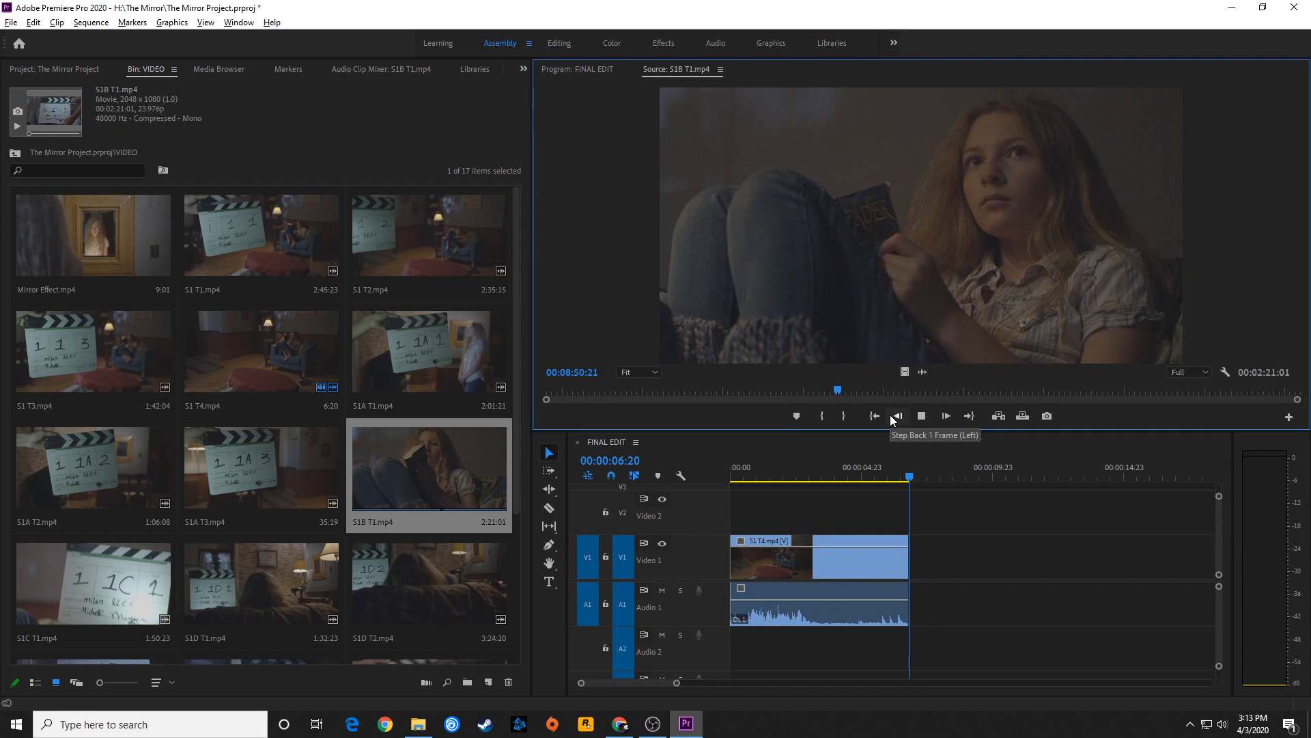
click(894, 415)
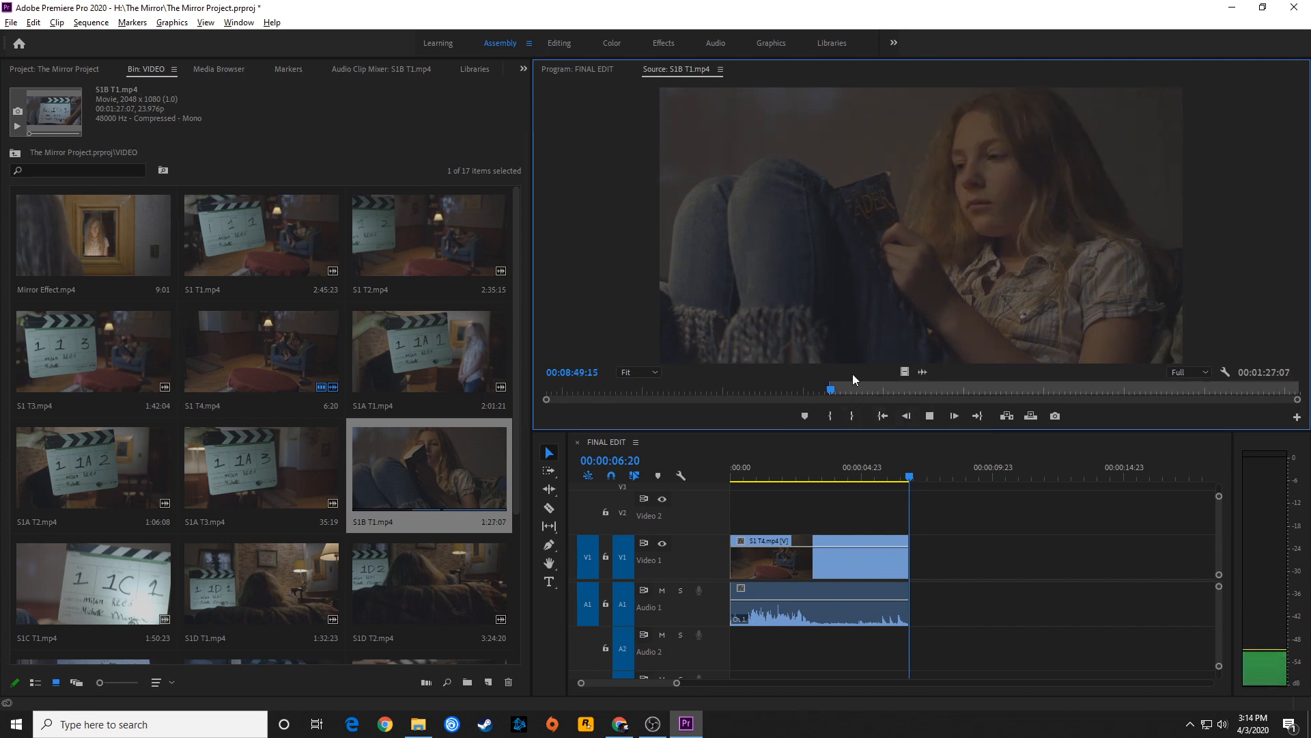
click(954, 415)
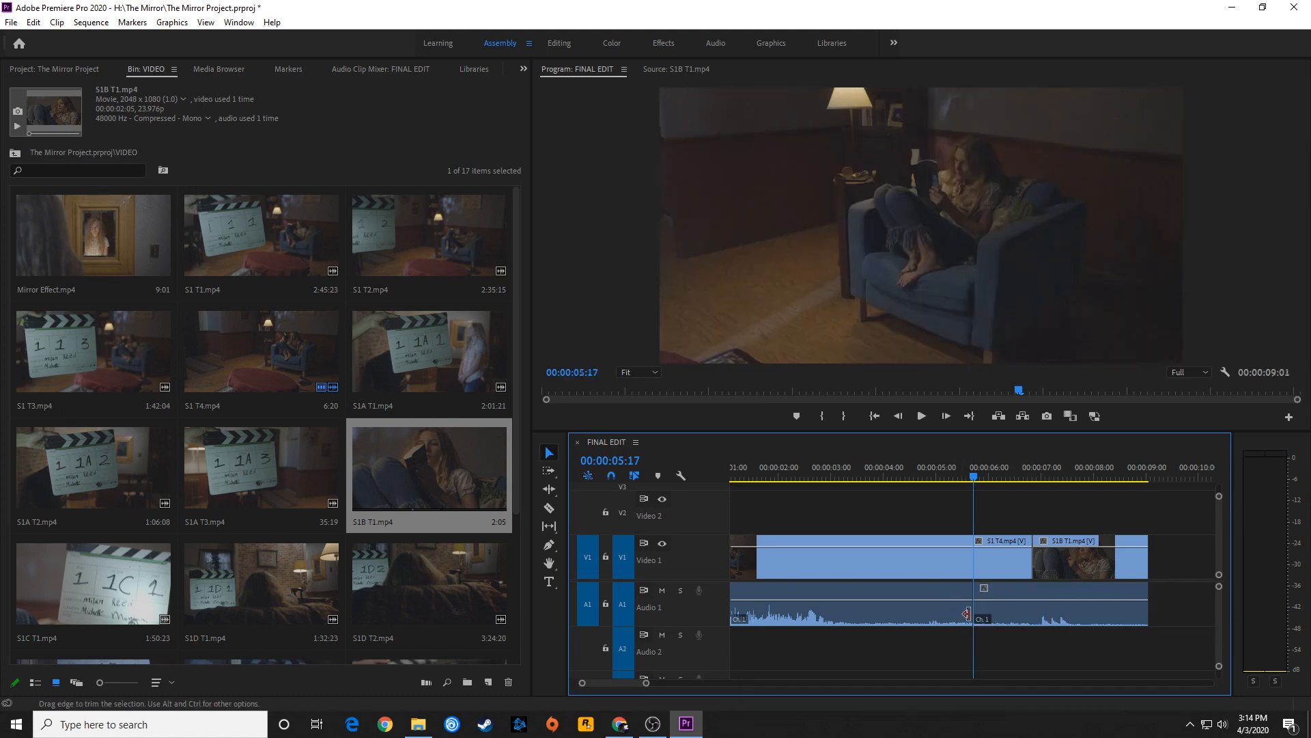
click(919, 416)
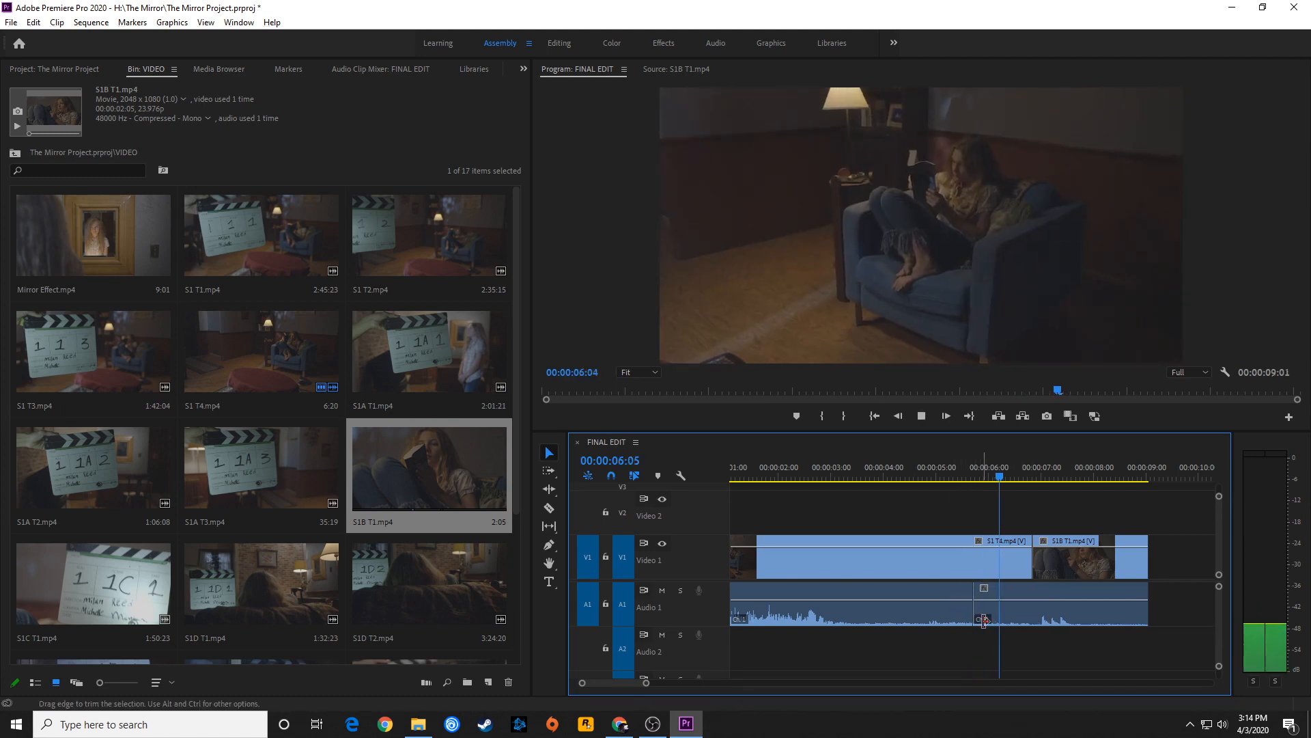
click(1056, 475)
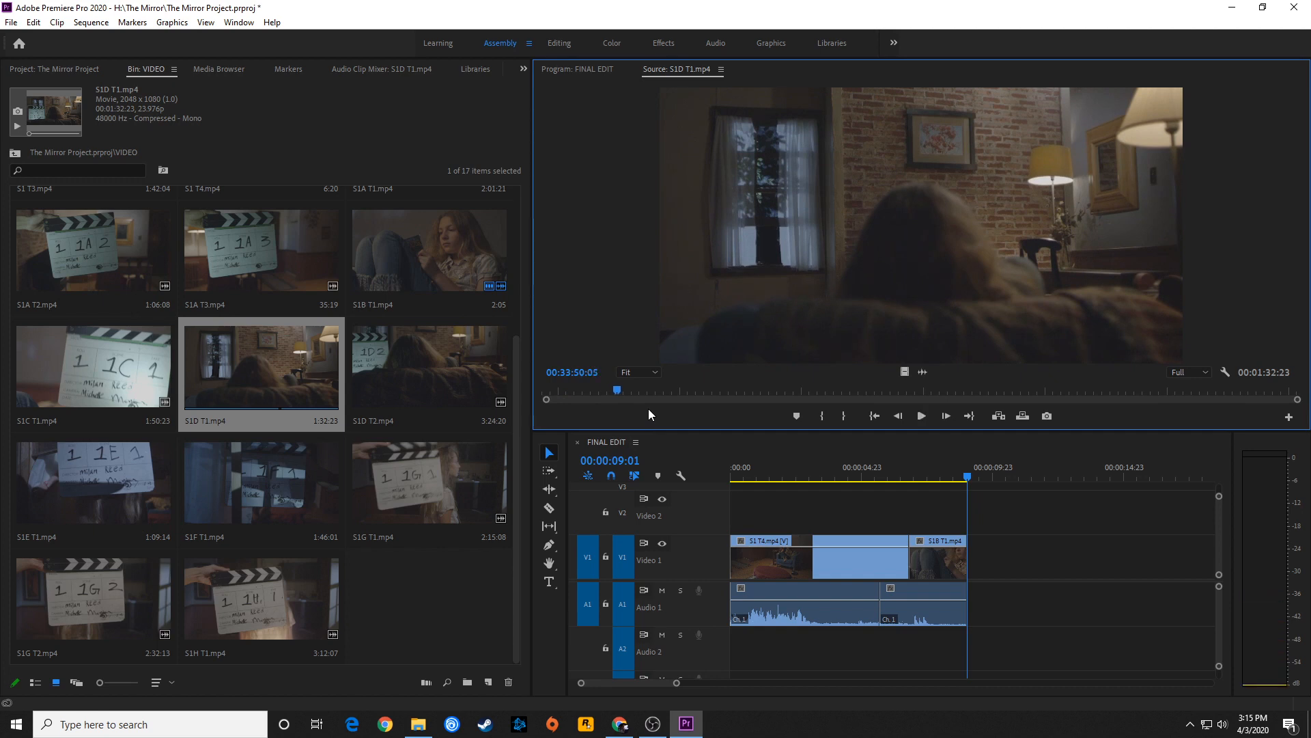
Append the marked portion of take S1D T1 after the S1B shot in FINAL EDIT.
click(919, 415)
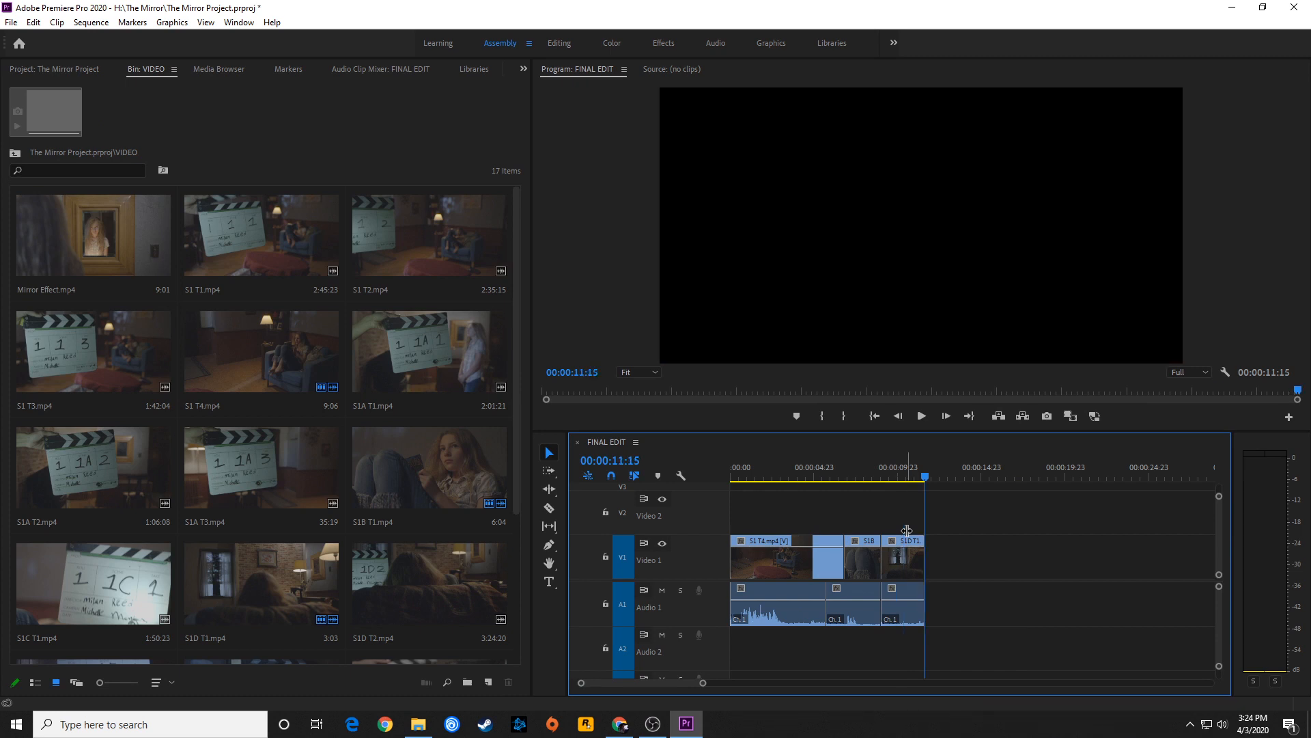
mouse_move(446, 479)
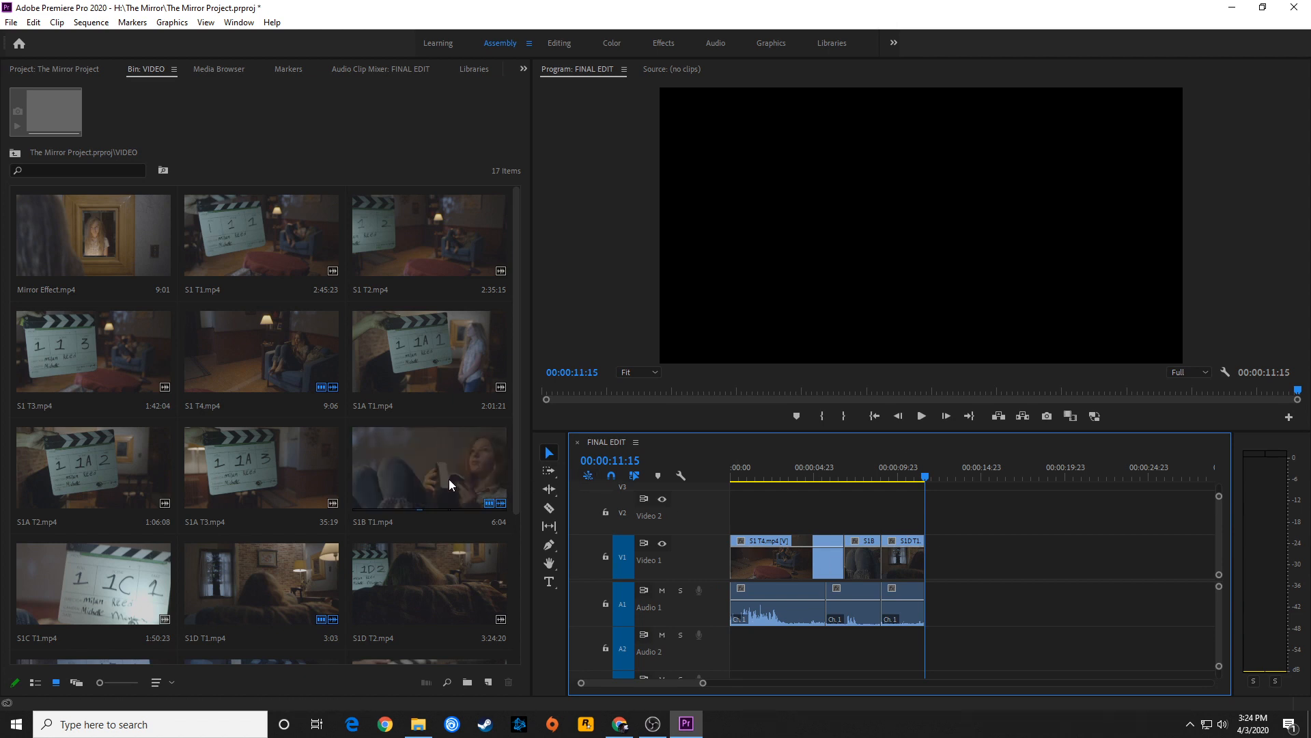
mouse_move(441, 488)
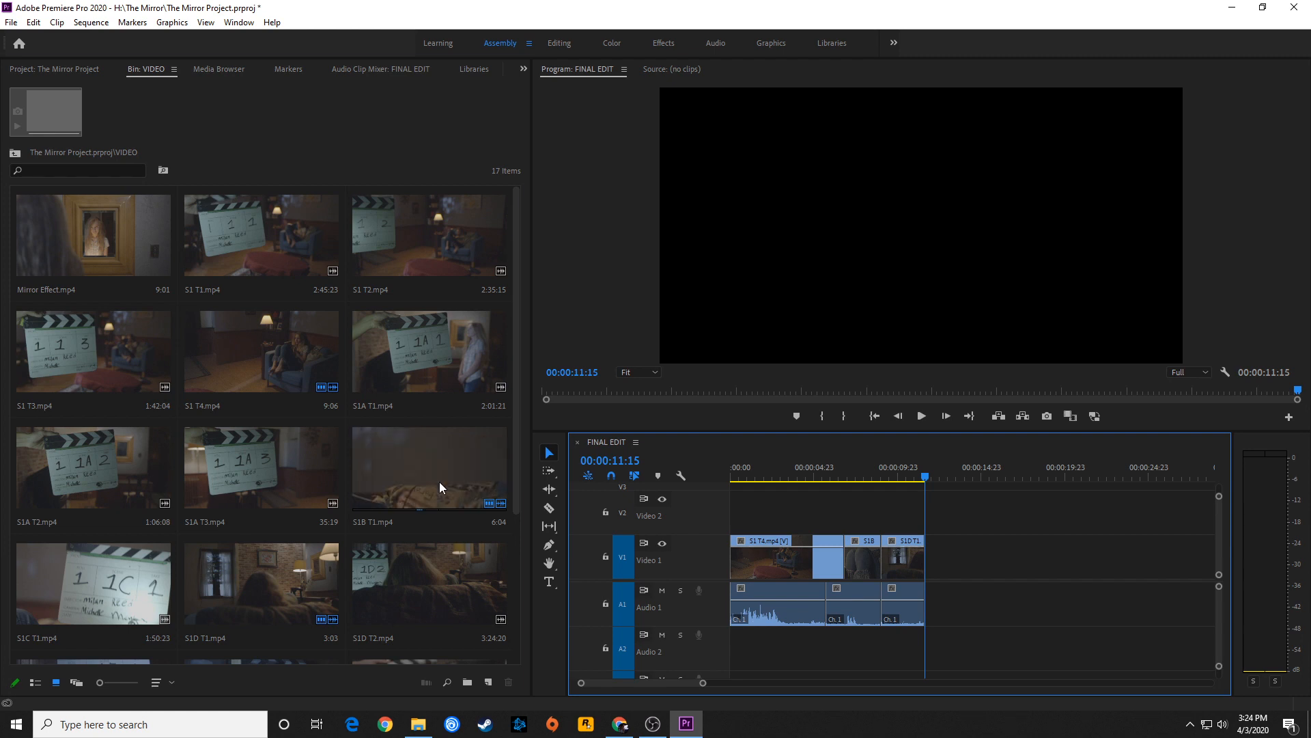
Mark In and Out around the girl reading in S1B T1 and append it after S1D T1.
double_click(428, 466)
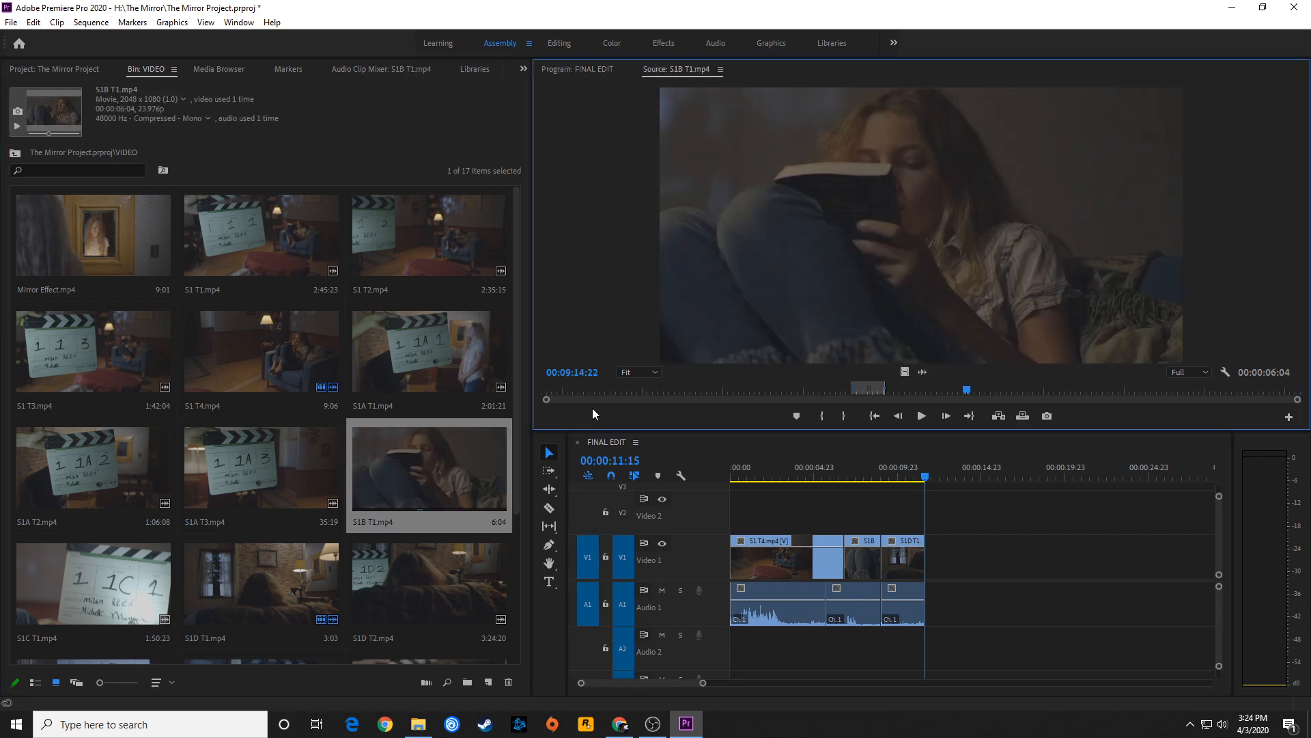
drag(965, 388, 844, 388)
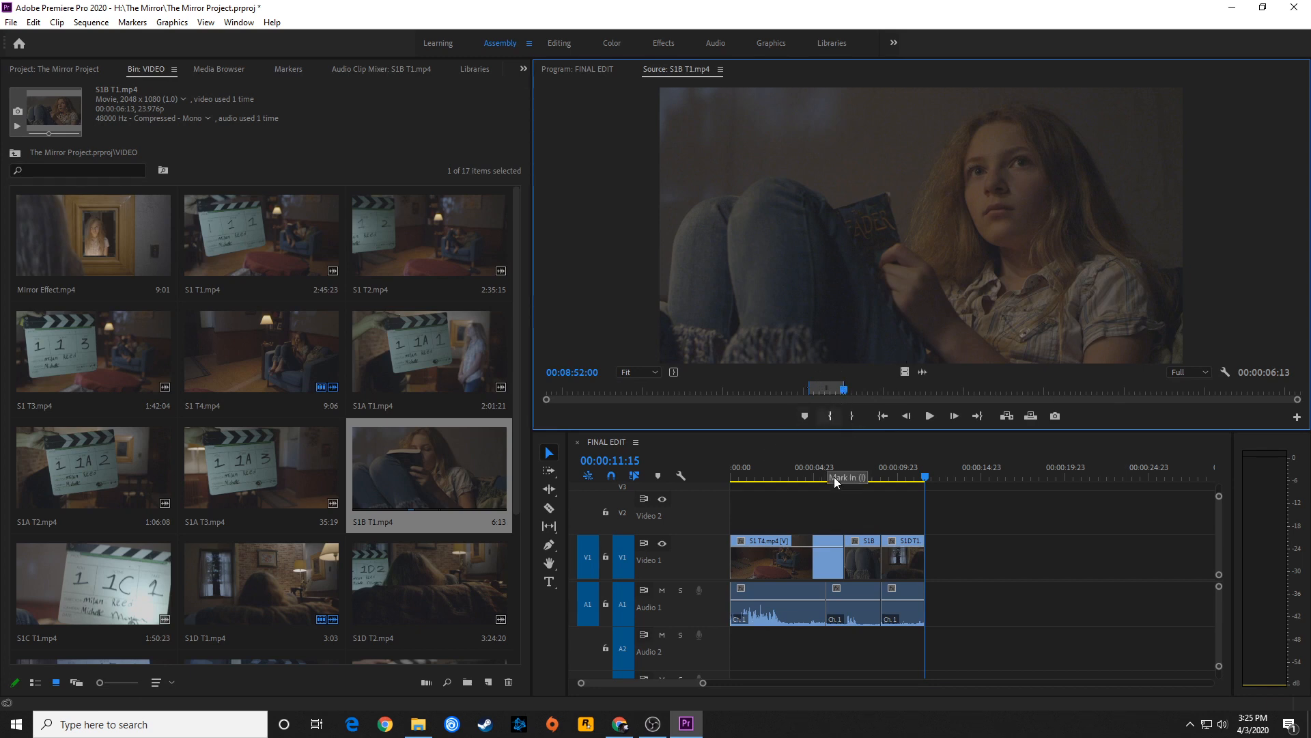
mouse_move(889, 476)
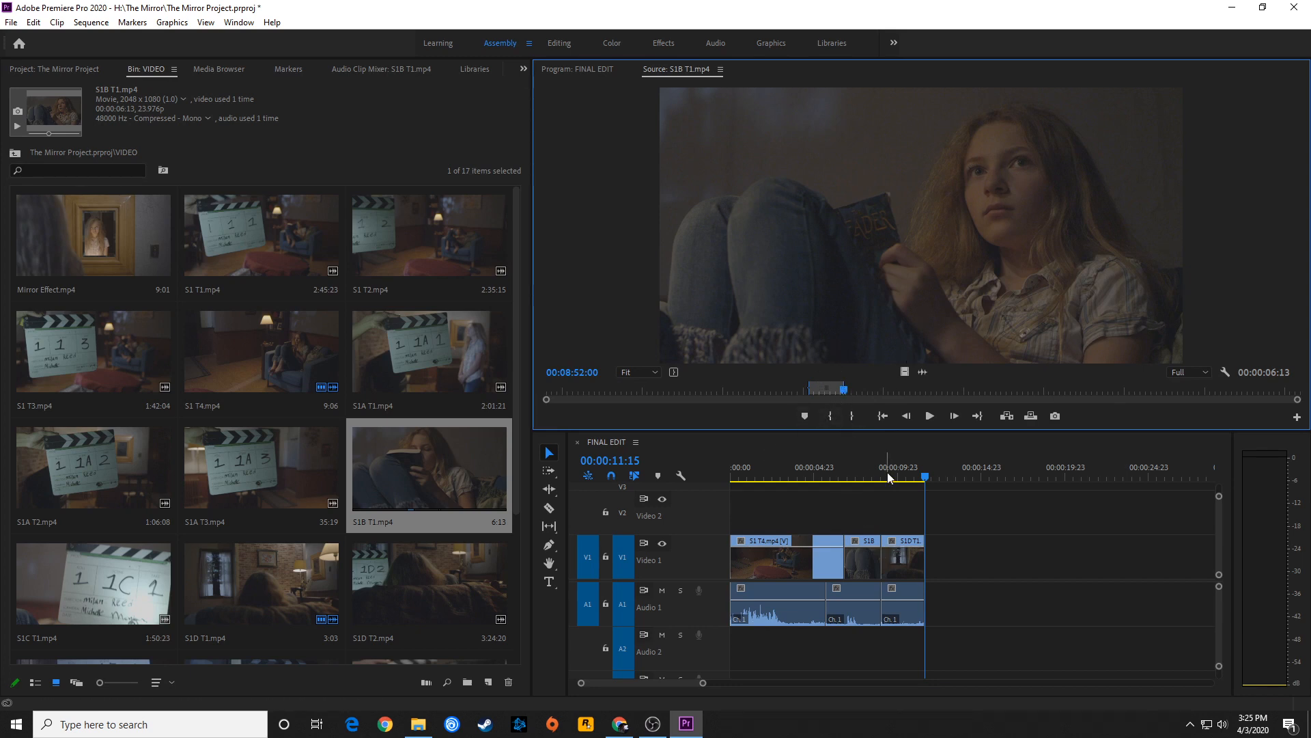
click(928, 415)
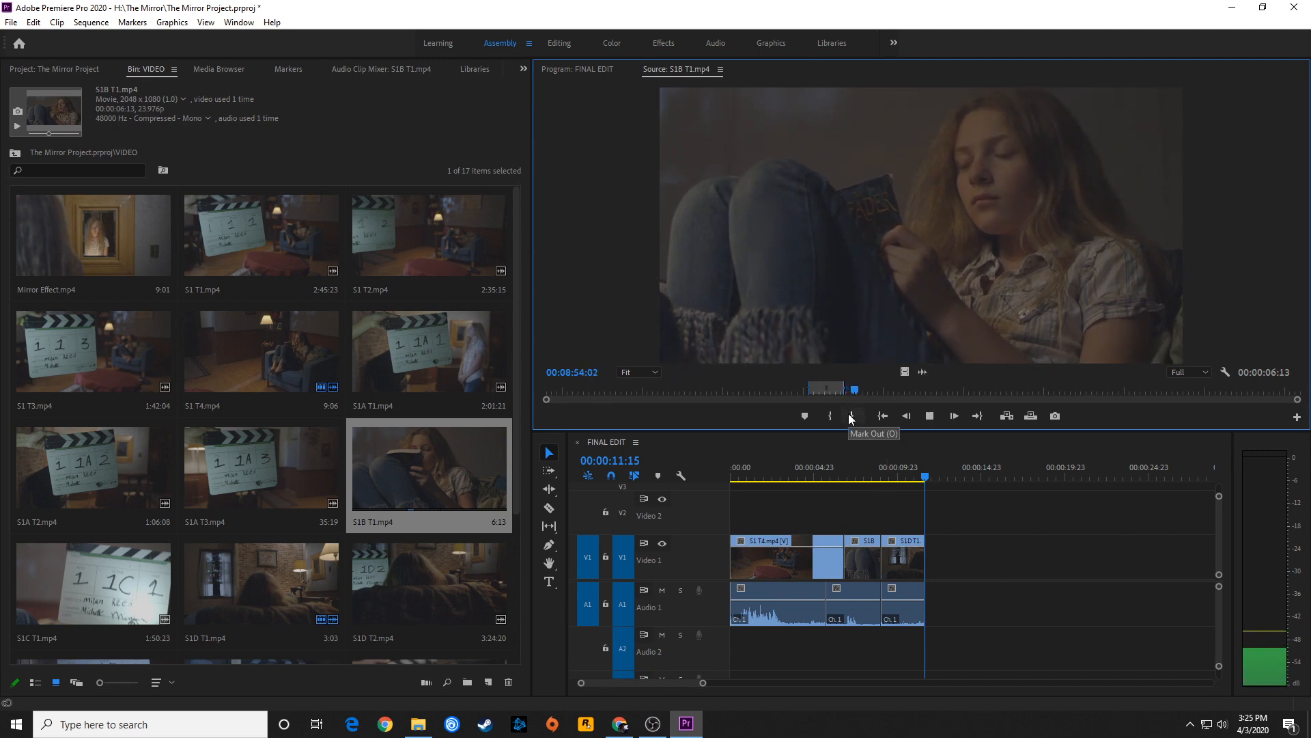
mouse_move(829, 416)
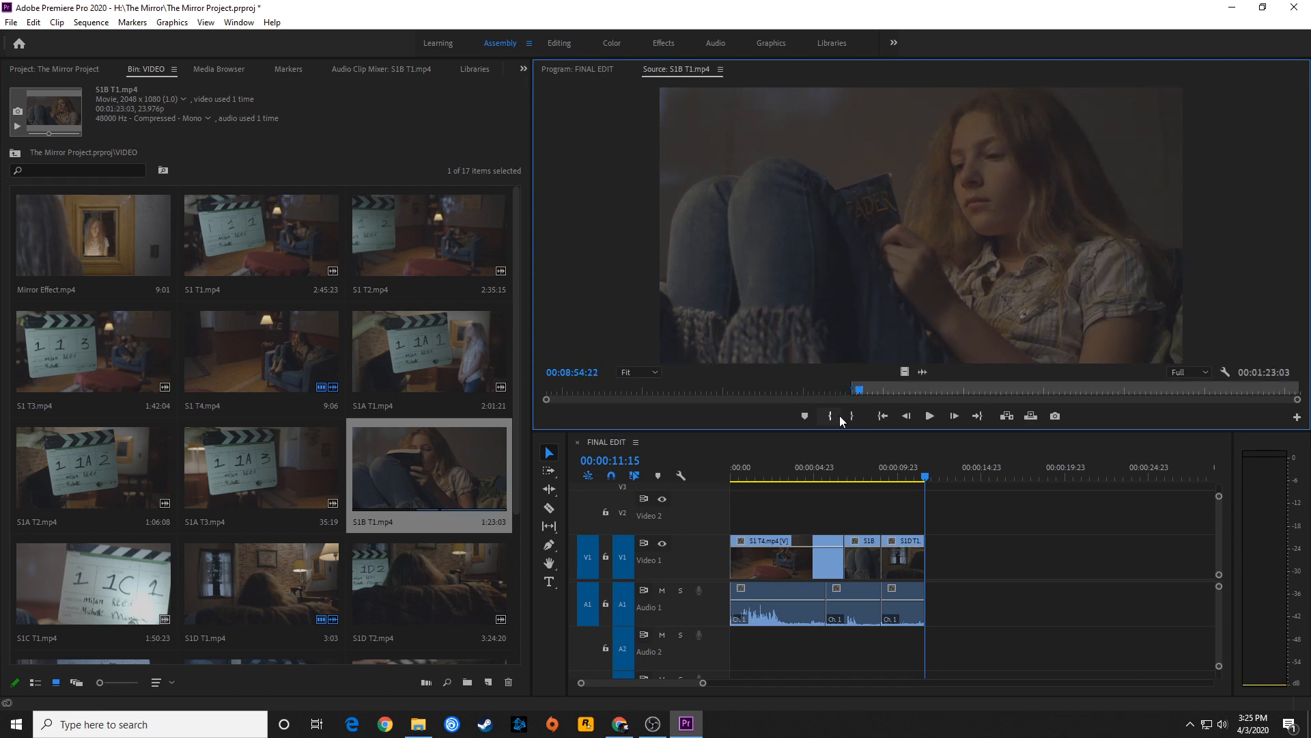
click(928, 415)
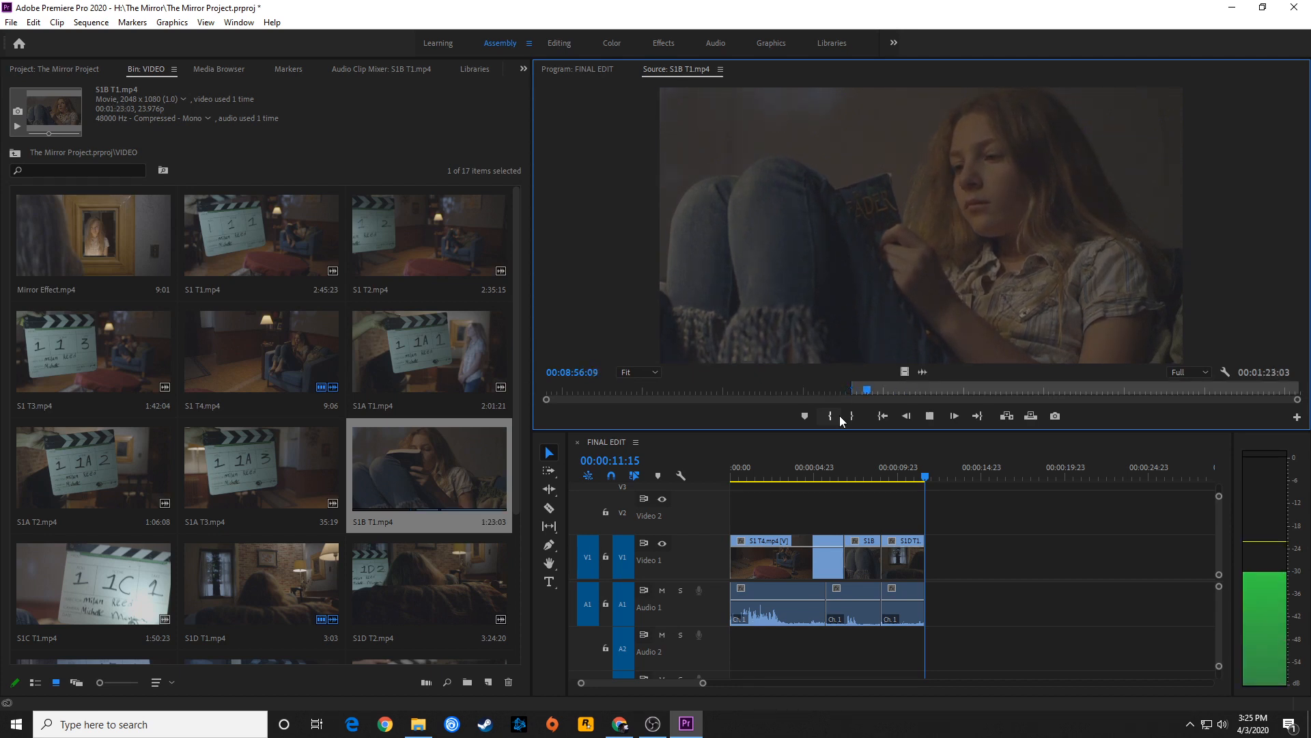
click(953, 415)
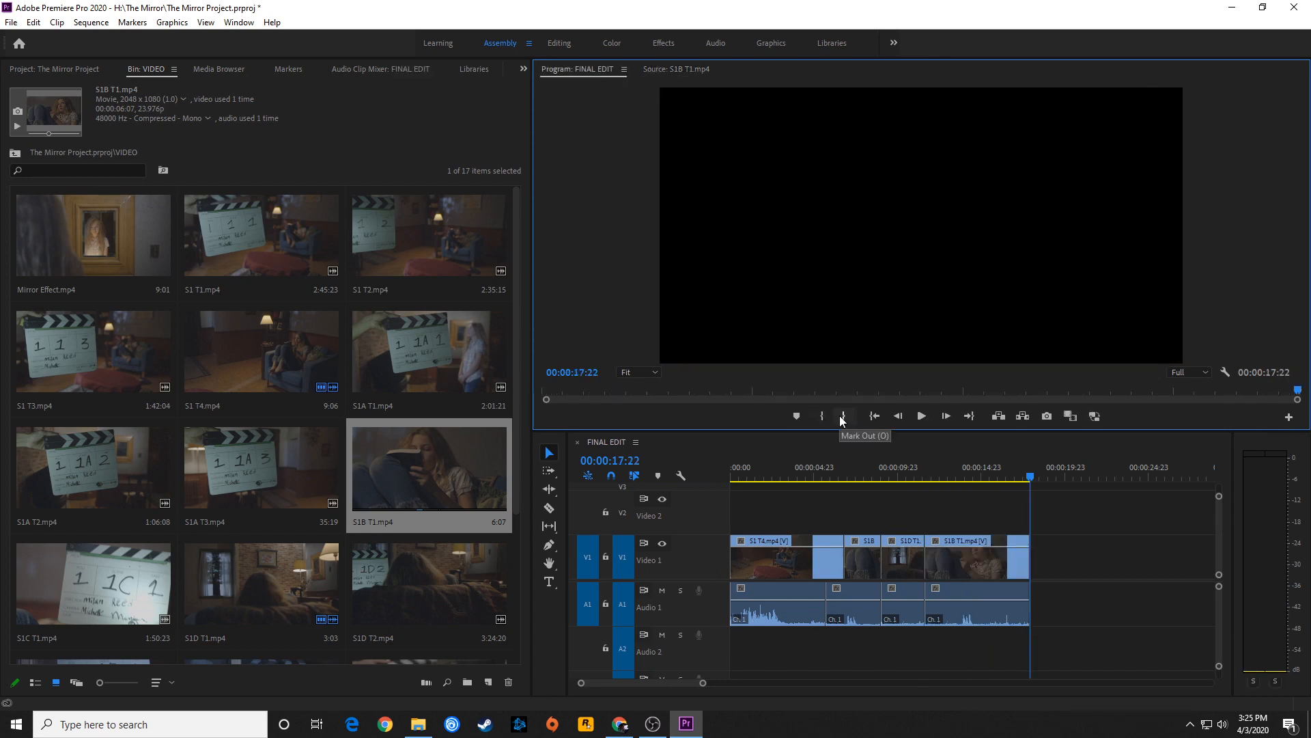
mouse_move(331, 464)
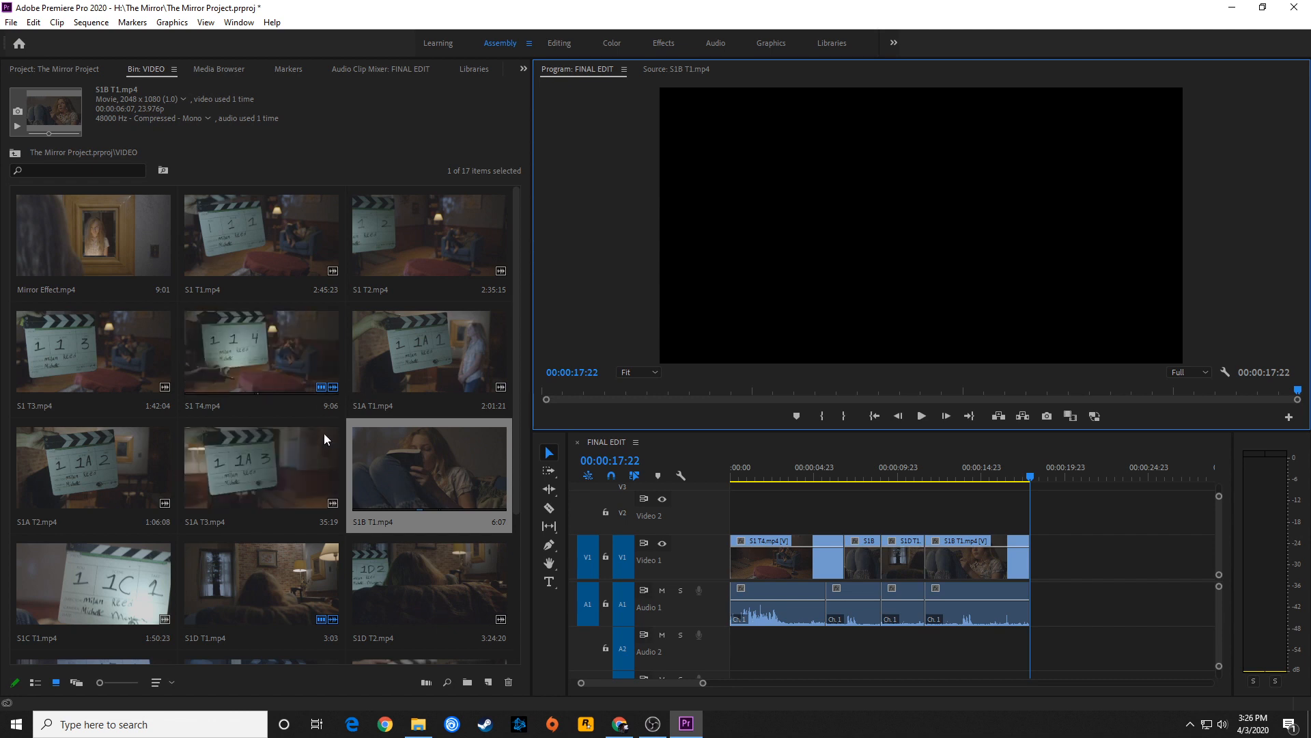
Load S1 T4 and scrub through the take, previewing to find the girl walking to the chair.
double_click(259, 467)
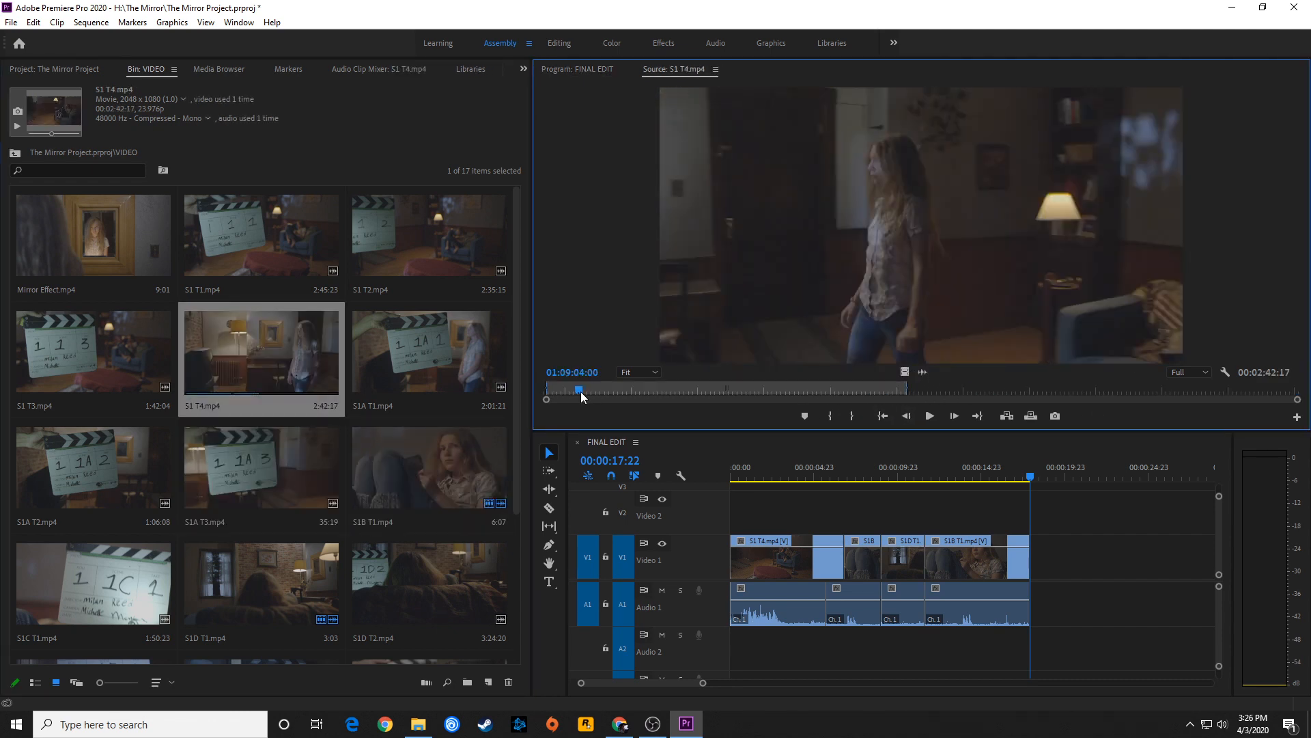
drag(579, 389, 575, 388)
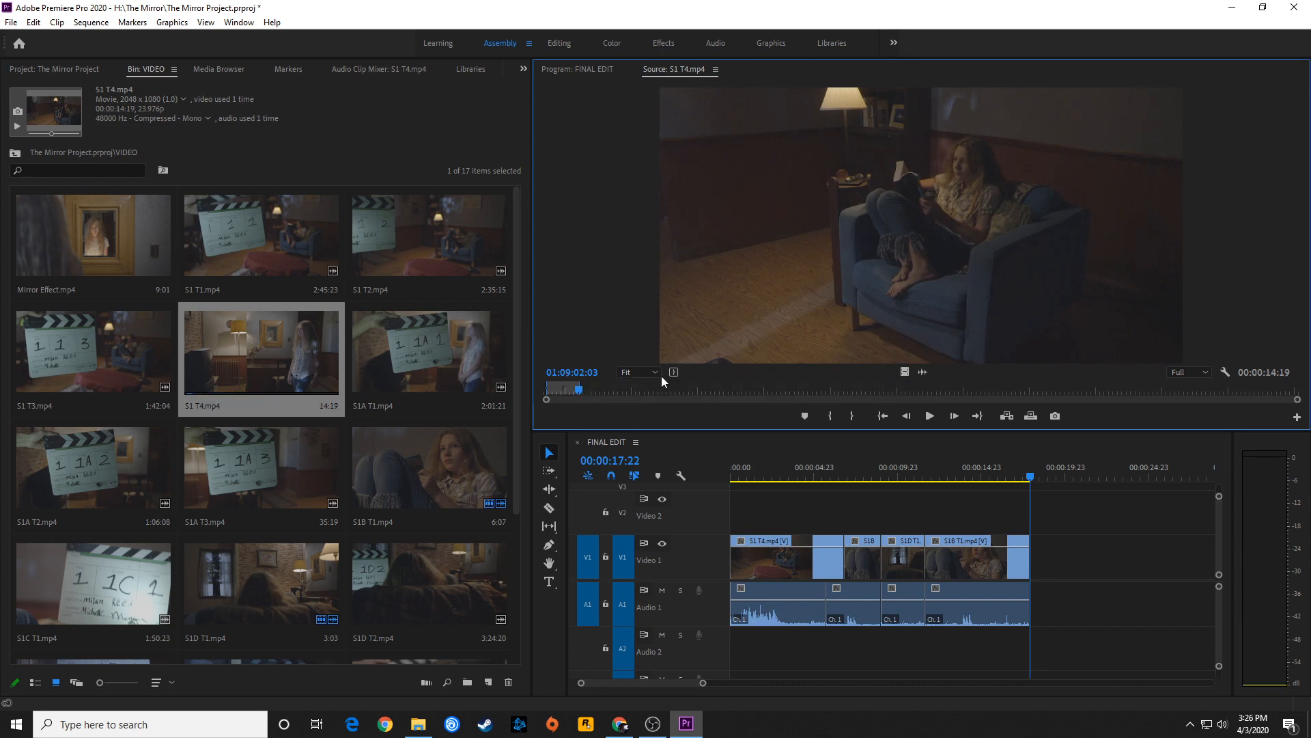
mouse_move(922, 405)
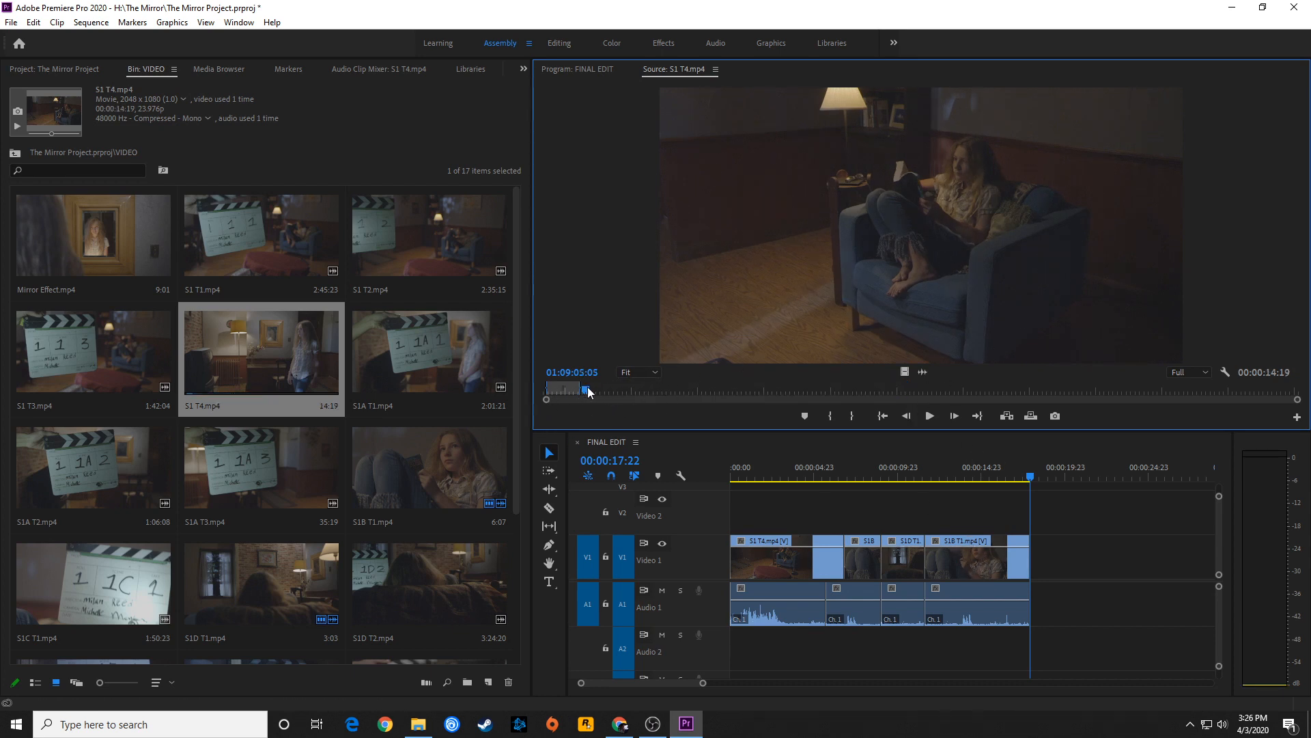
drag(586, 389, 606, 389)
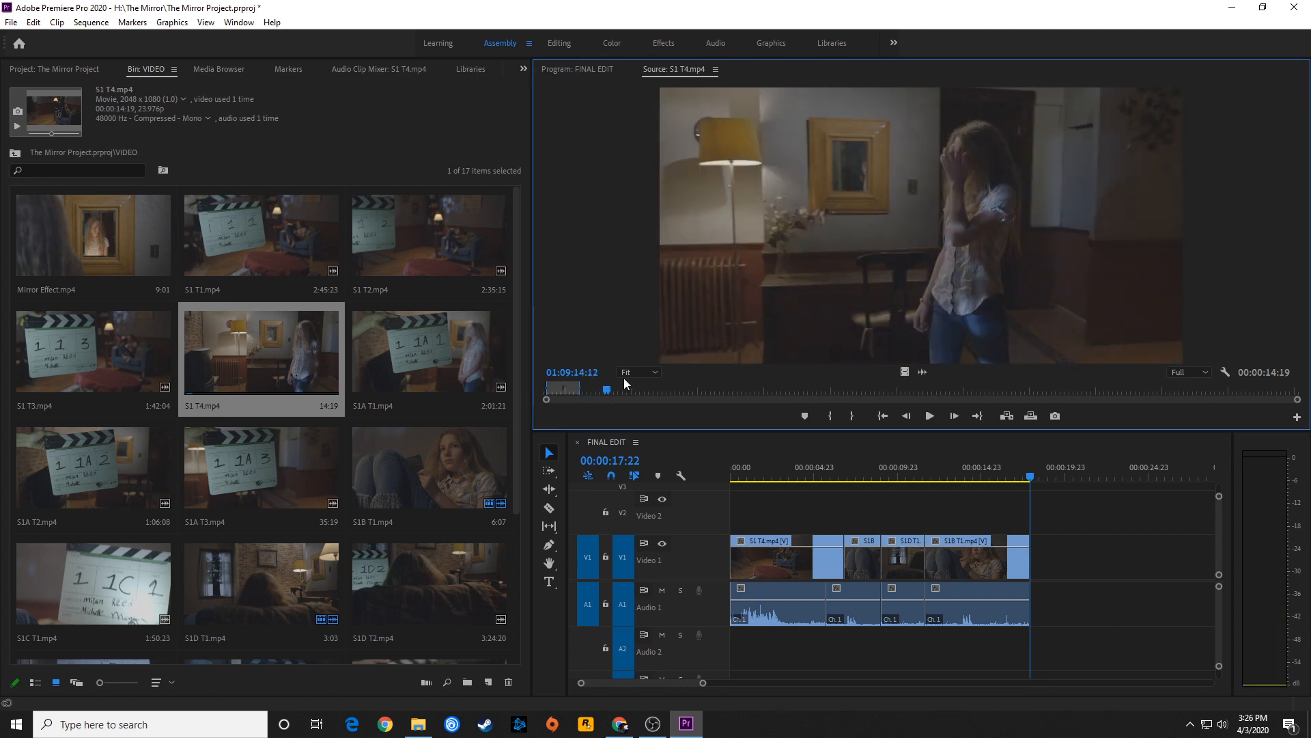
click(929, 415)
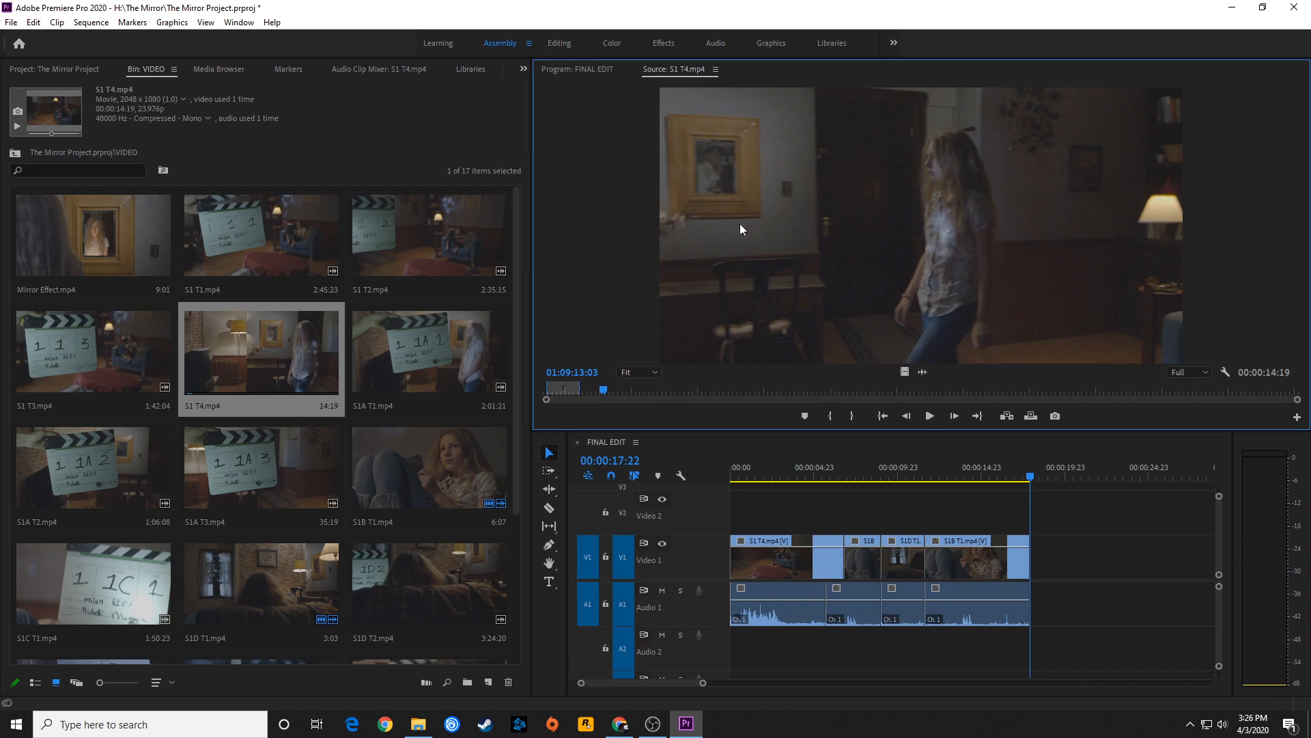
Mark the S1 T4 walking portion and append it after the second S1B T1 shot.
drag(604, 388, 655, 390)
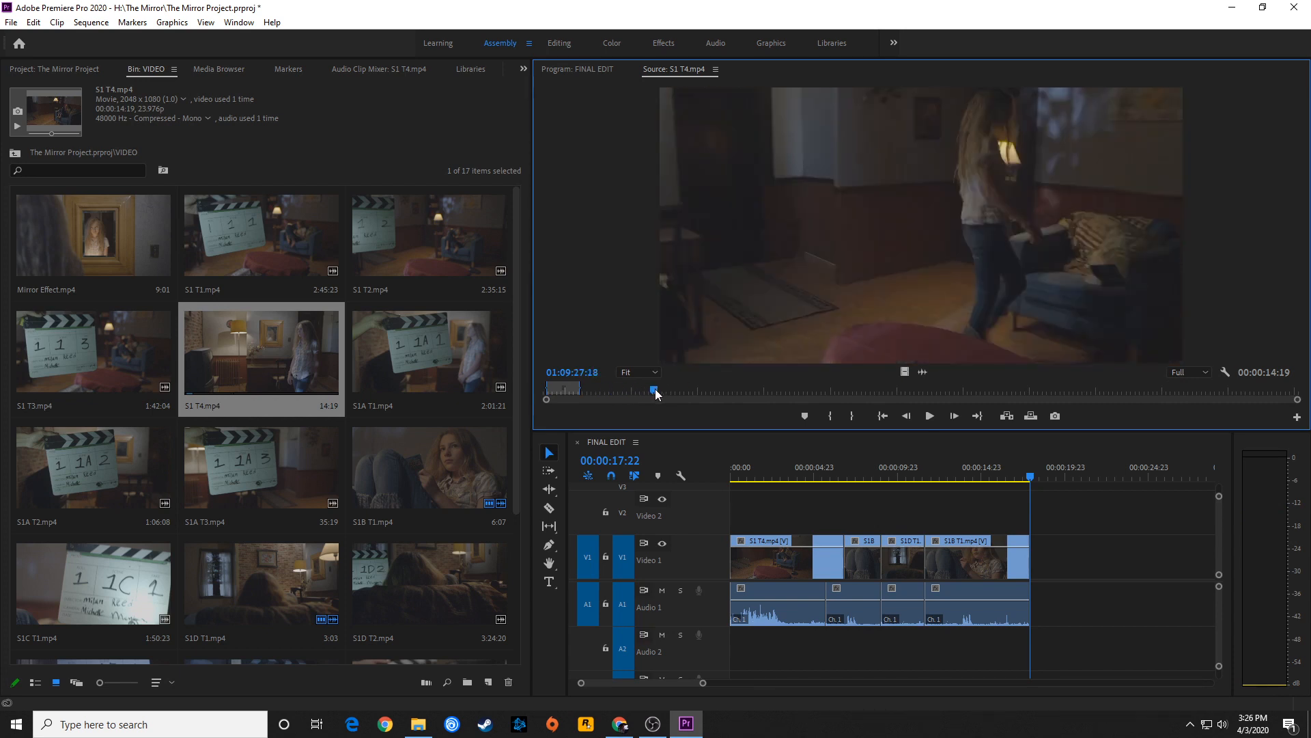
drag(654, 389, 760, 389)
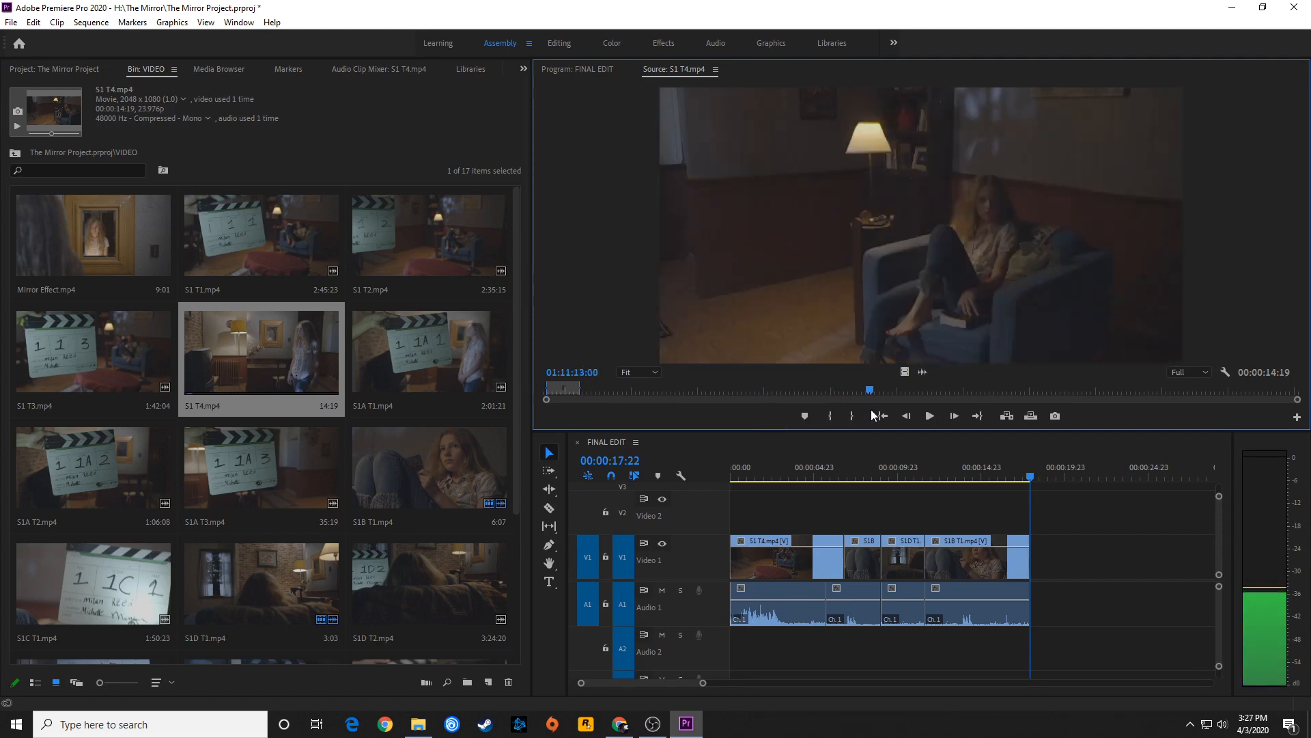
click(929, 415)
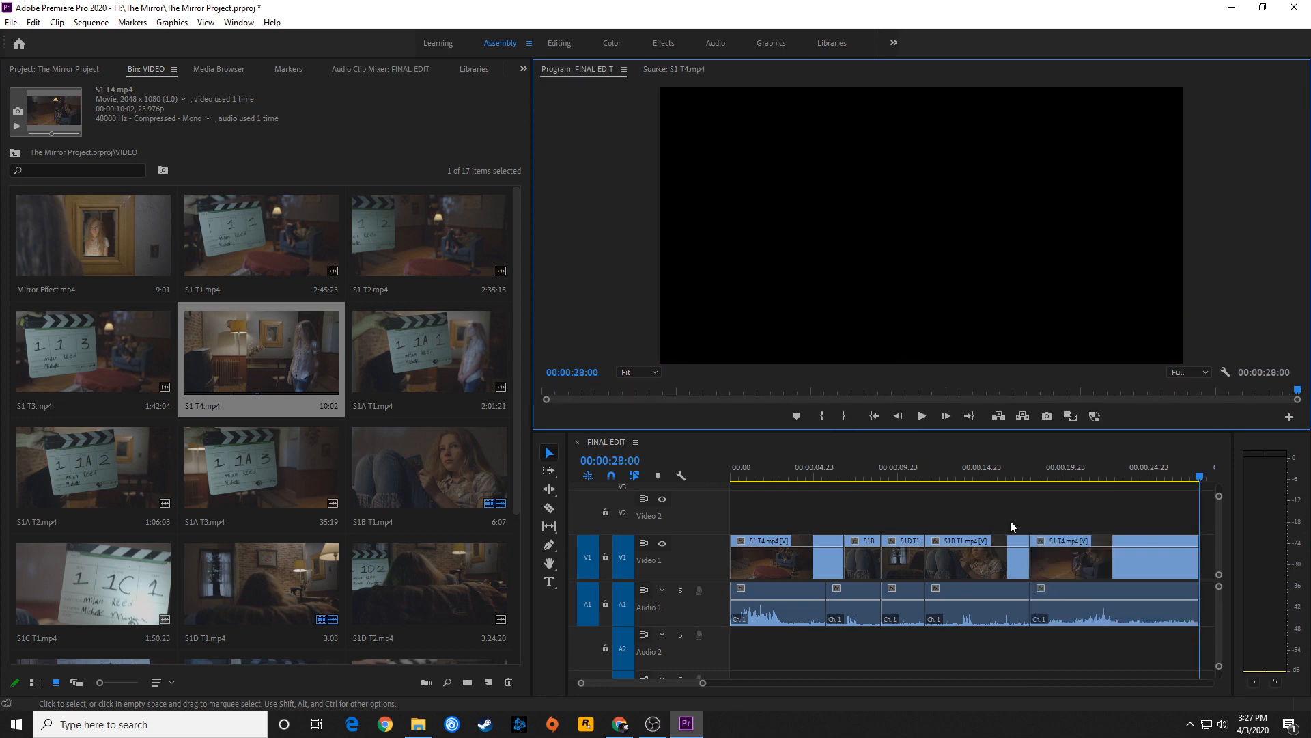
click(995, 478)
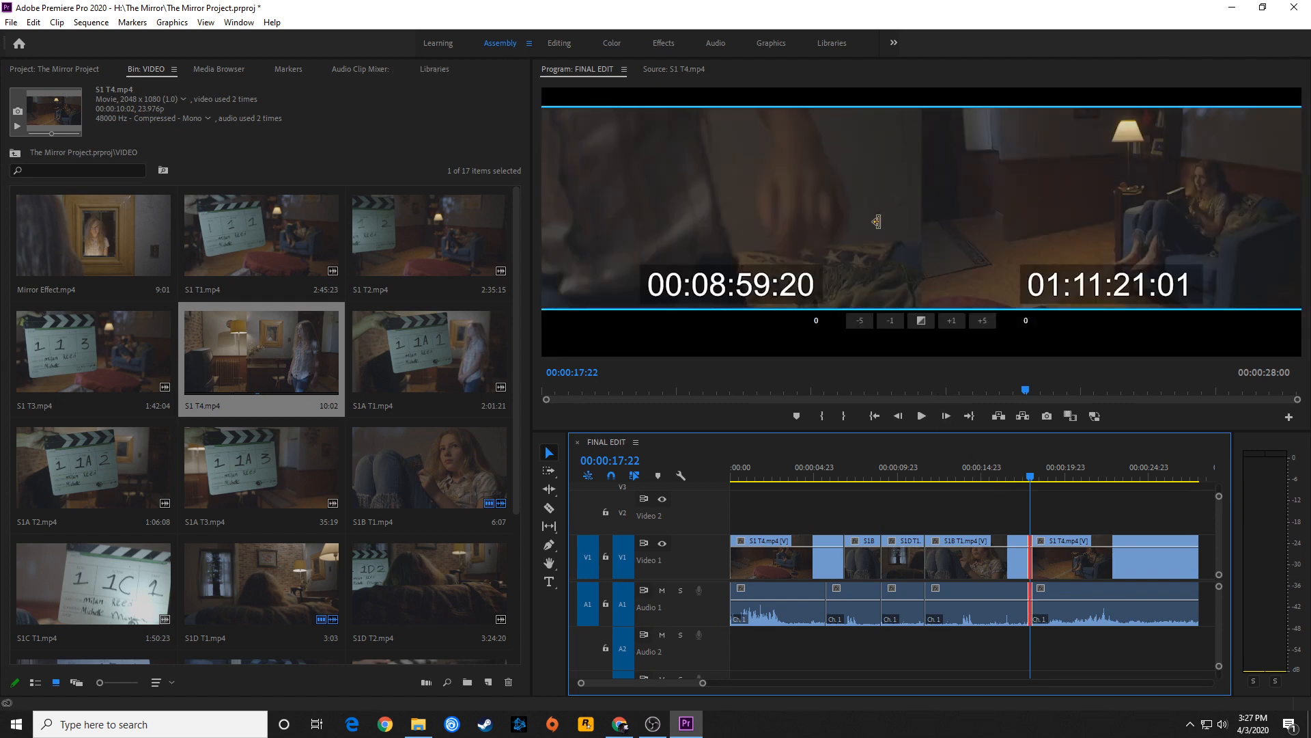
mouse_move(883, 286)
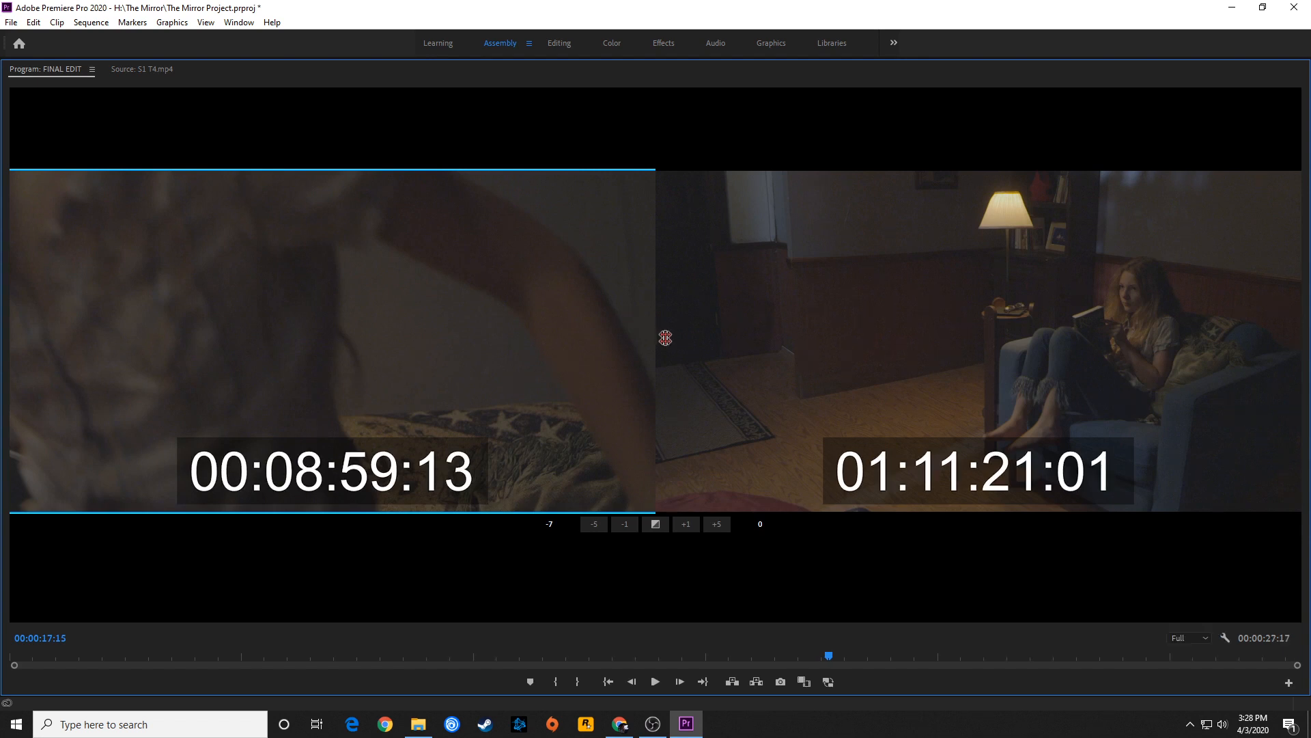
mouse_move(676, 304)
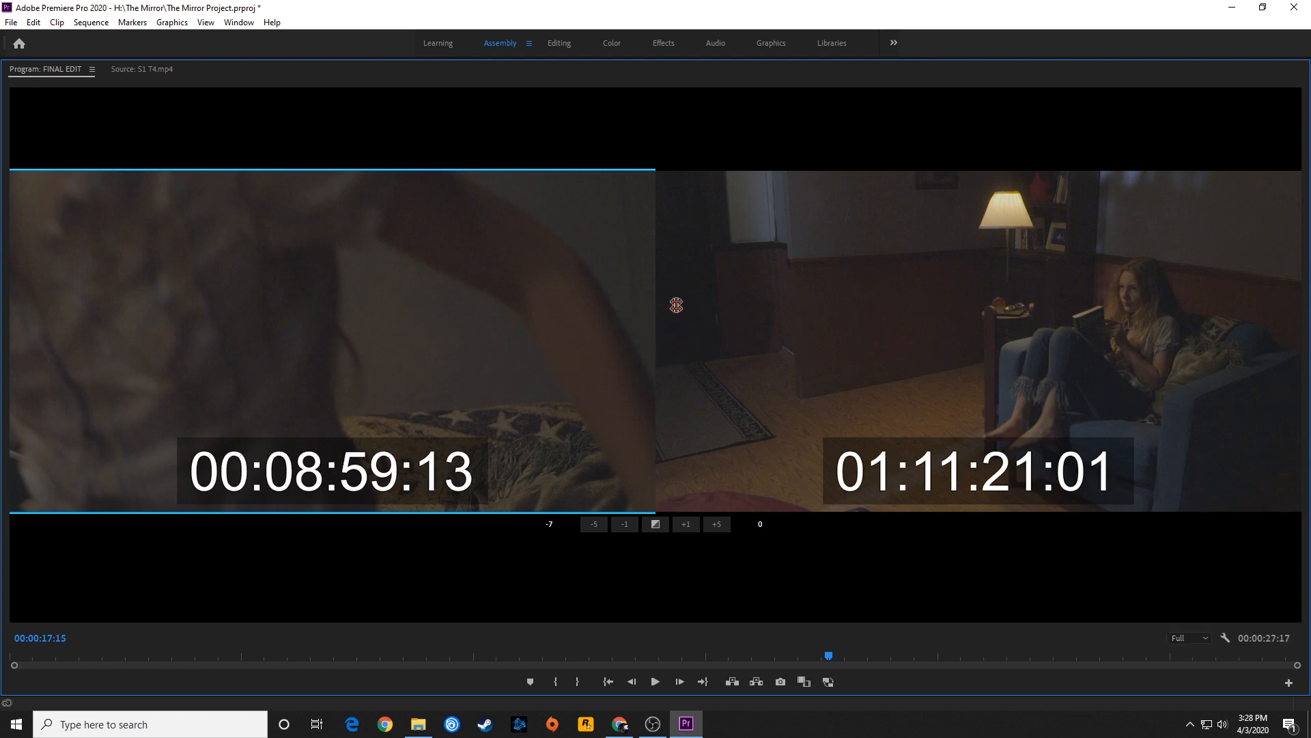
Ripple-trim the outgoing S1B T1 clip a few frames so the cut to S1 T4 matches, shortening FINAL EDIT to 26:03.
click(684, 523)
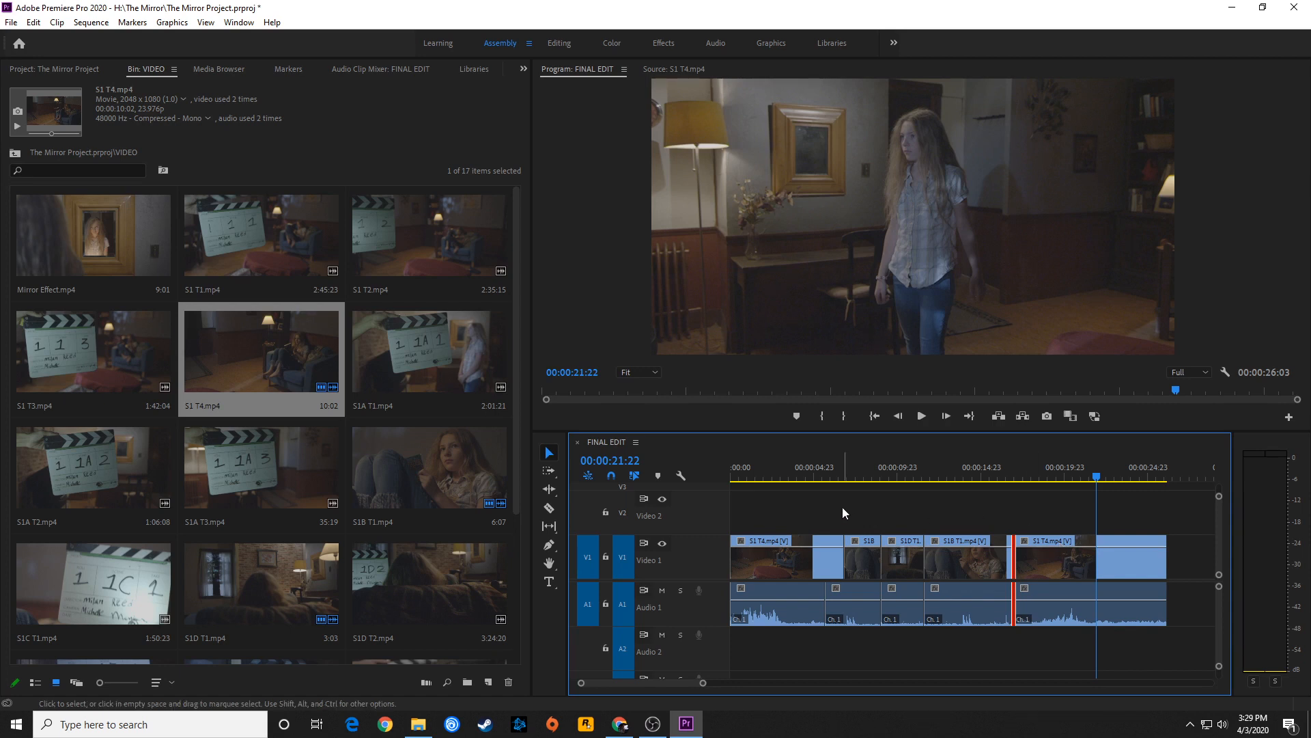
click(740, 478)
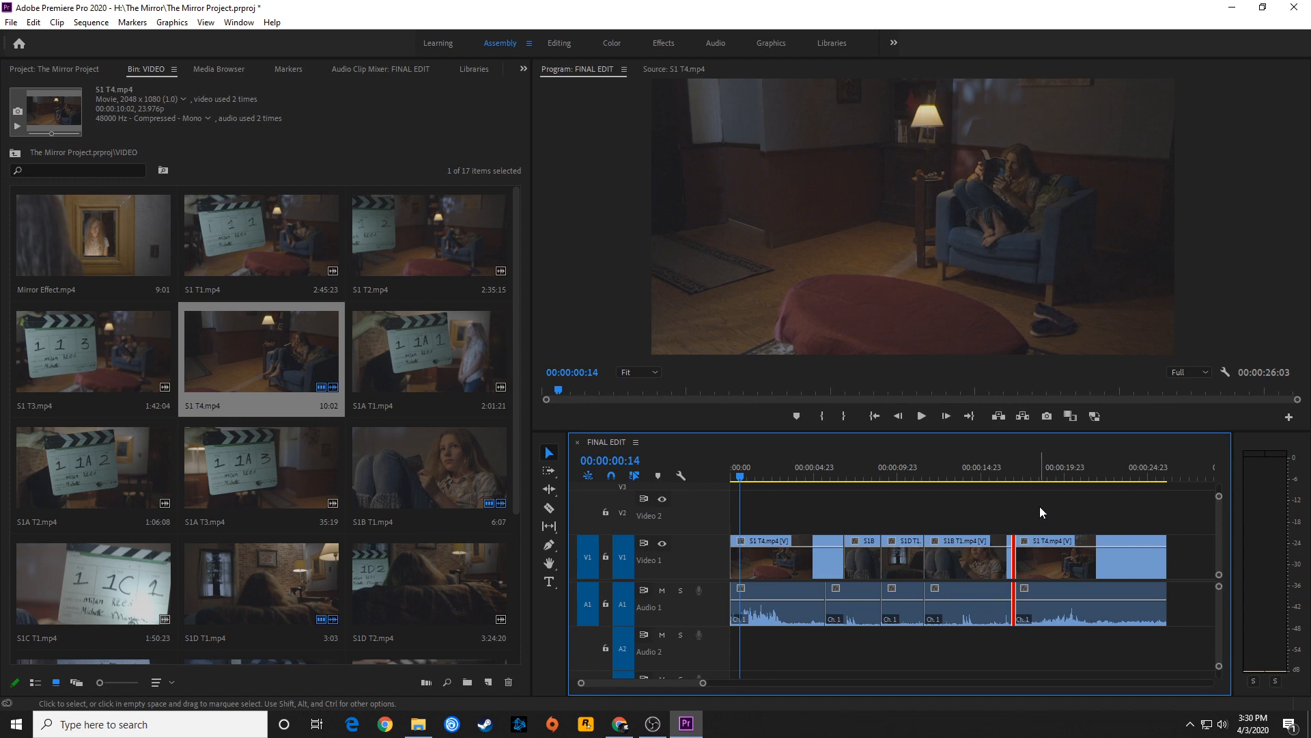
mouse_move(960, 504)
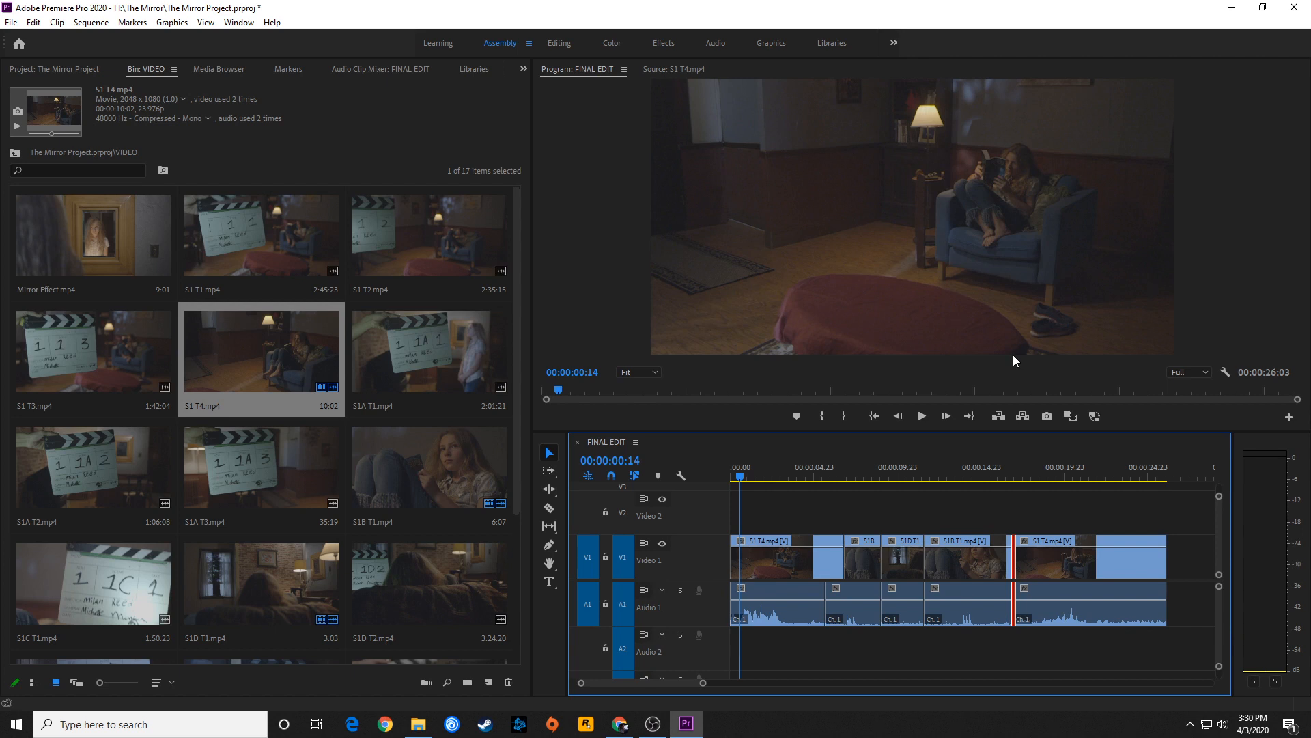
mouse_move(698, 274)
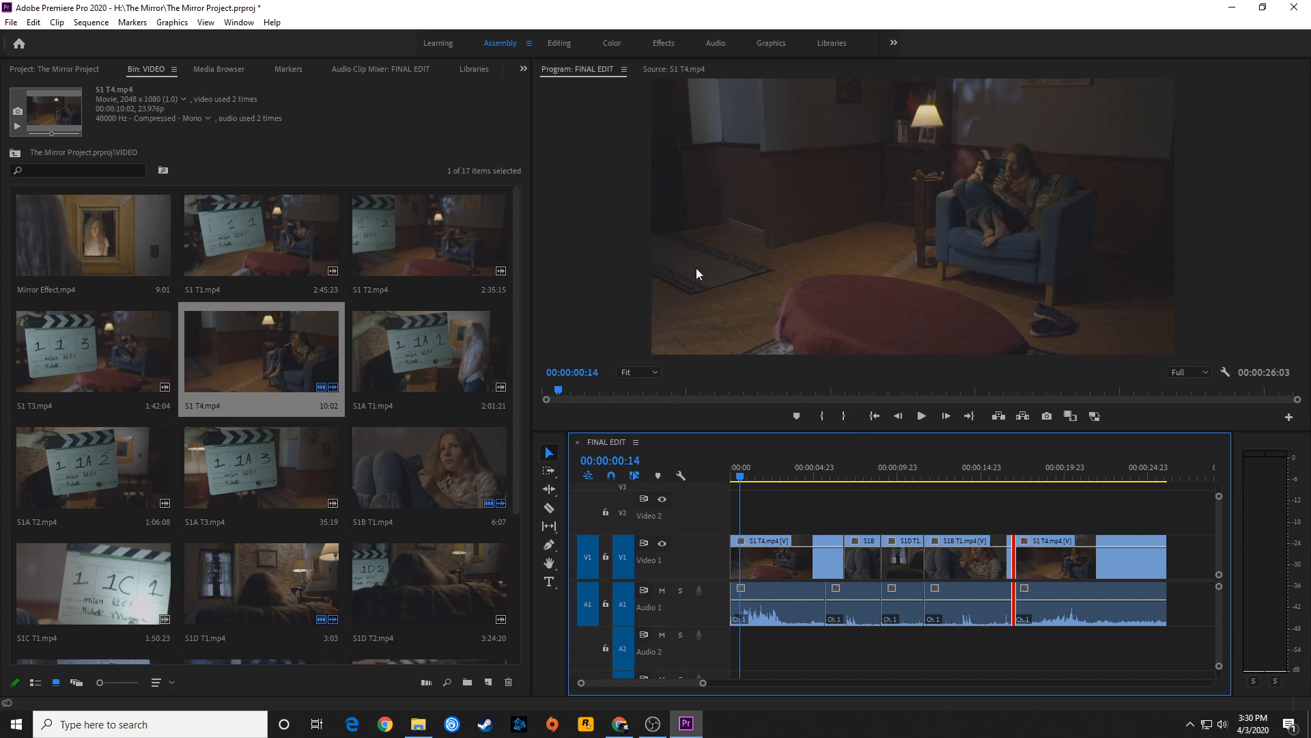
mouse_move(933, 370)
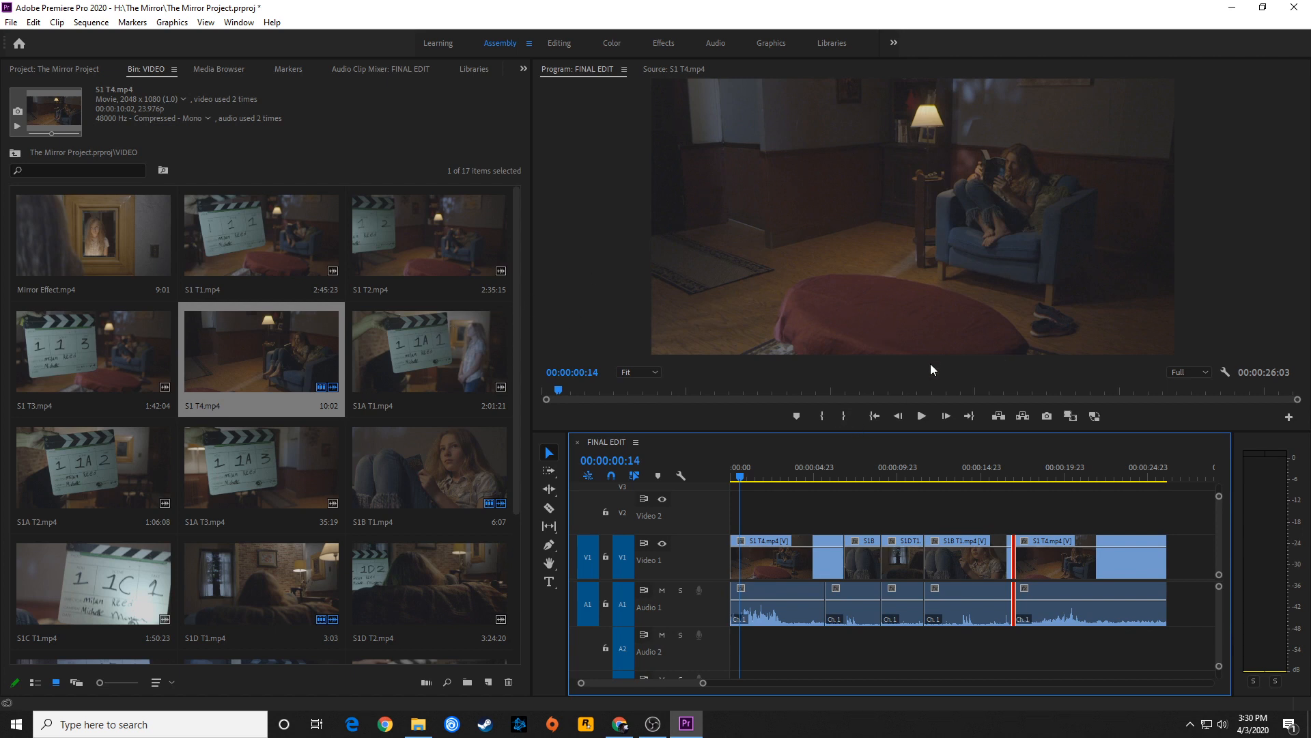